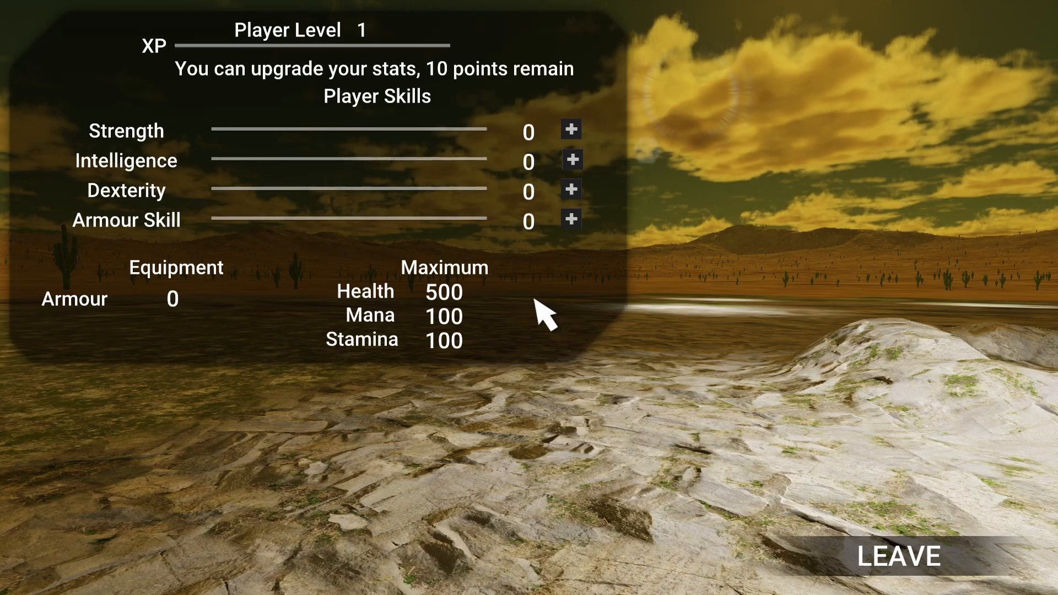
pyautogui.moveTo(192, 125)
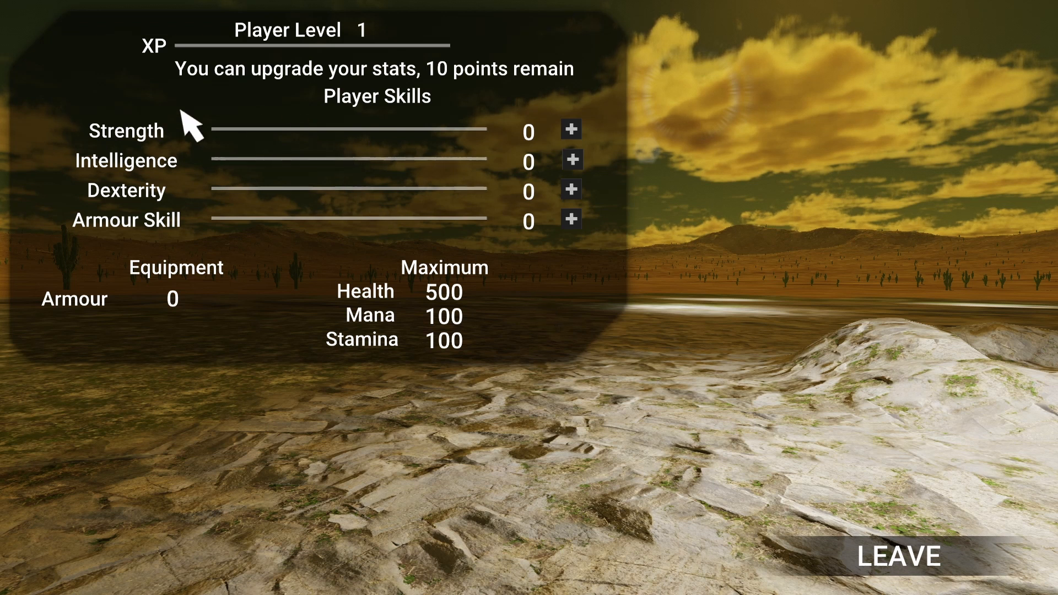
pyautogui.moveTo(462, 348)
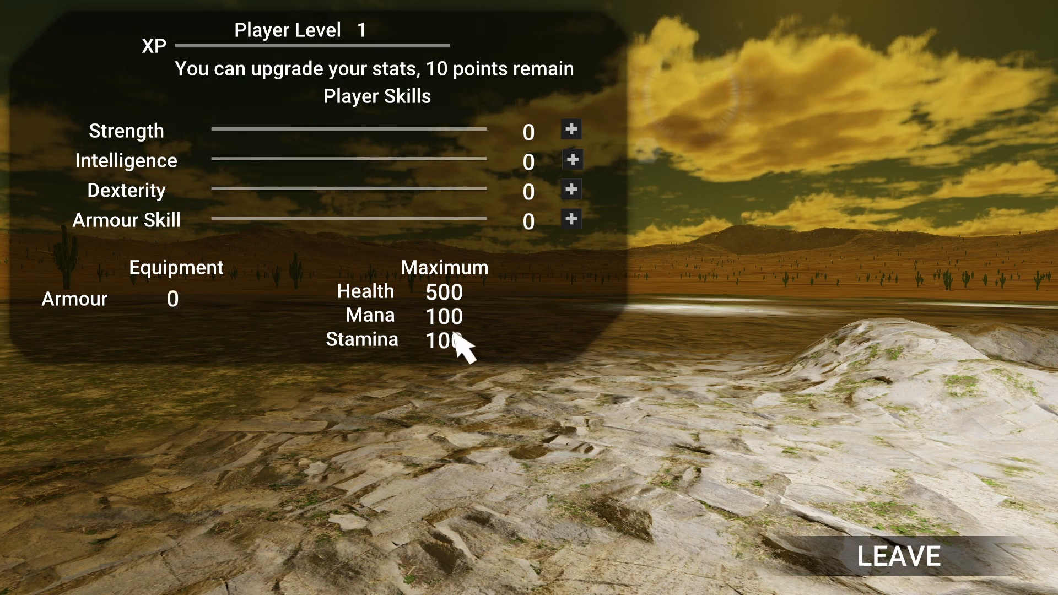
pyautogui.moveTo(536, 341)
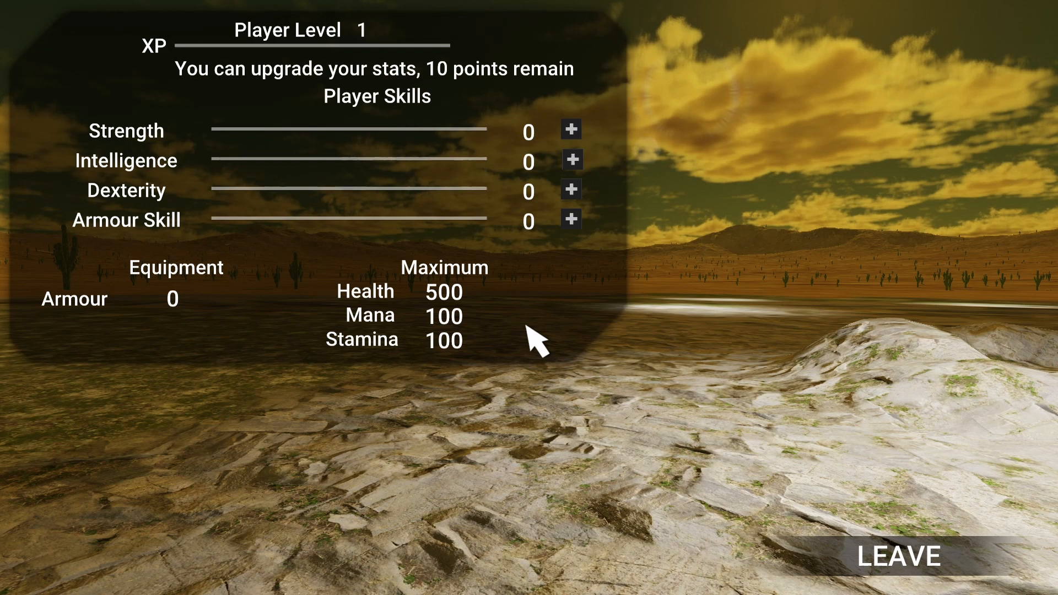
pyautogui.moveTo(586, 330)
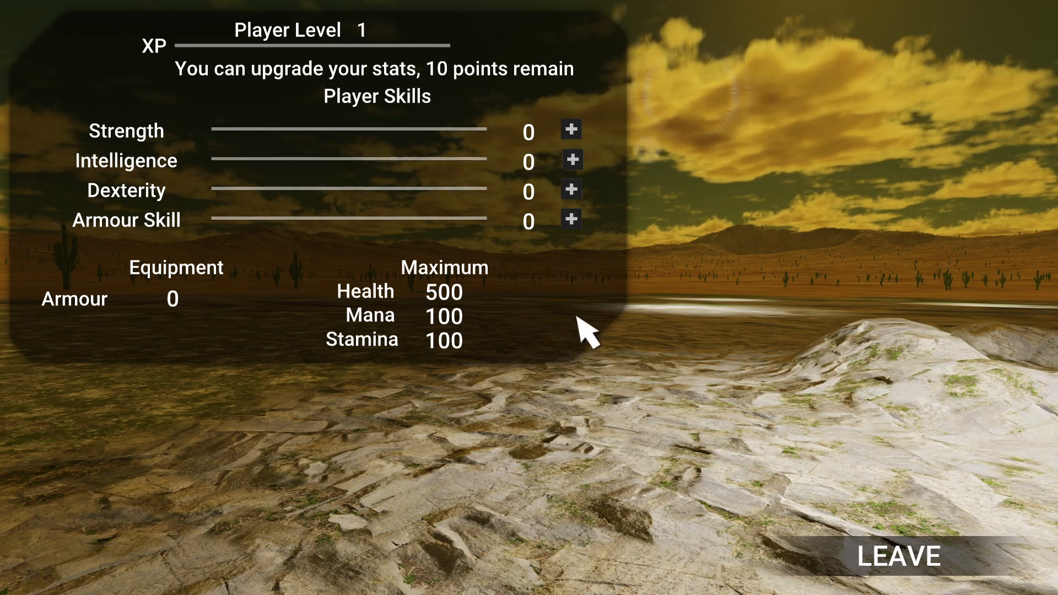
pyautogui.moveTo(396, 135)
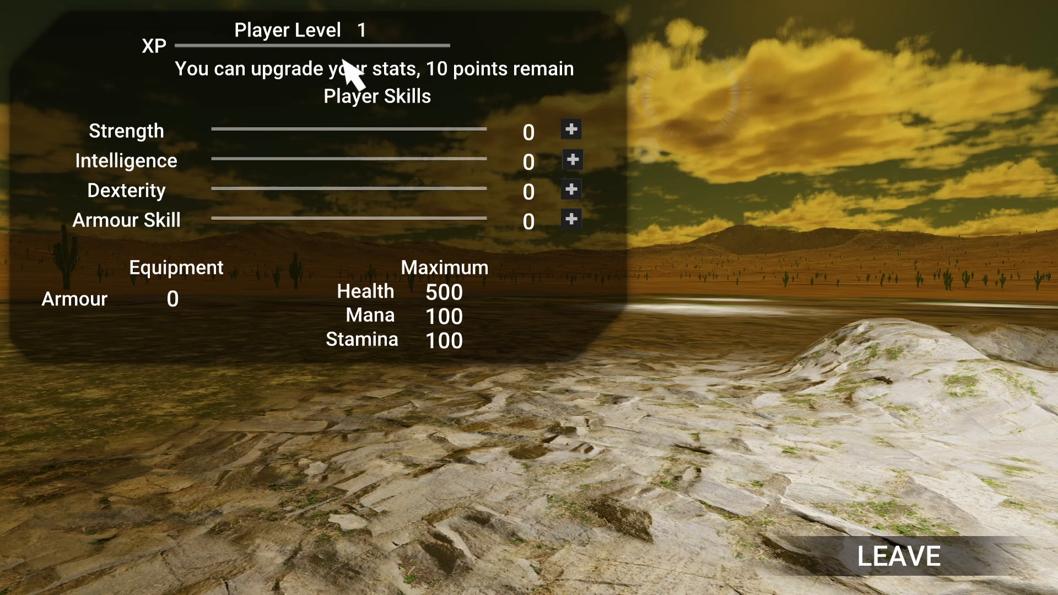
pyautogui.moveTo(206, 37)
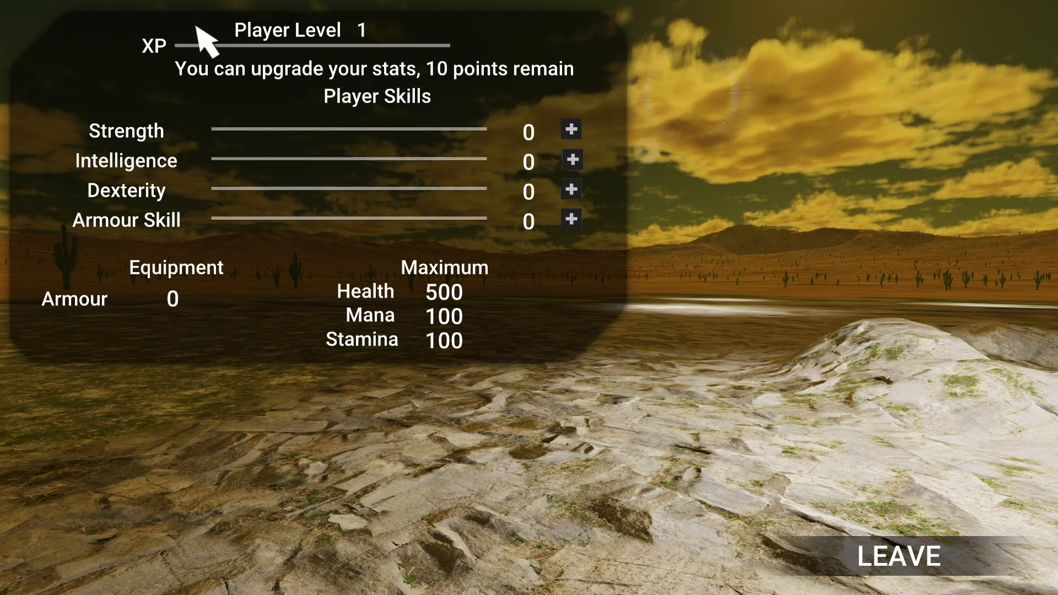
pyautogui.moveTo(385, 48)
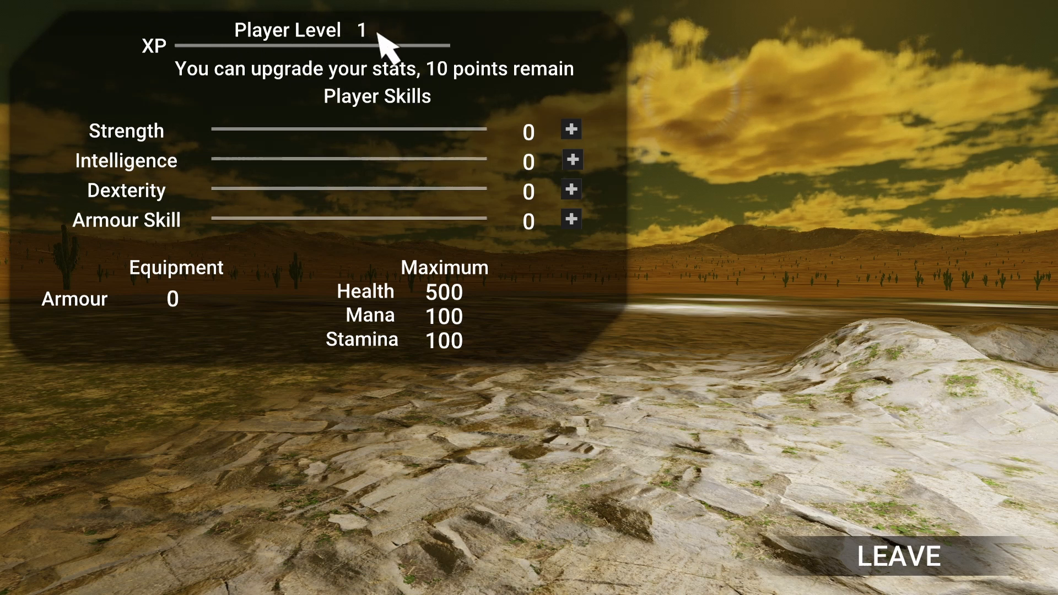
pyautogui.moveTo(243, 67)
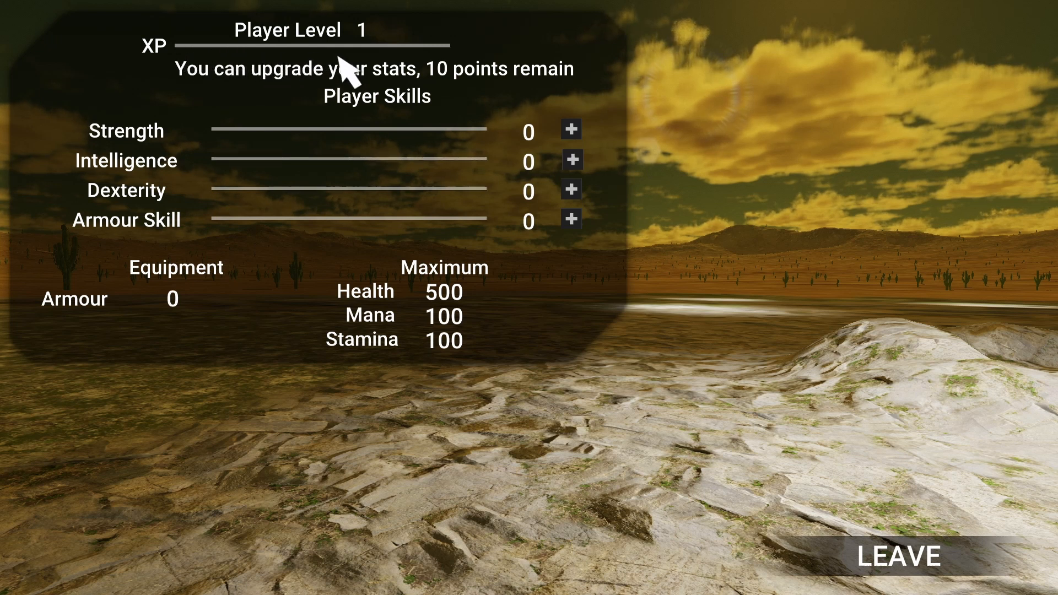
pyautogui.moveTo(358, 71)
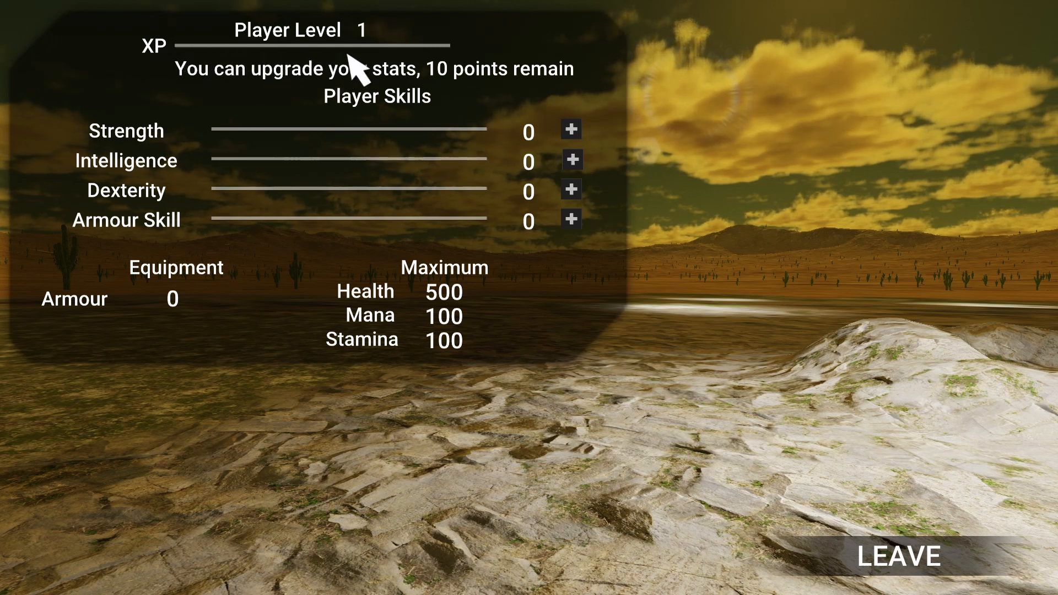
pyautogui.moveTo(233, 91)
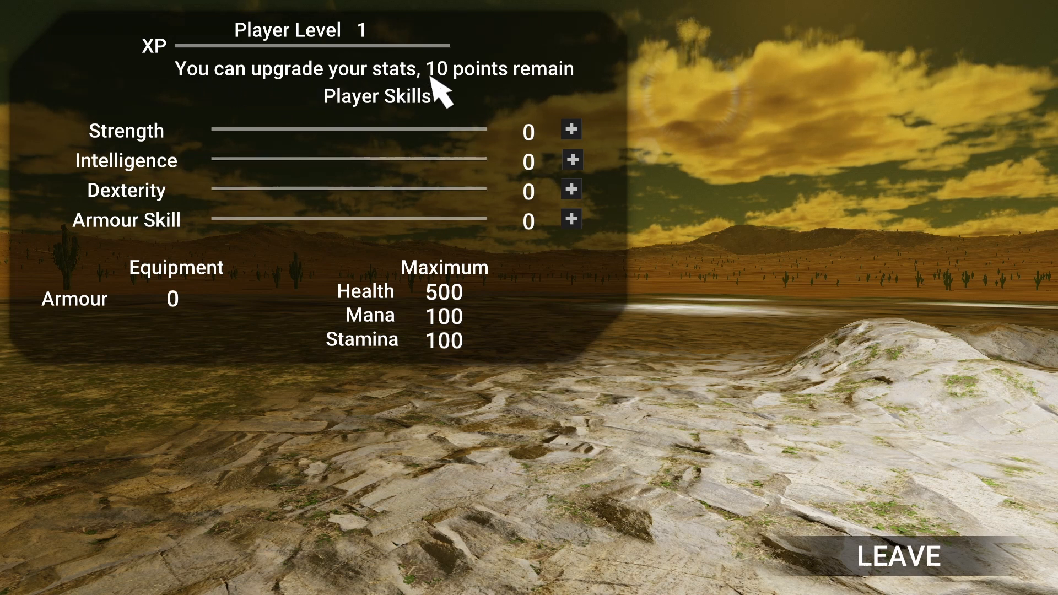
pyautogui.moveTo(479, 102)
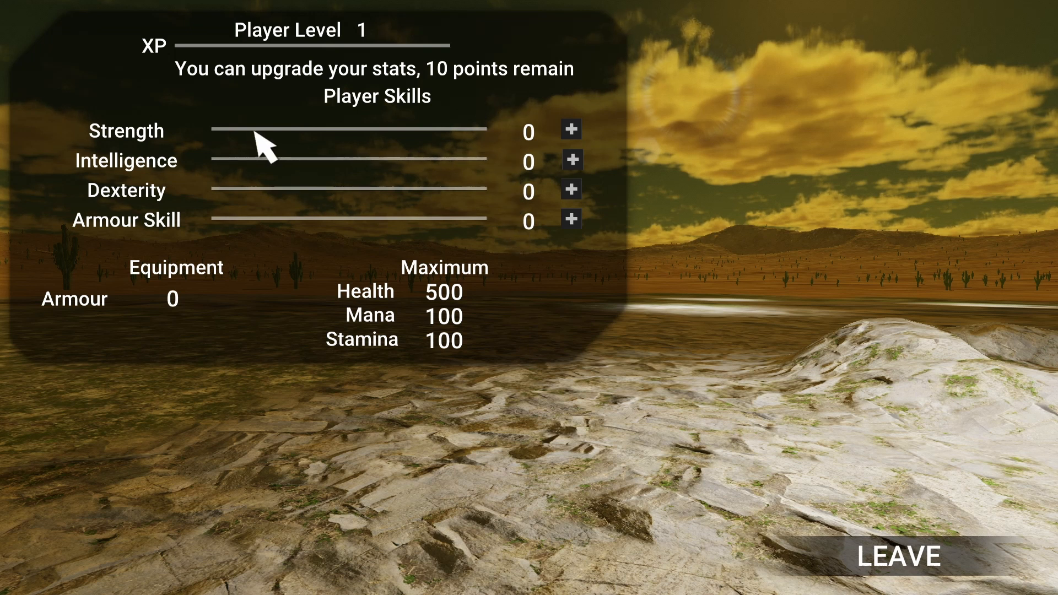
pyautogui.moveTo(304, 249)
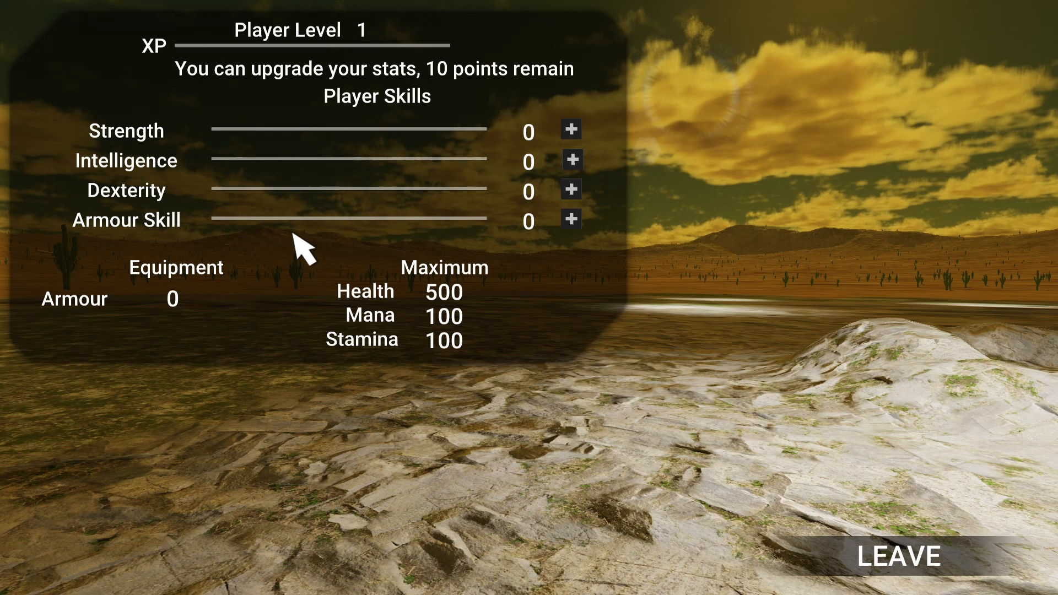
pyautogui.moveTo(421, 249)
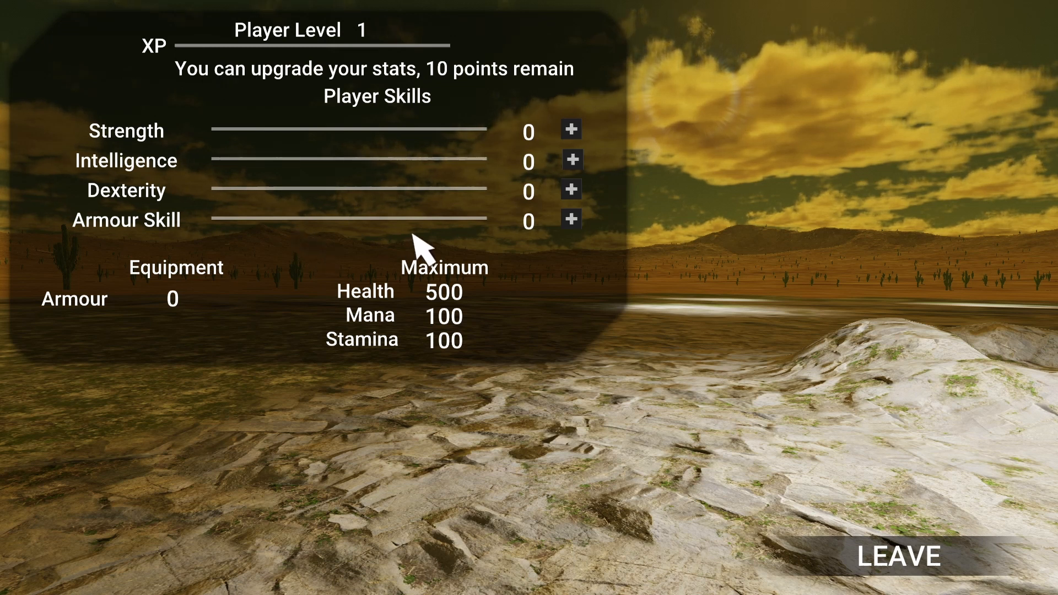
pyautogui.moveTo(402, 301)
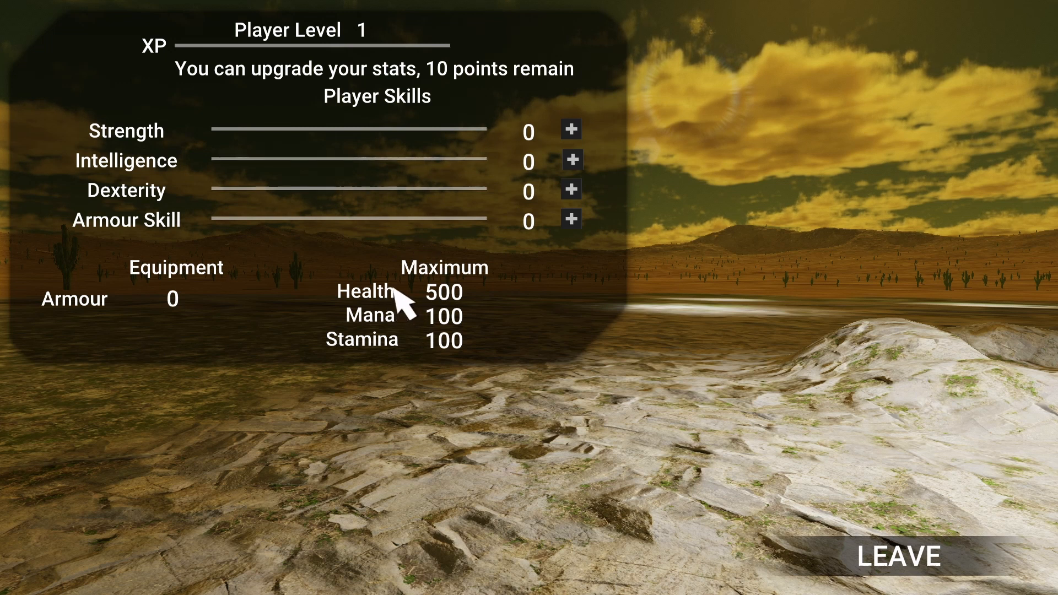
pyautogui.moveTo(418, 358)
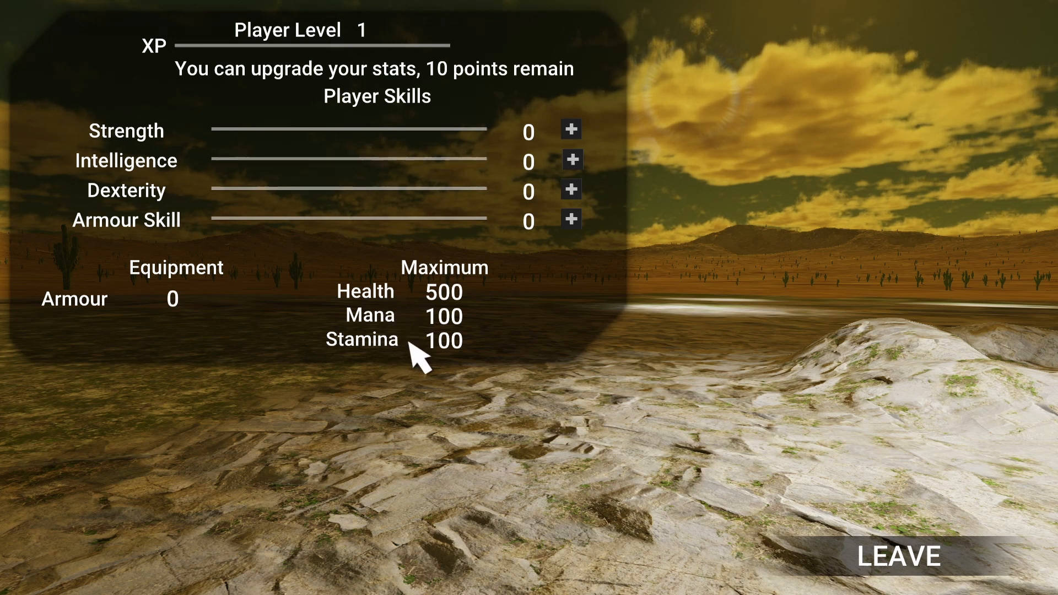
pyautogui.moveTo(179, 303)
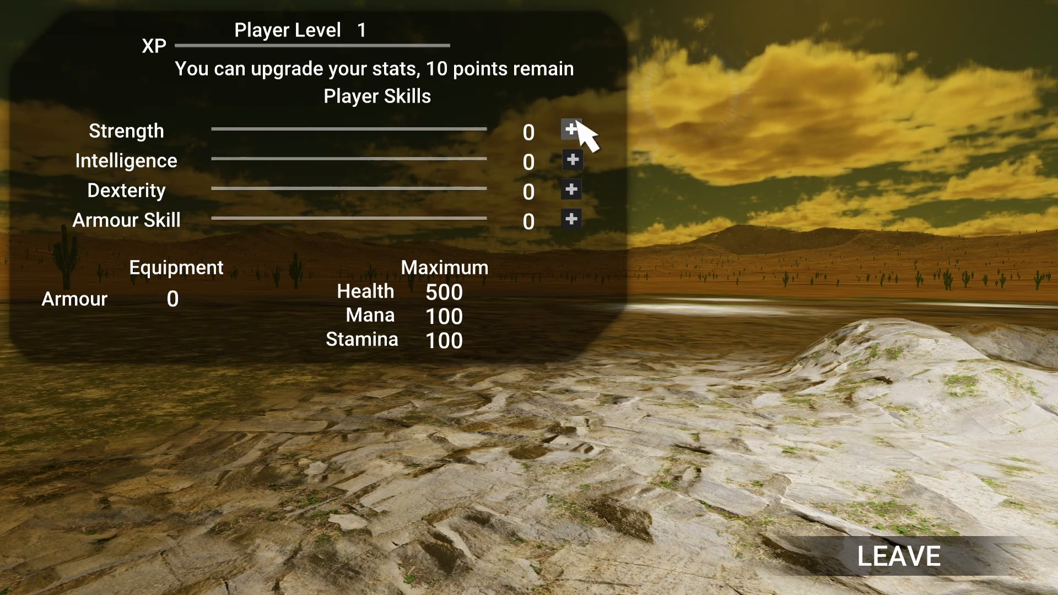
# Step: Spend points raising Strength to 2, Intelligence to 2, Dexterity to 1 and Armour Skill to 3
pyautogui.click(570, 130)
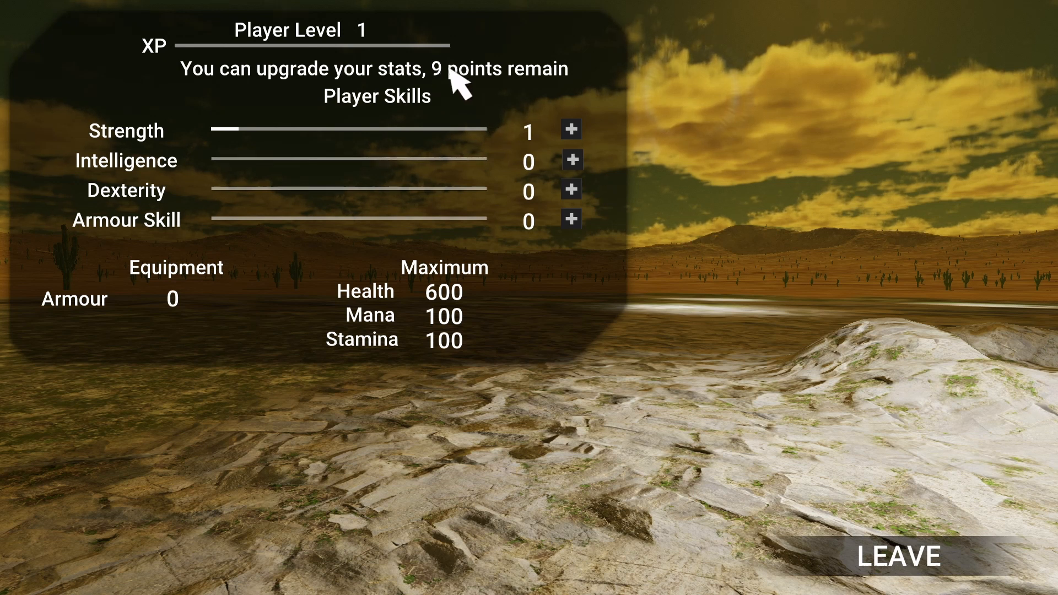
pyautogui.moveTo(236, 145)
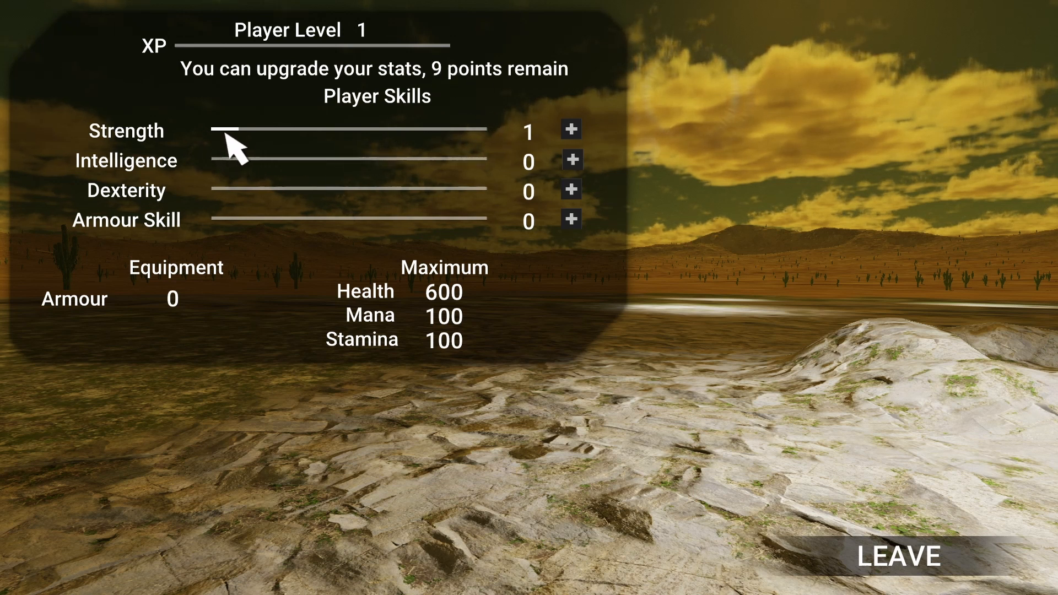
pyautogui.moveTo(247, 152)
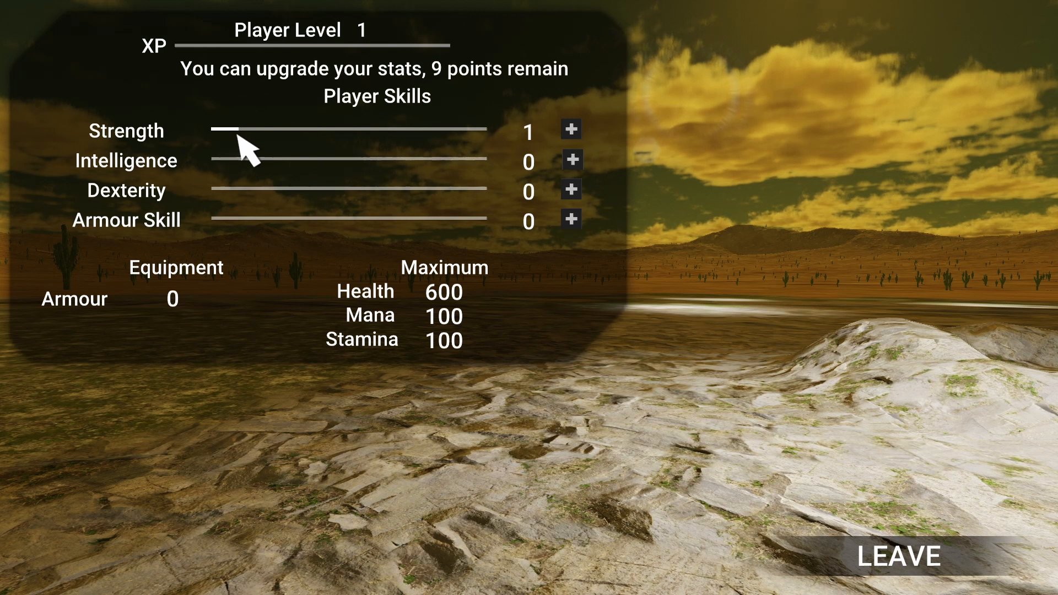
pyautogui.moveTo(244, 155)
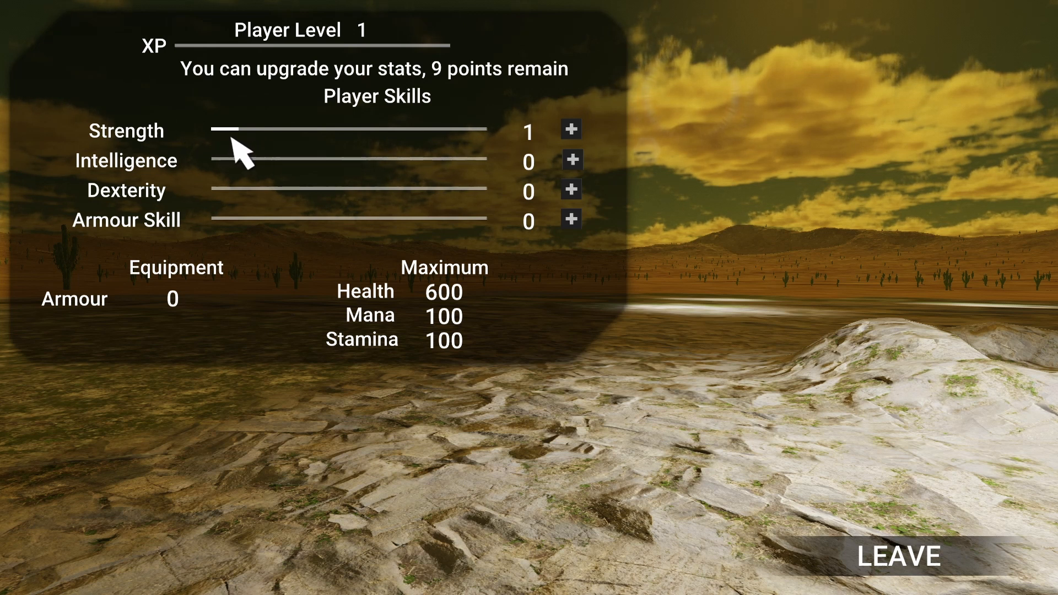
pyautogui.moveTo(556, 145)
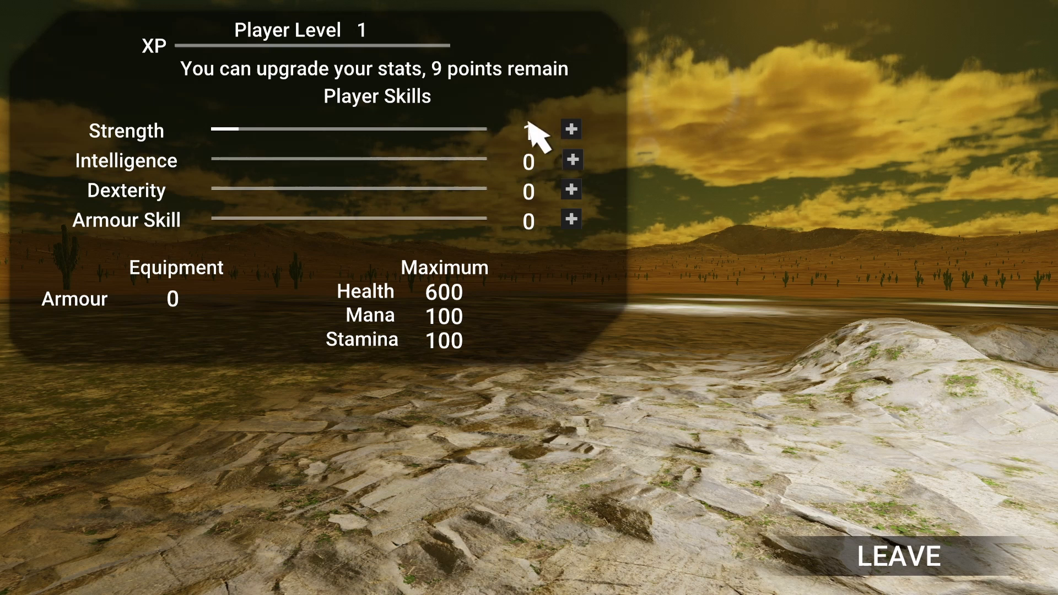
pyautogui.click(570, 129)
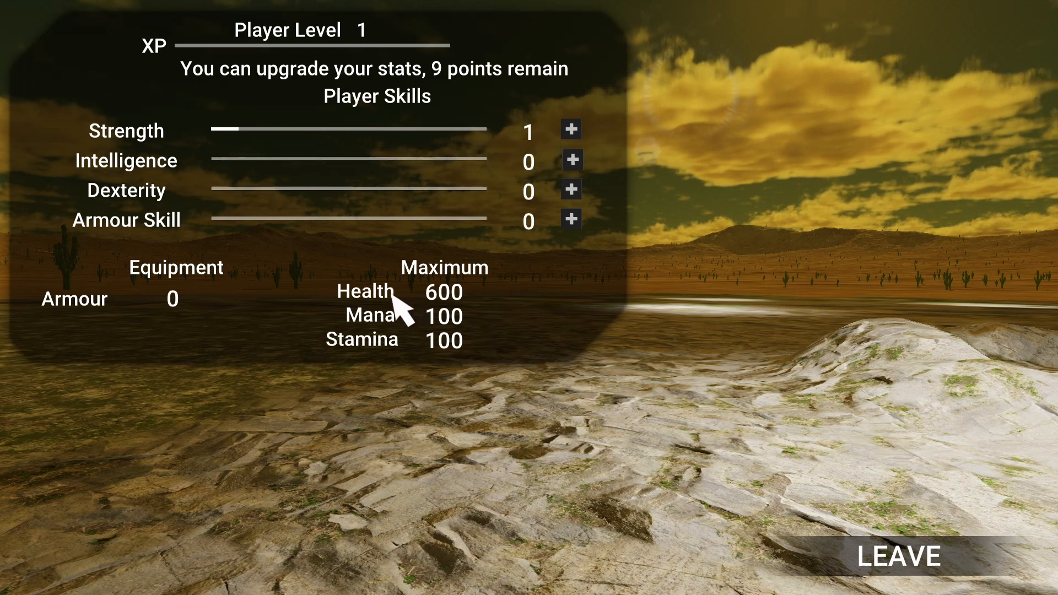
pyautogui.moveTo(462, 317)
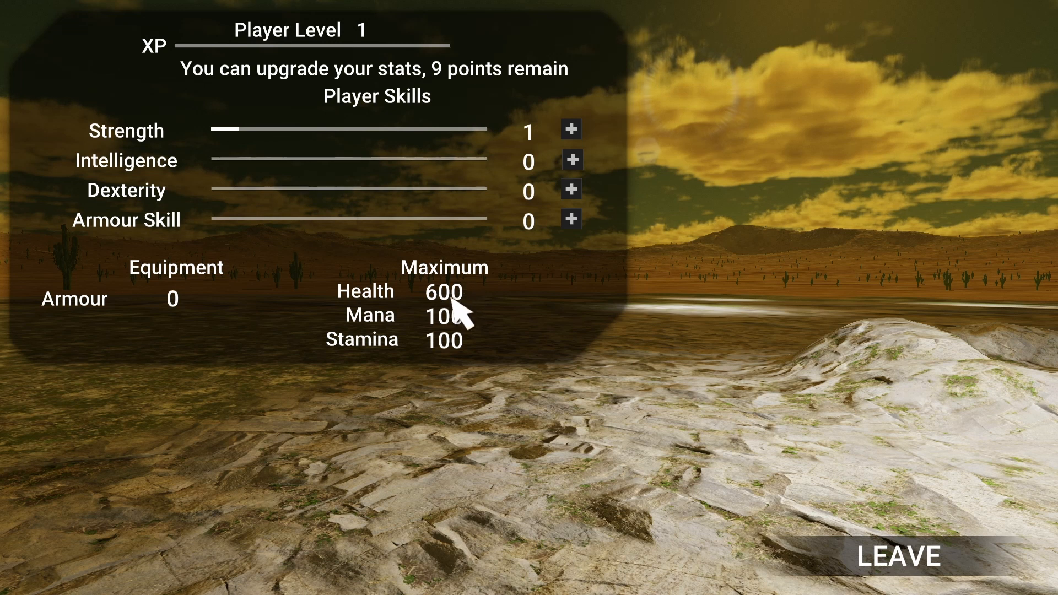
pyautogui.moveTo(575, 157)
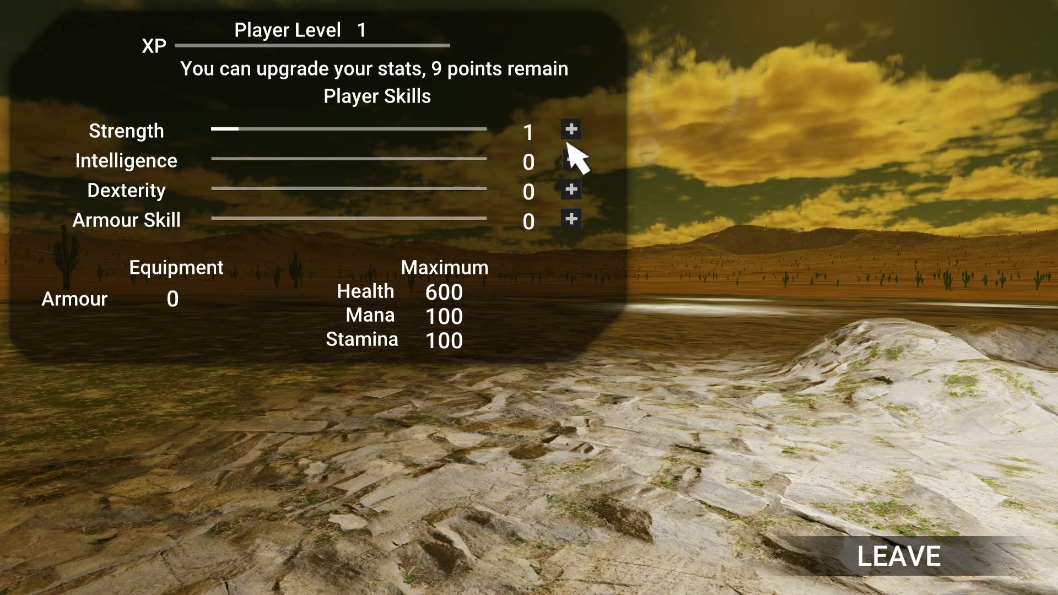
pyautogui.click(571, 129)
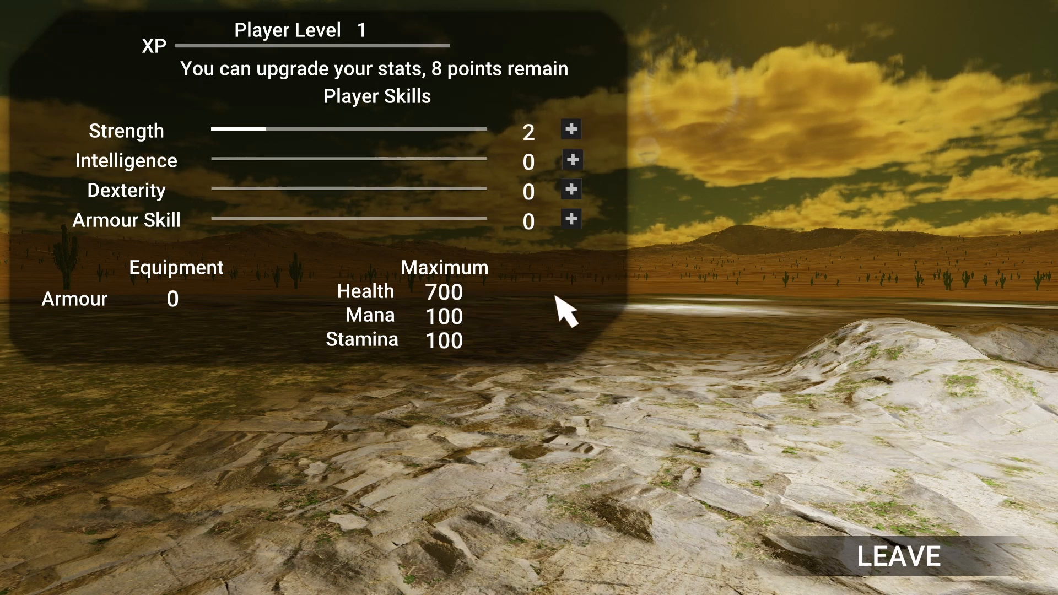
pyautogui.moveTo(571, 159)
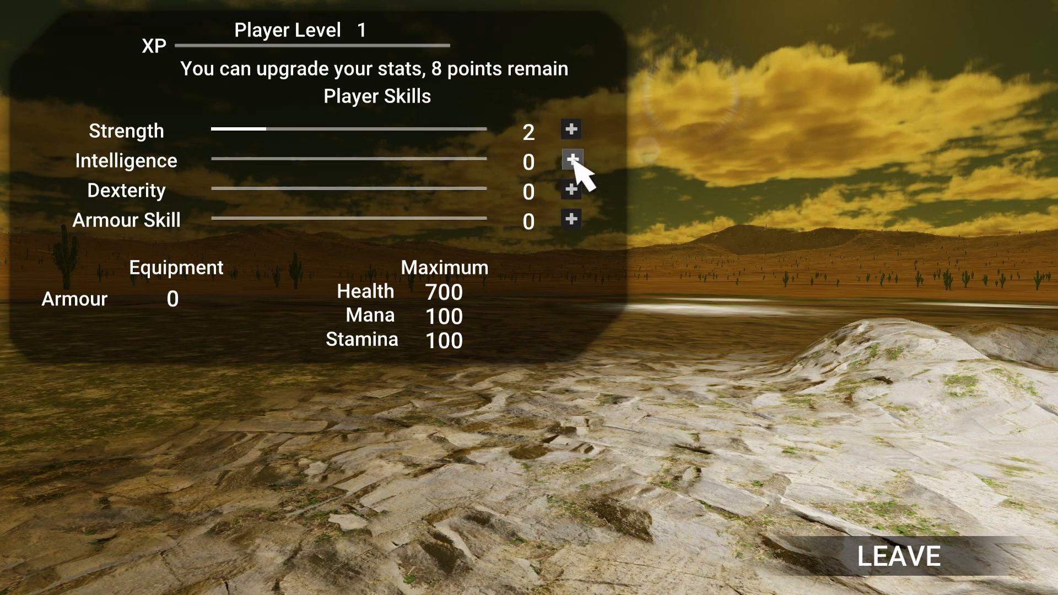
pyautogui.click(569, 160)
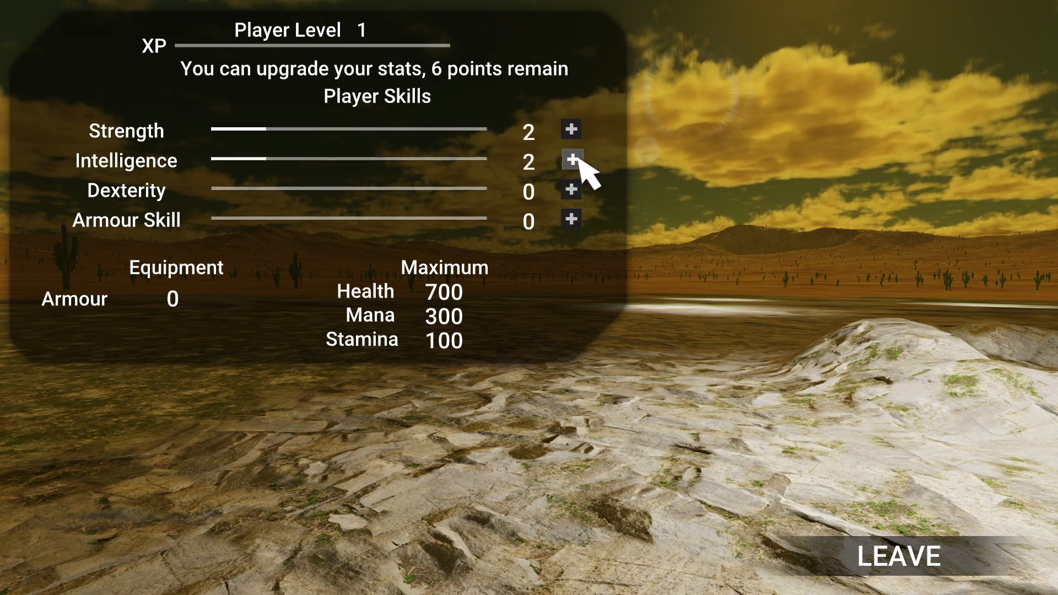
pyautogui.click(570, 189)
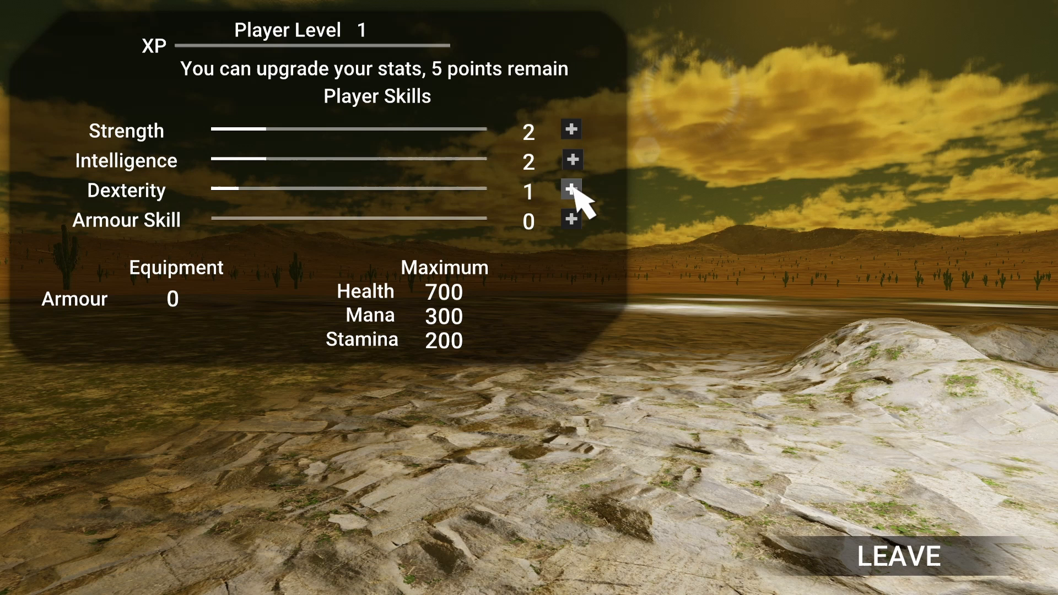
pyautogui.moveTo(452, 365)
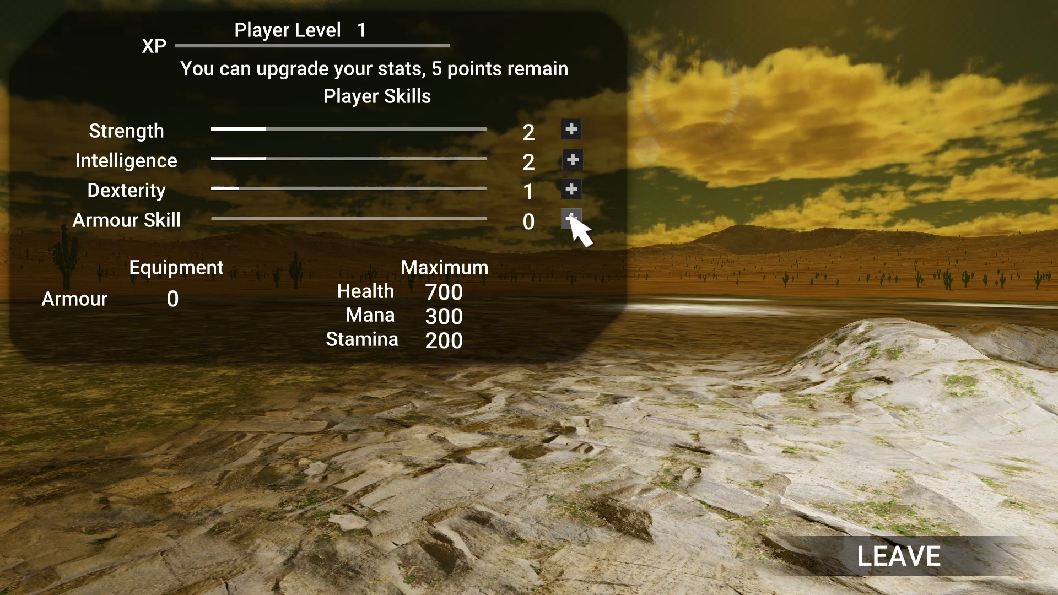
pyautogui.click(569, 221)
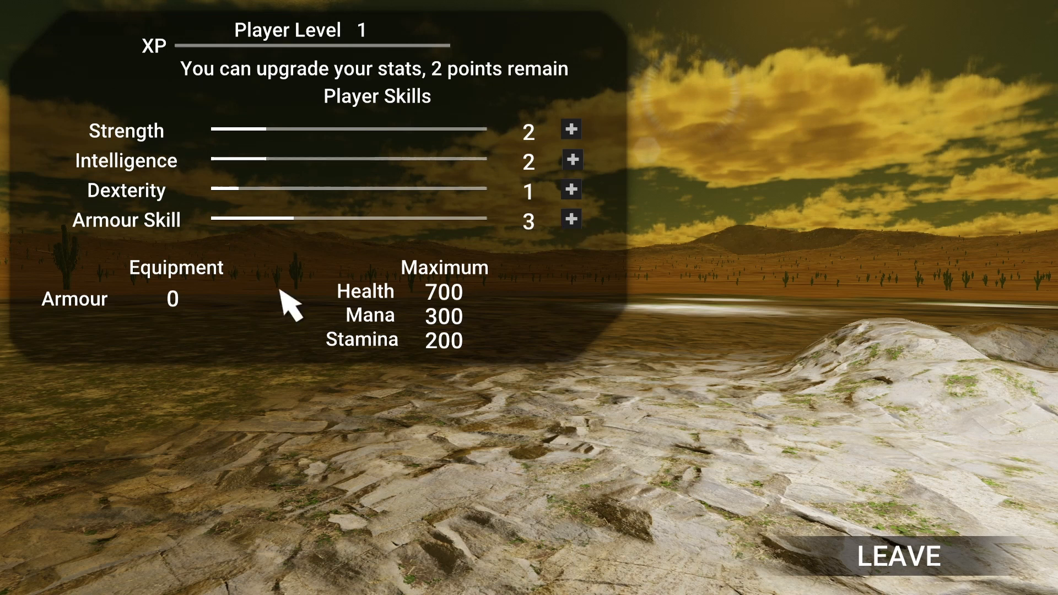
pyautogui.moveTo(240, 243)
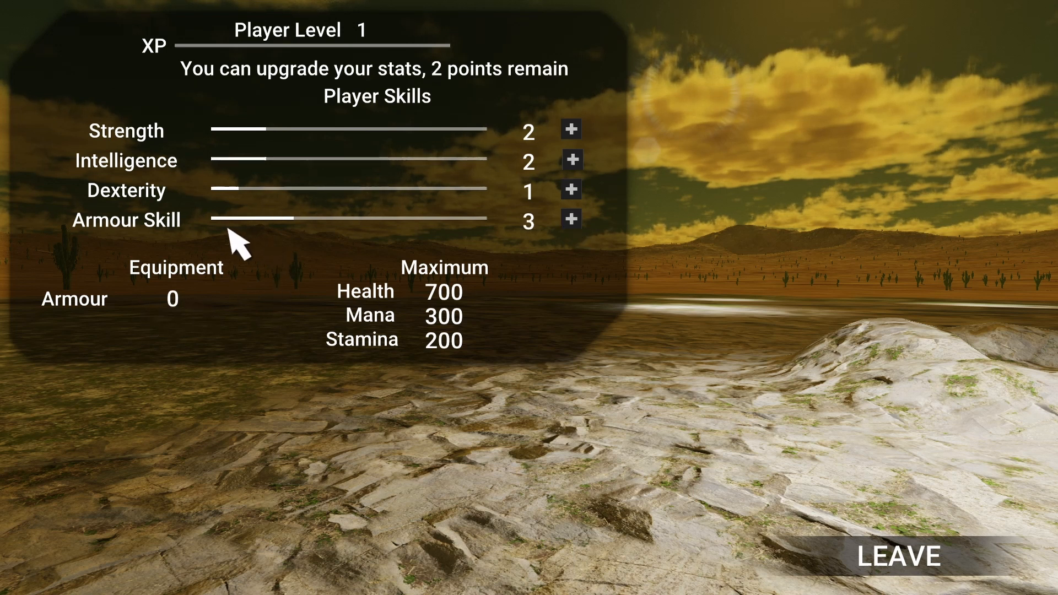
pyautogui.moveTo(263, 331)
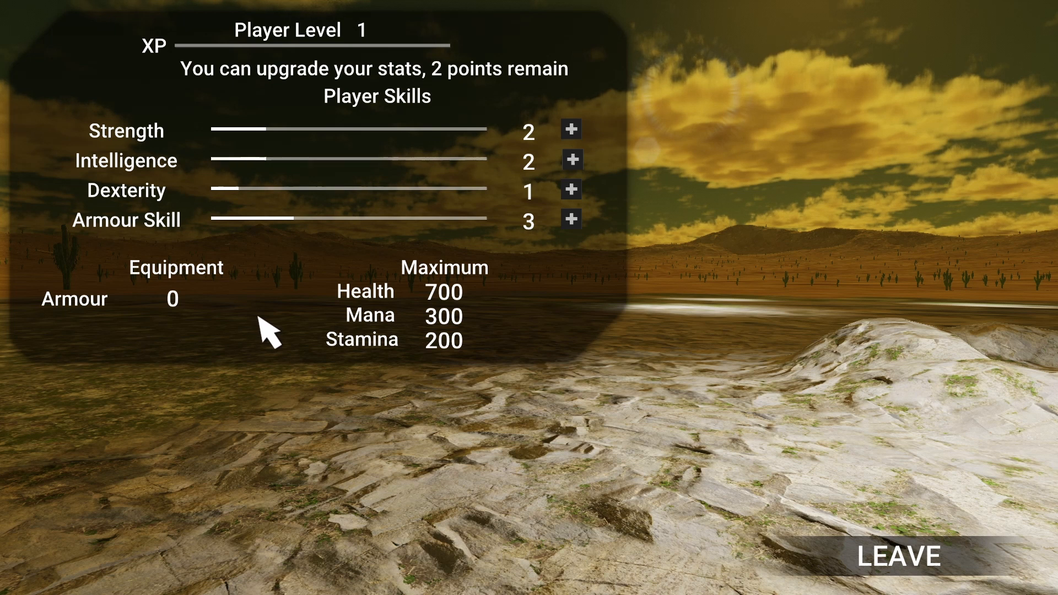
pyautogui.moveTo(294, 348)
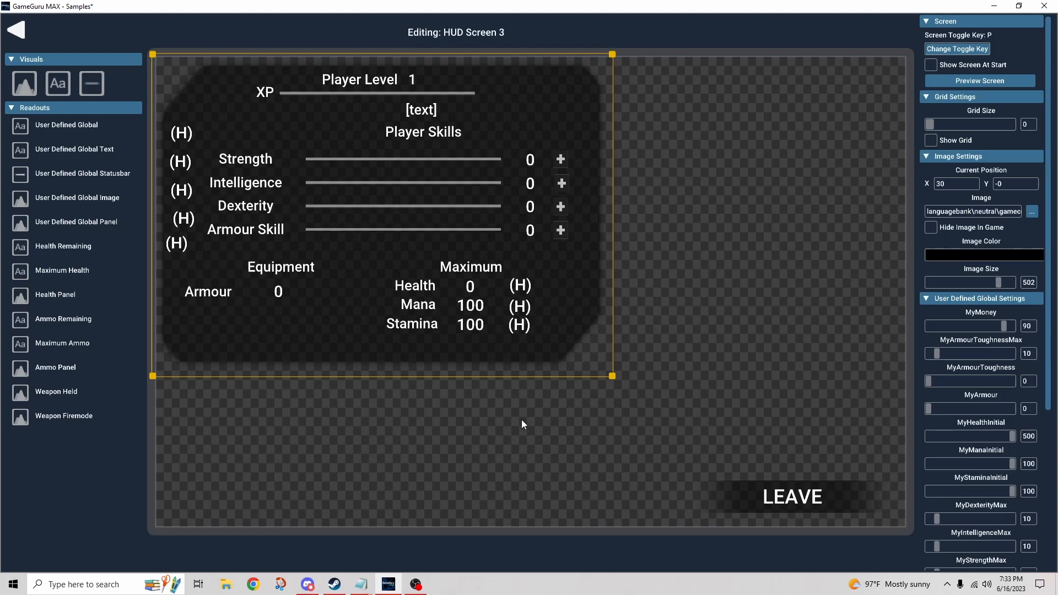
pyautogui.moveTo(598, 318)
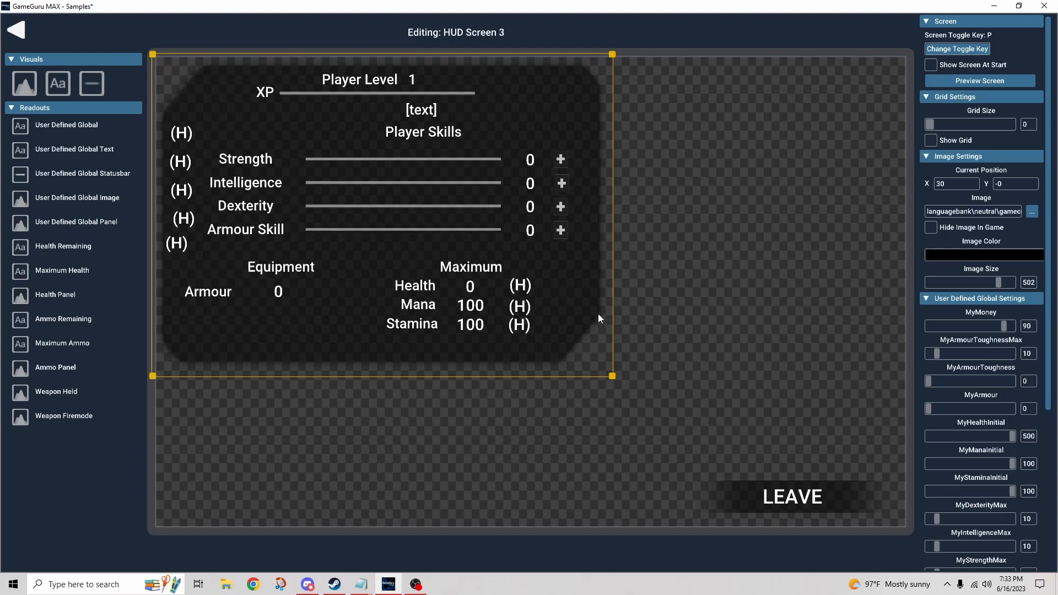
pyautogui.moveTo(415, 203)
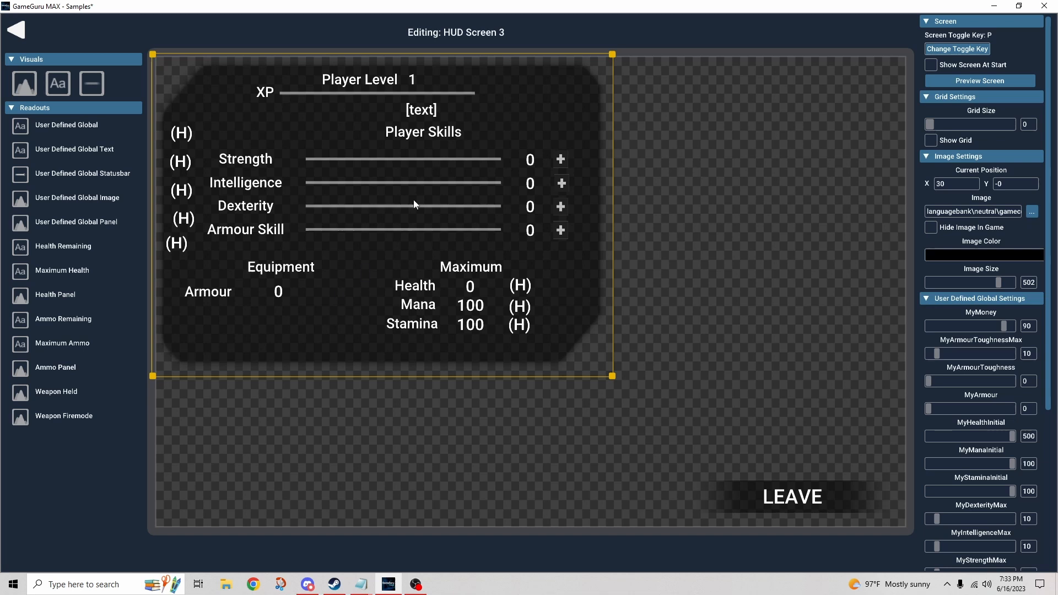
pyautogui.moveTo(324, 312)
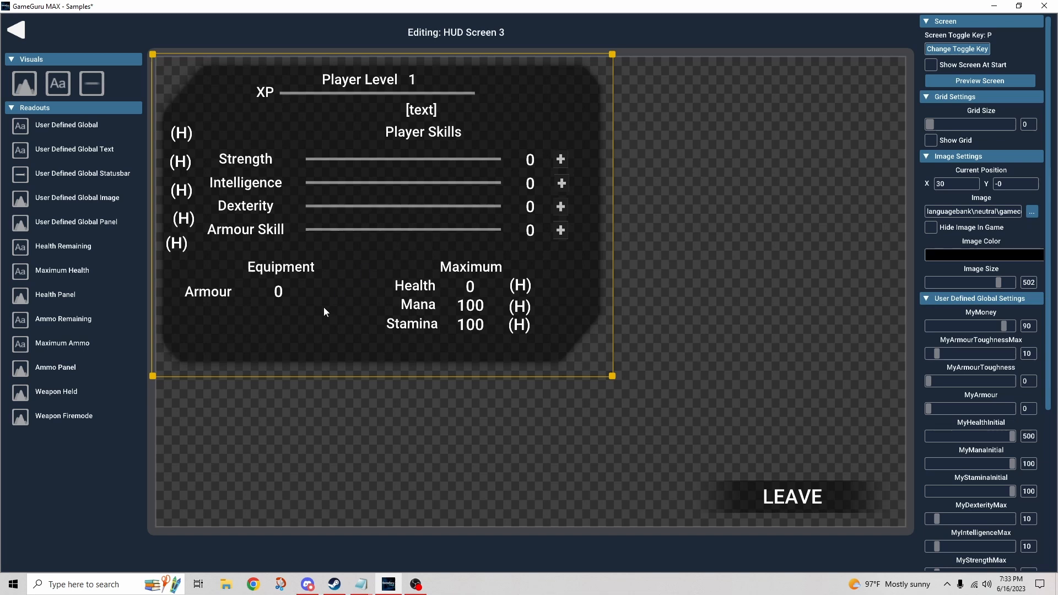
pyautogui.moveTo(339, 94)
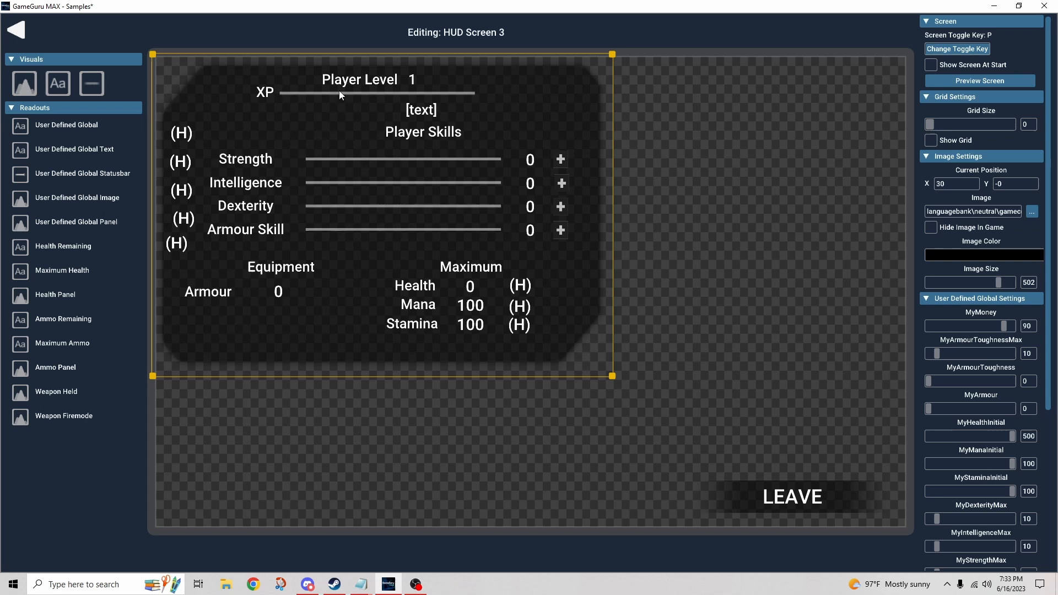
# Step: Inspect the Player Level heading, then its level number readout tied to MyPlayerLevel
pyautogui.click(358, 79)
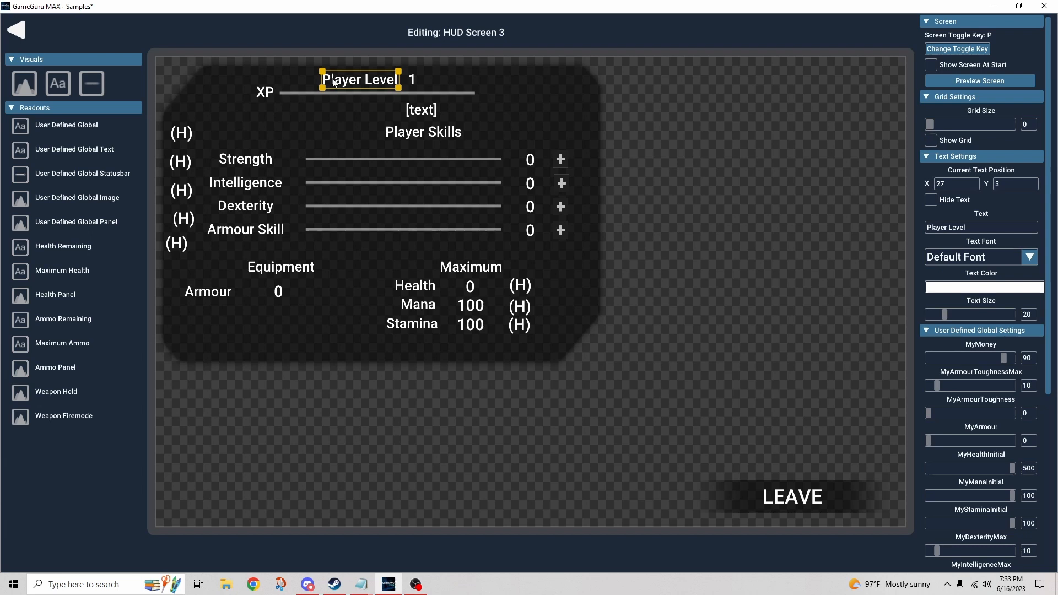
pyautogui.moveTo(57, 83)
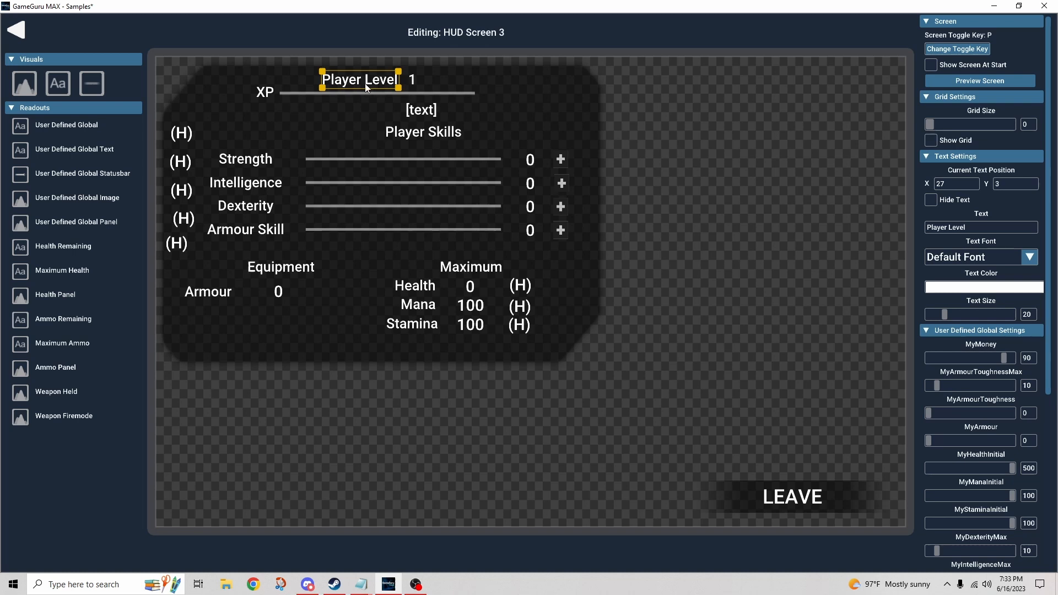
pyautogui.click(413, 79)
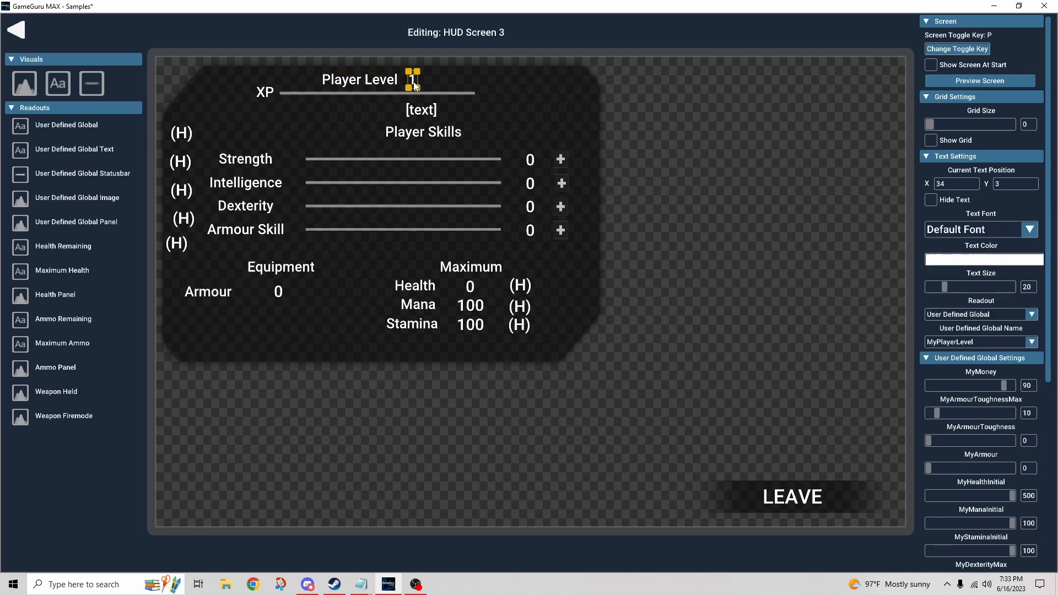
pyautogui.moveTo(430, 84)
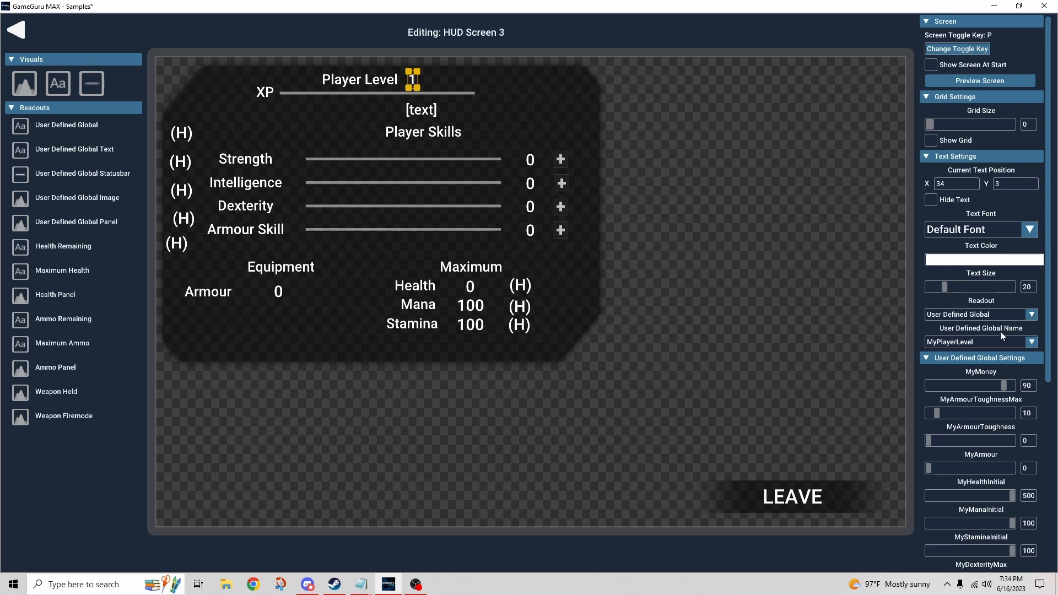
pyautogui.moveTo(979, 342)
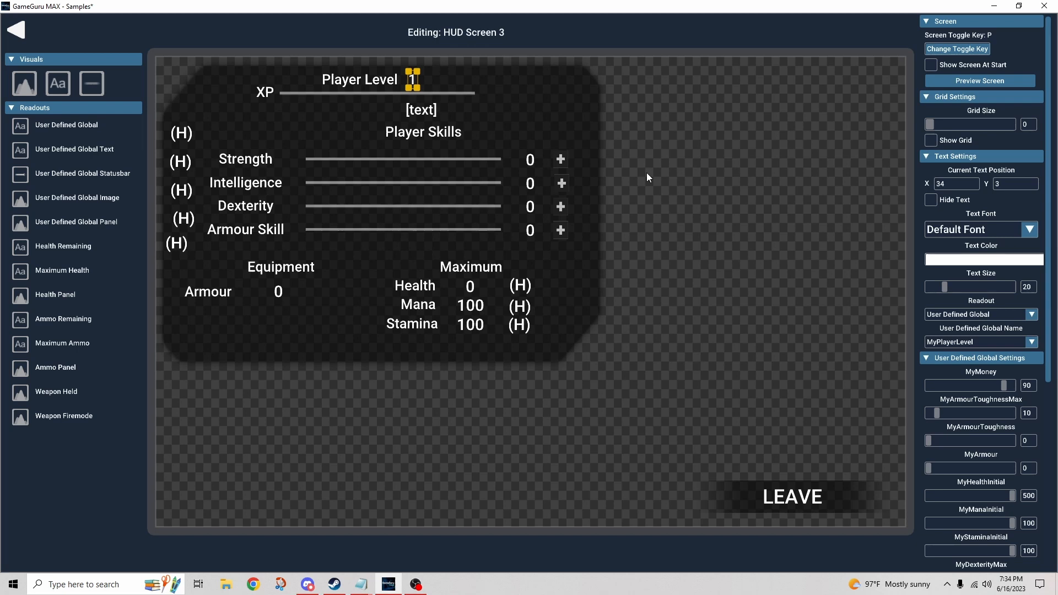
pyautogui.moveTo(708, 249)
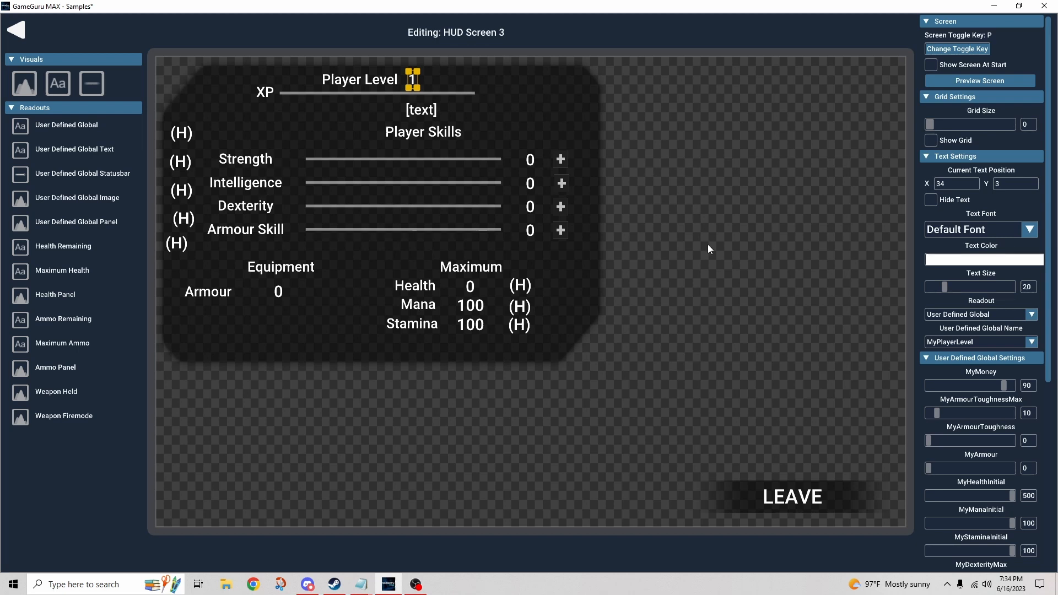
pyautogui.moveTo(793, 295)
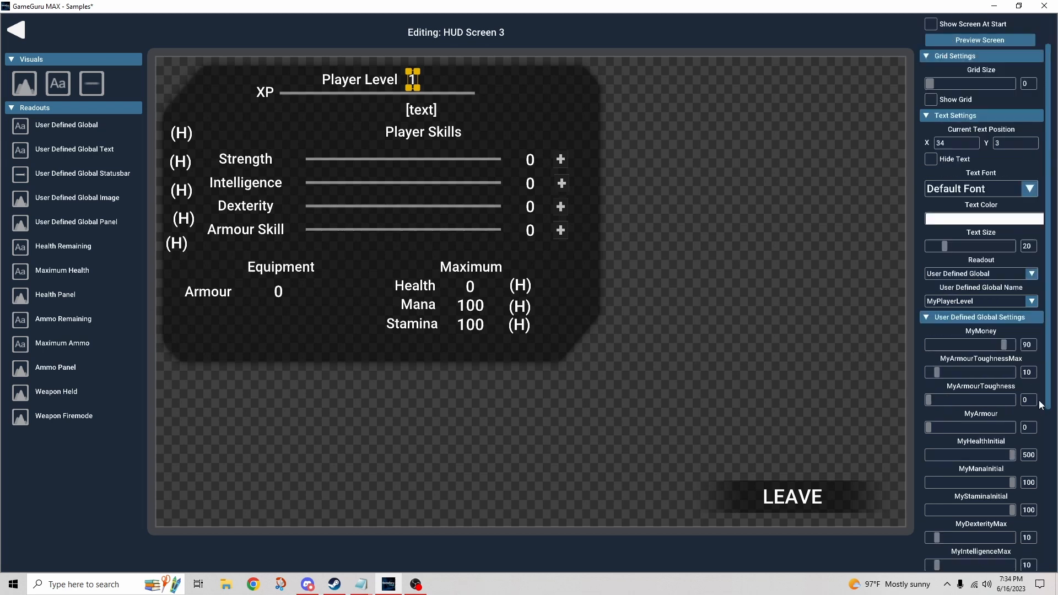
pyautogui.scroll(-3)
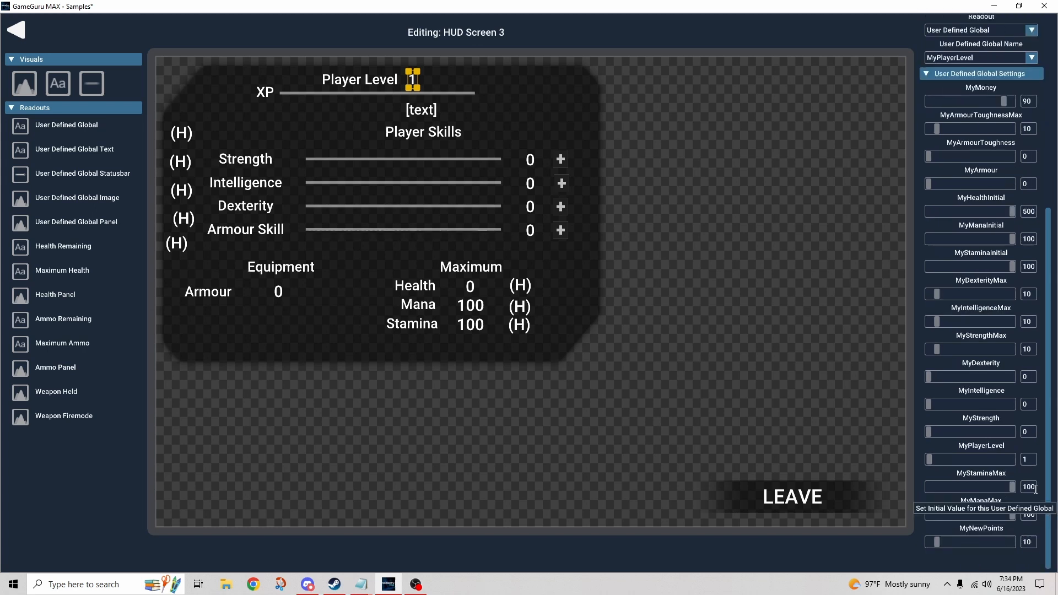
pyautogui.moveTo(997, 483)
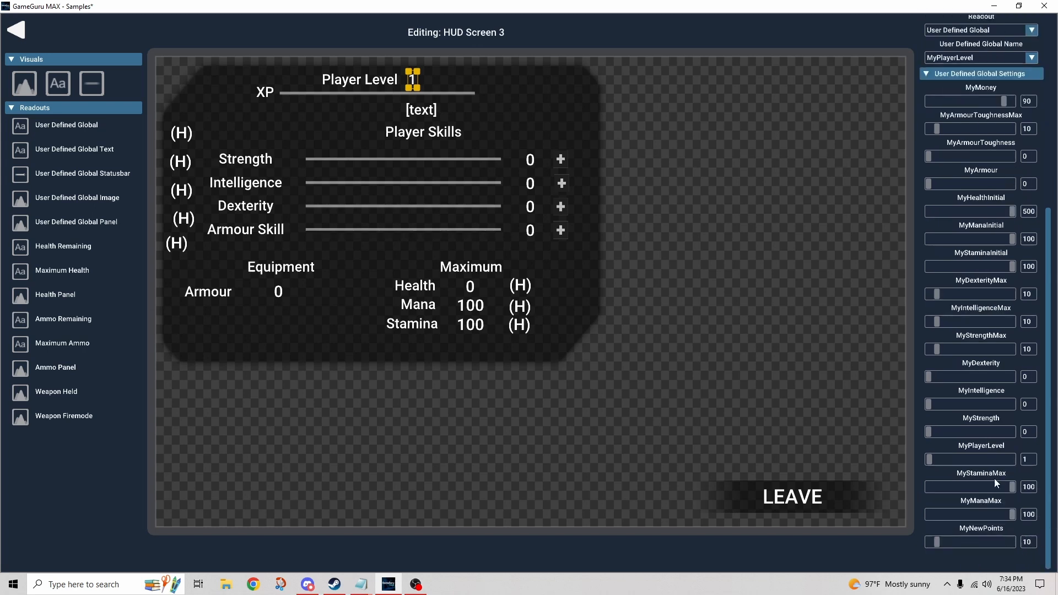
pyautogui.moveTo(968, 460)
pyautogui.write('0')
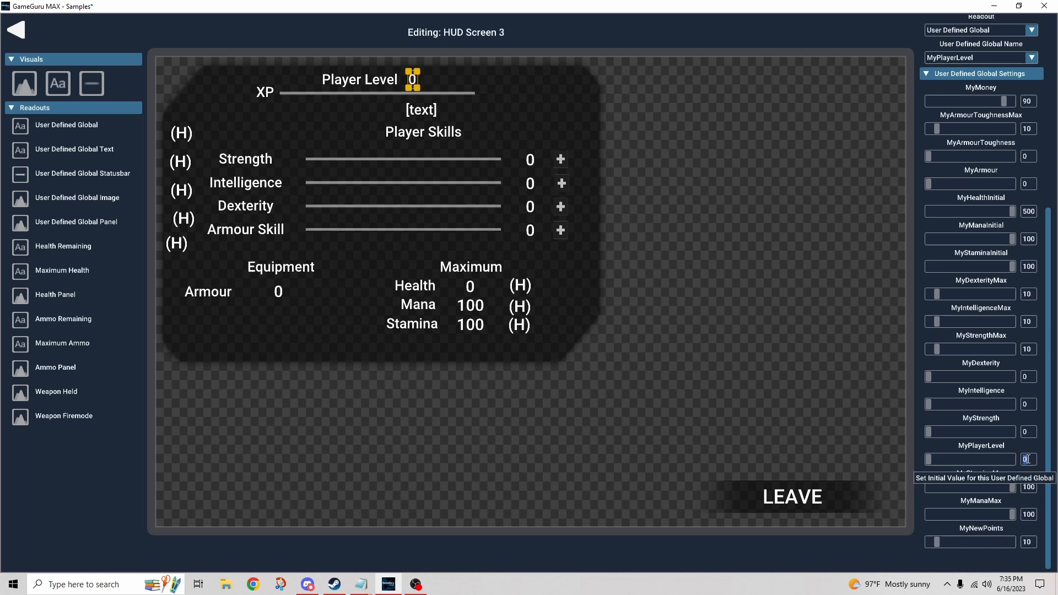
pyautogui.write('1')
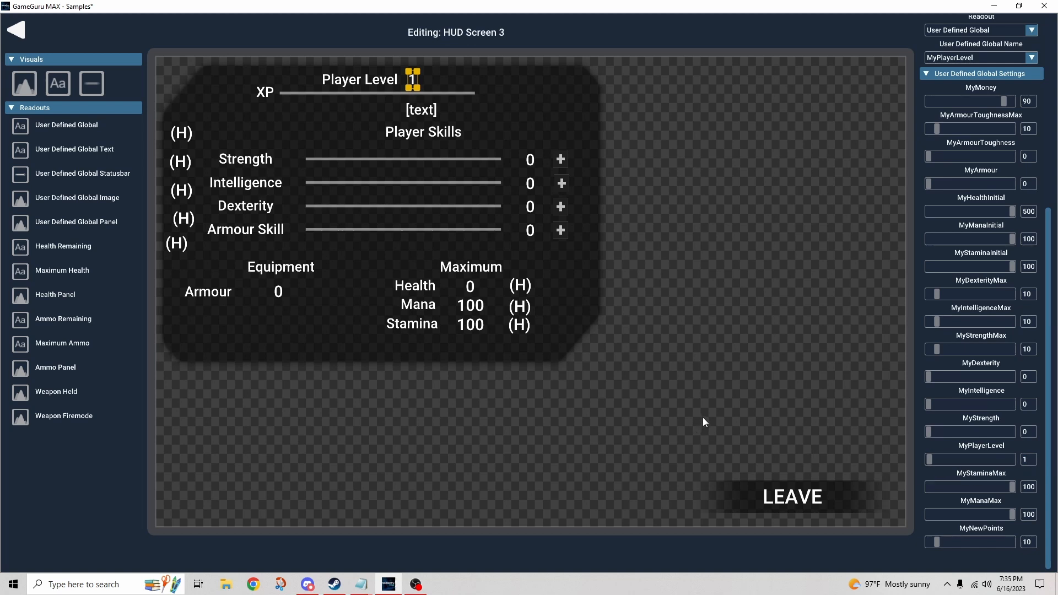
pyautogui.moveTo(754, 401)
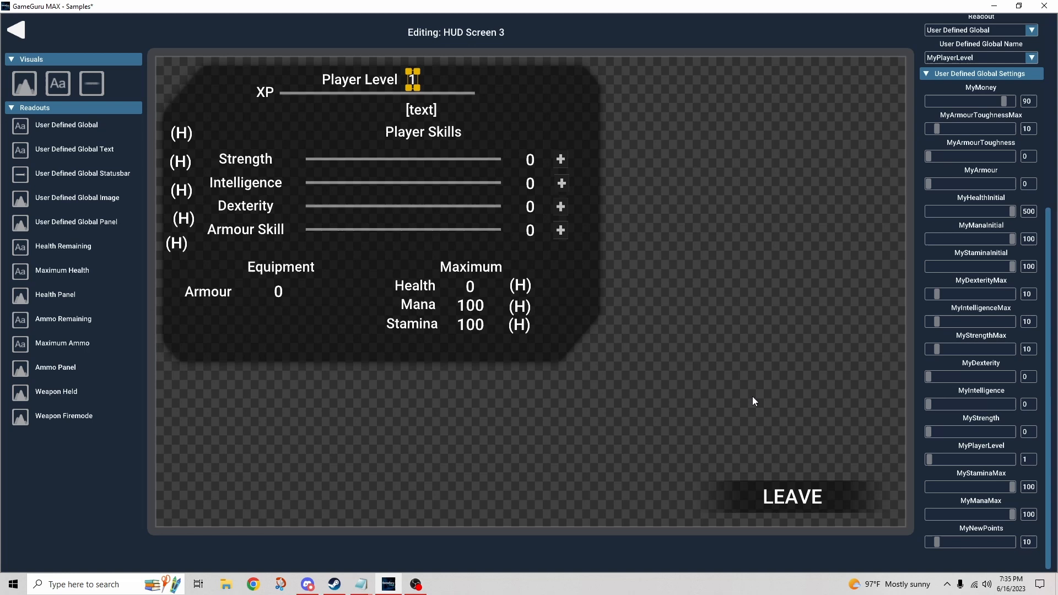
pyautogui.moveTo(975, 274)
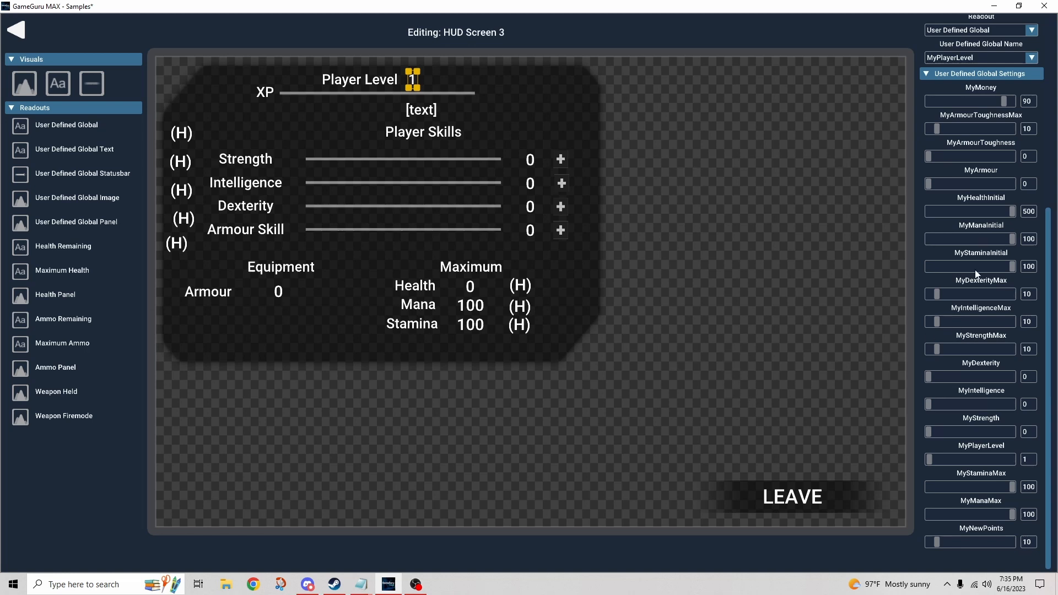
pyautogui.moveTo(919, 372)
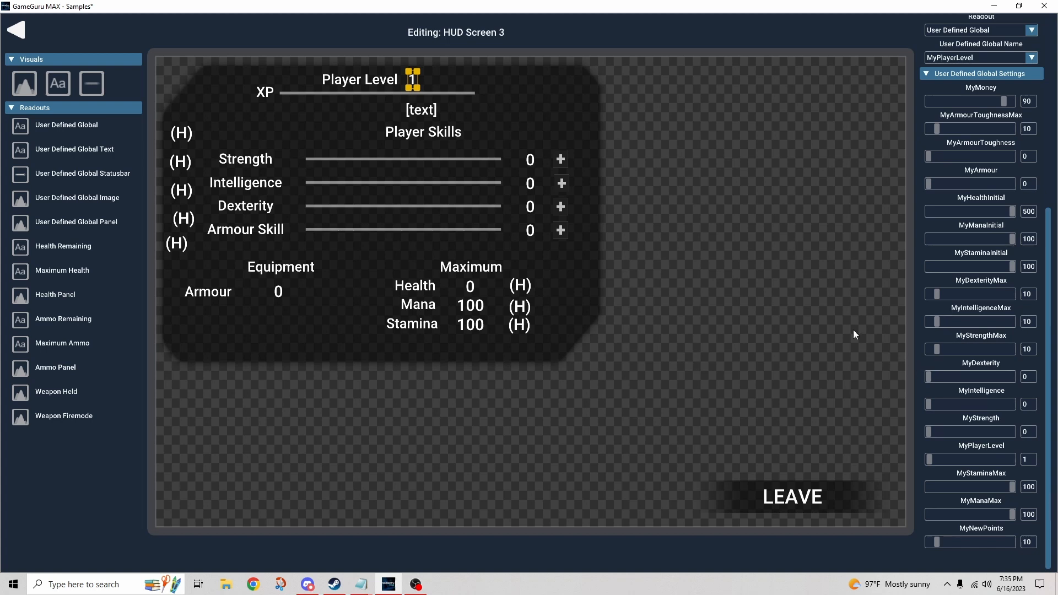
pyautogui.moveTo(832, 324)
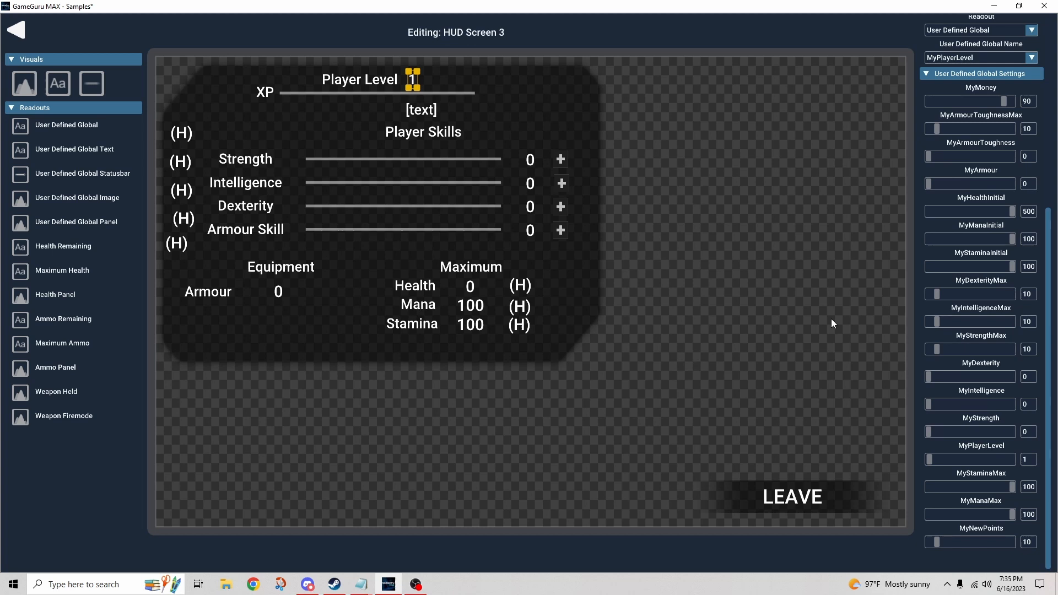
pyautogui.moveTo(790, 326)
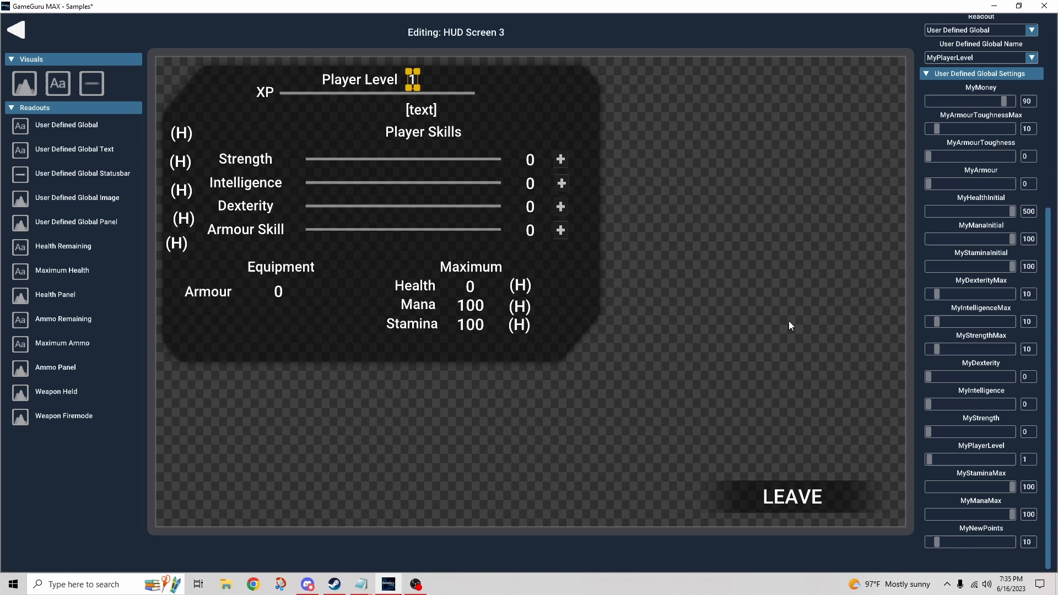
pyautogui.moveTo(632, 205)
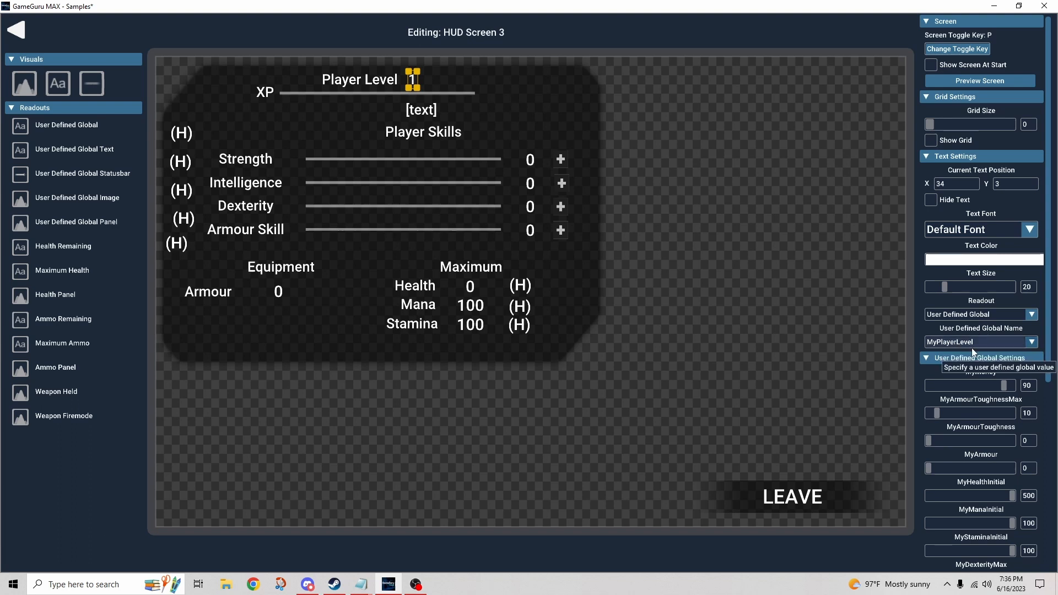
# Step: Inspect the points-remaining text readout linked to MyNewPointsText
pyautogui.click(421, 109)
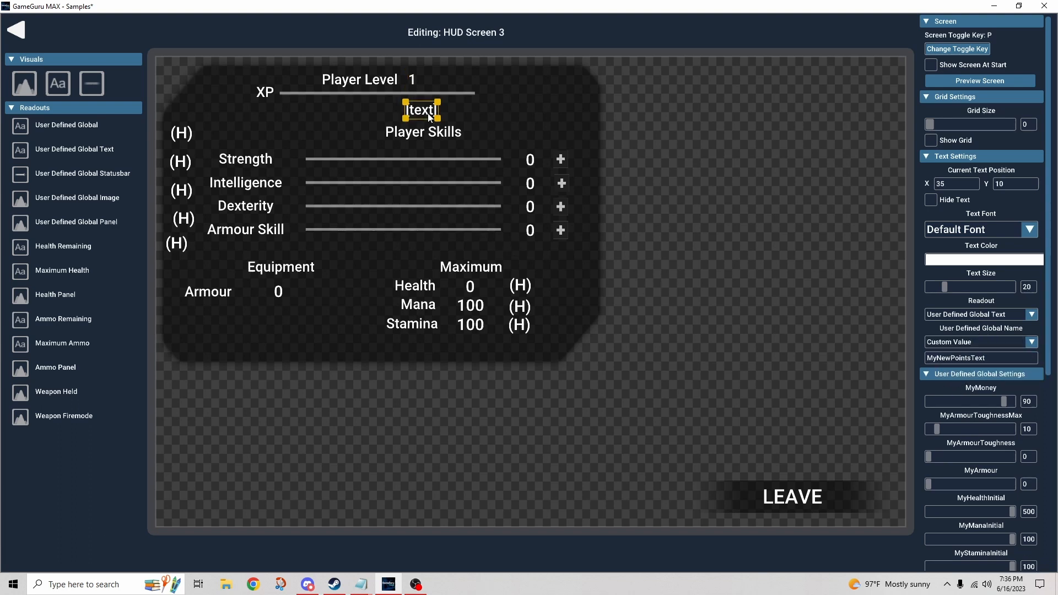
pyautogui.moveTo(755, 343)
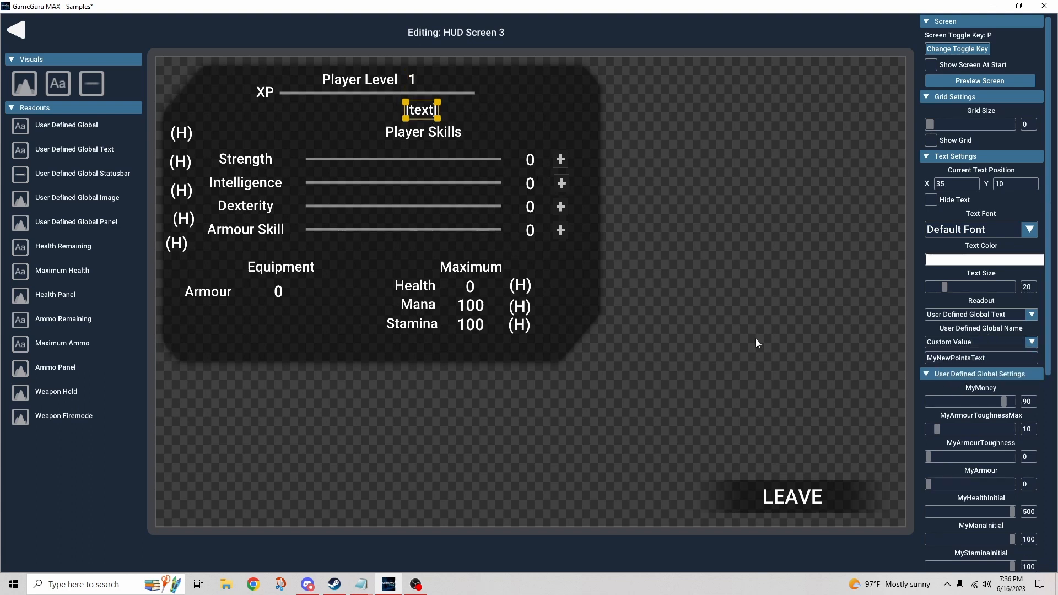
pyautogui.moveTo(1001, 363)
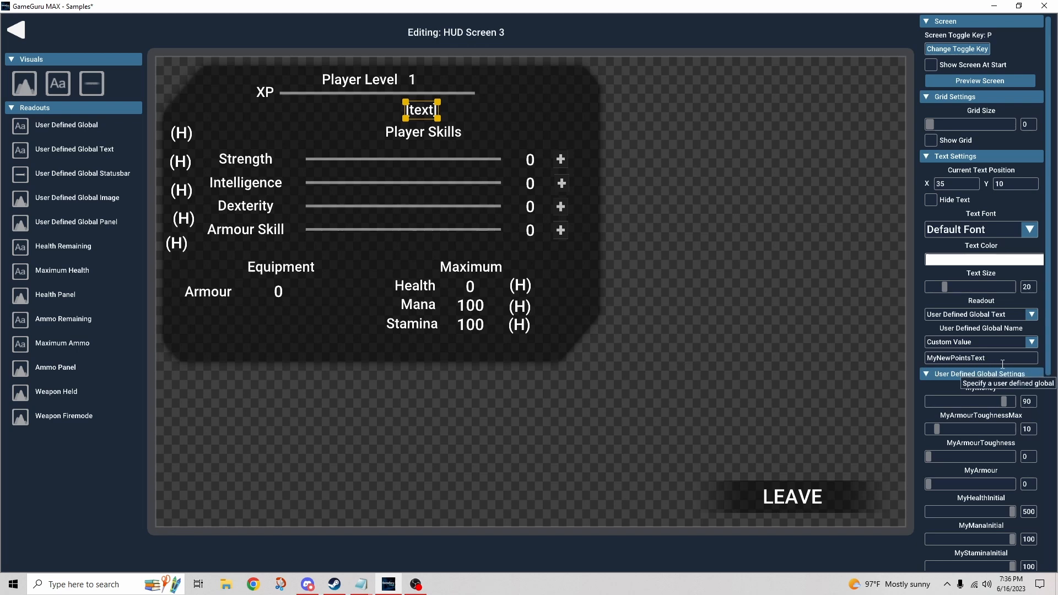
pyautogui.moveTo(1004, 367)
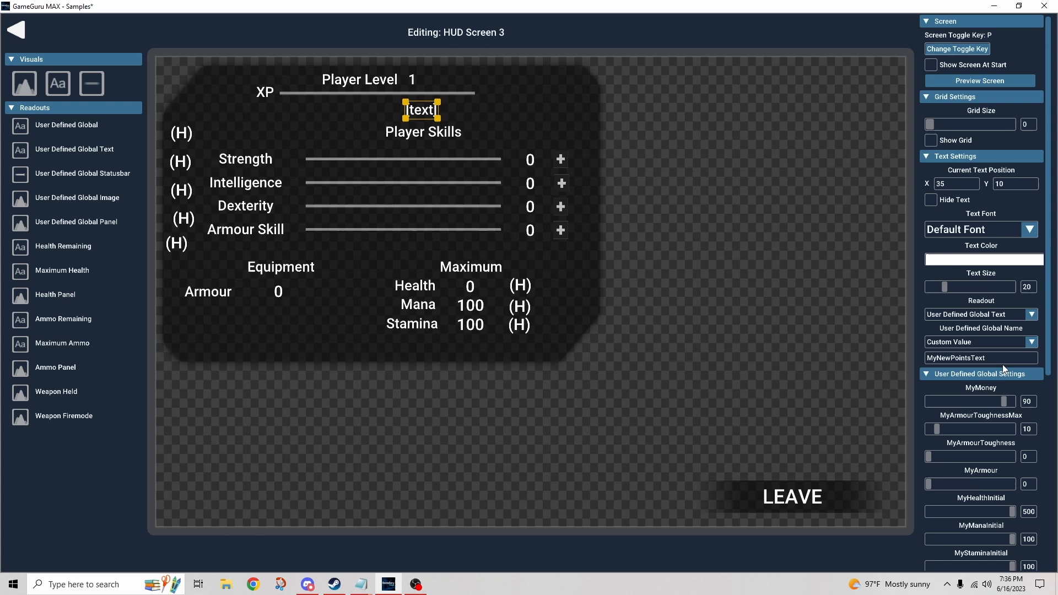
pyautogui.moveTo(1043, 398)
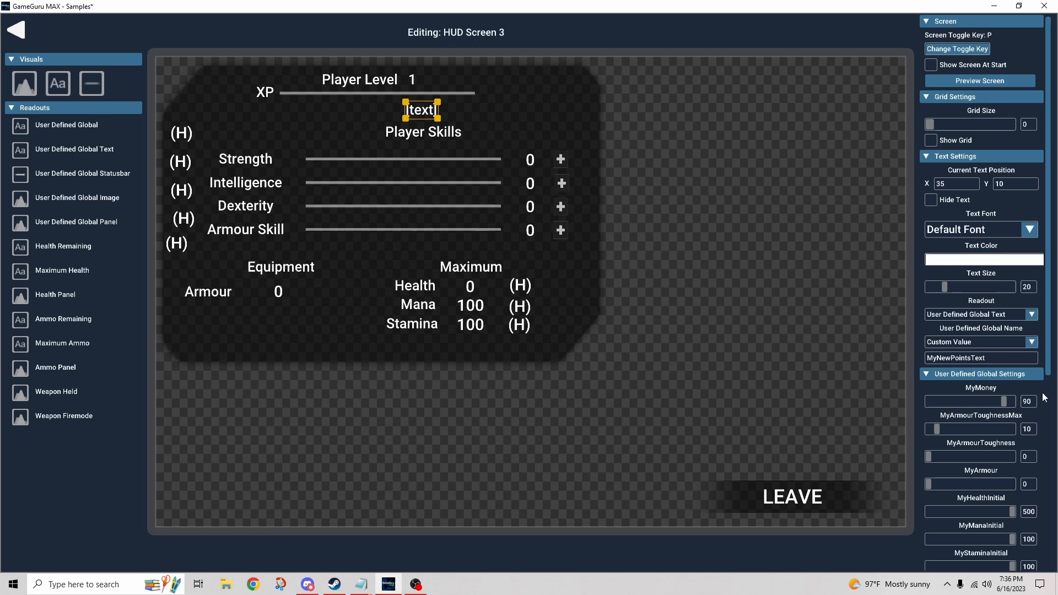
pyautogui.moveTo(916, 353)
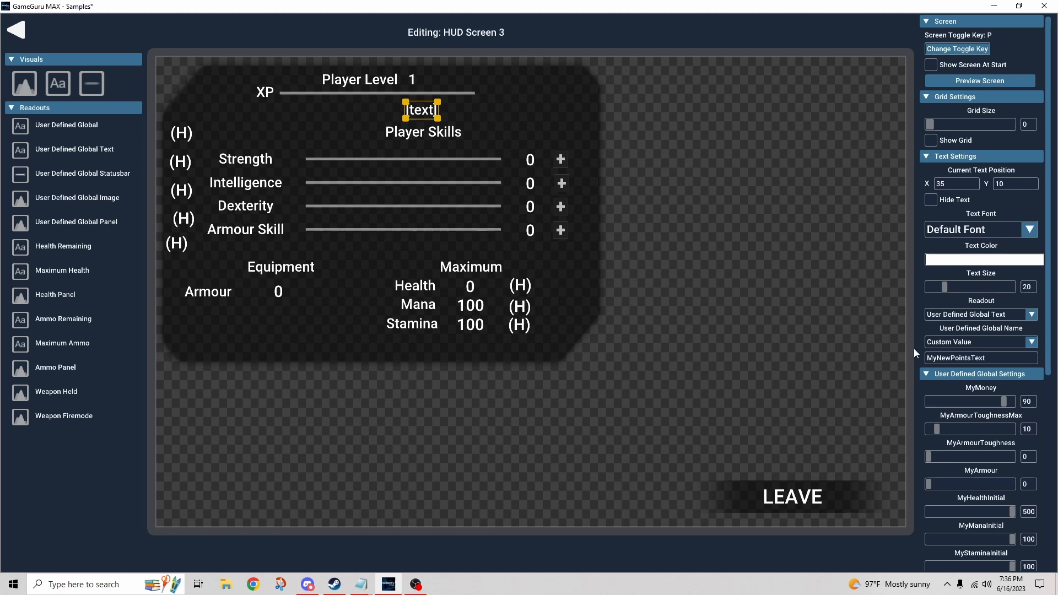
pyautogui.moveTo(956, 400)
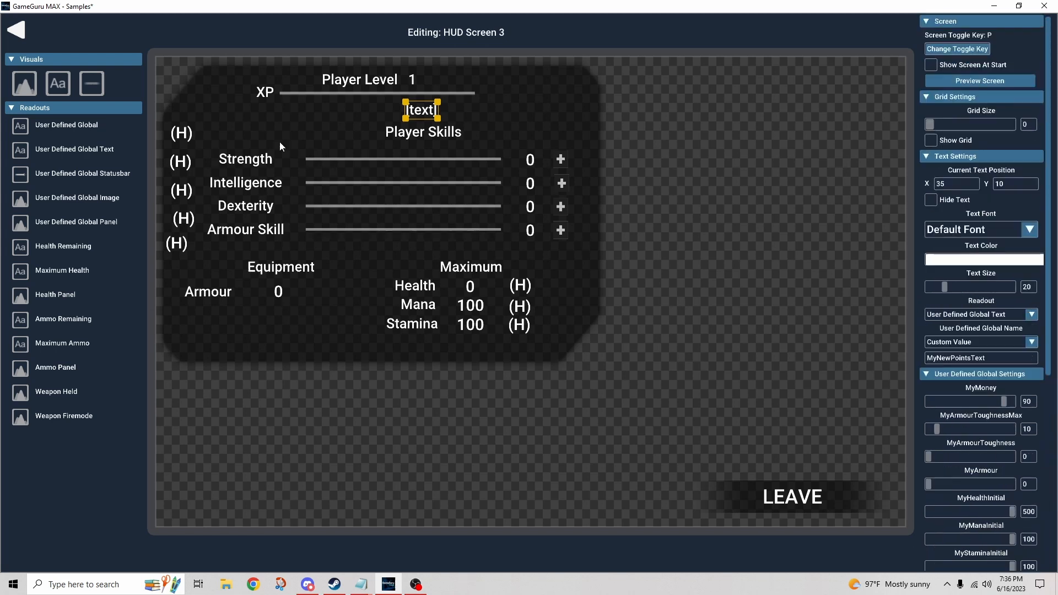
pyautogui.click(423, 132)
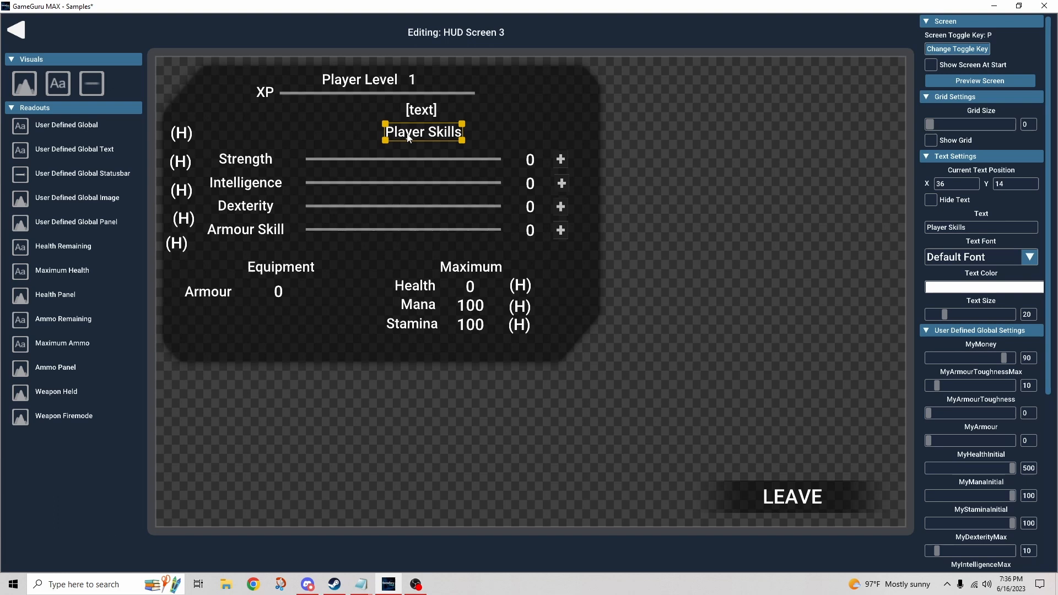
pyautogui.moveTo(643, 237)
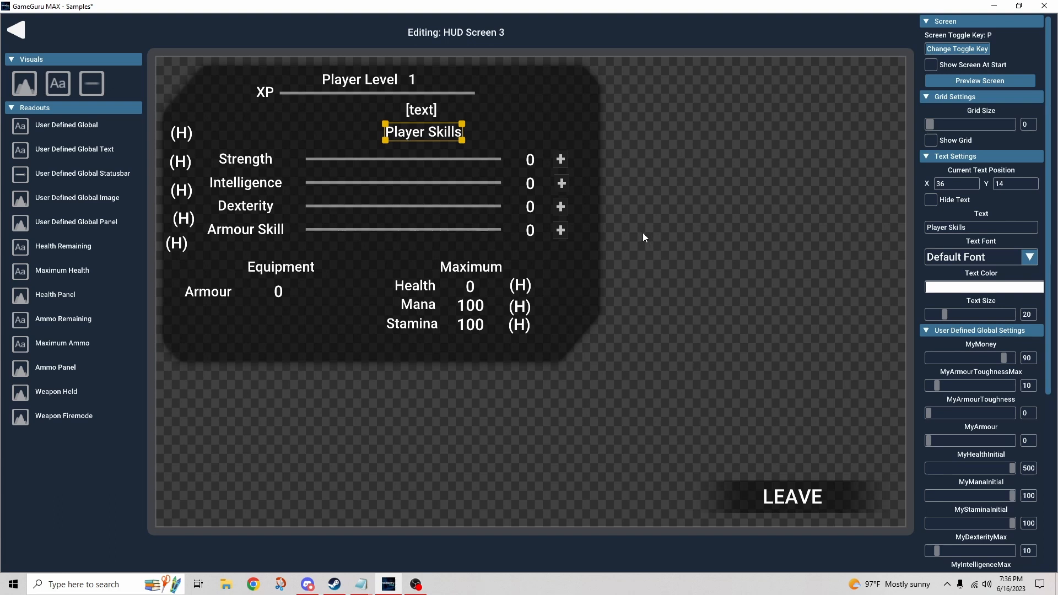
pyautogui.moveTo(628, 299)
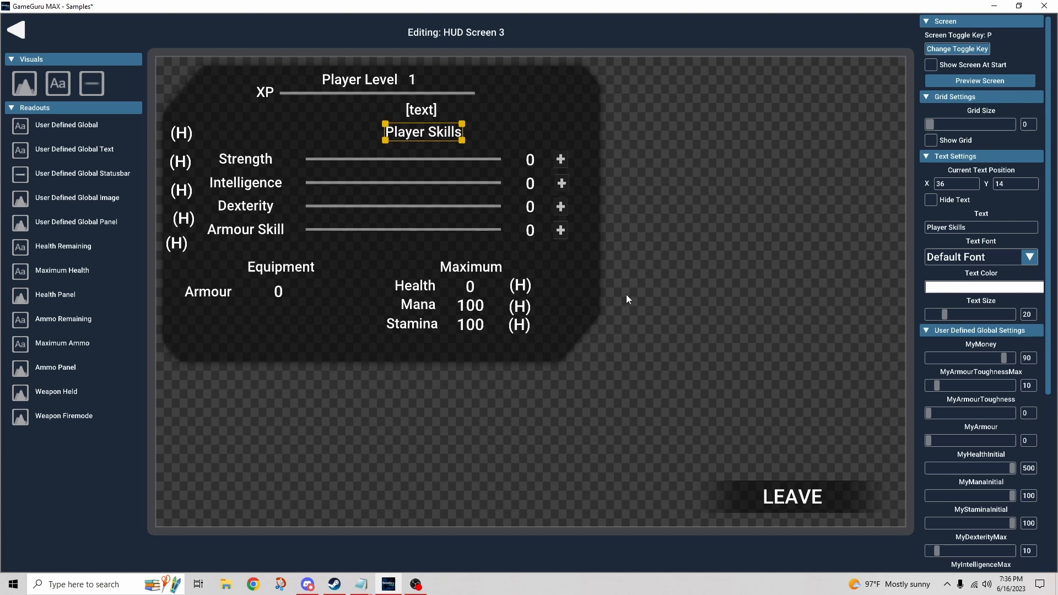
pyautogui.click(471, 266)
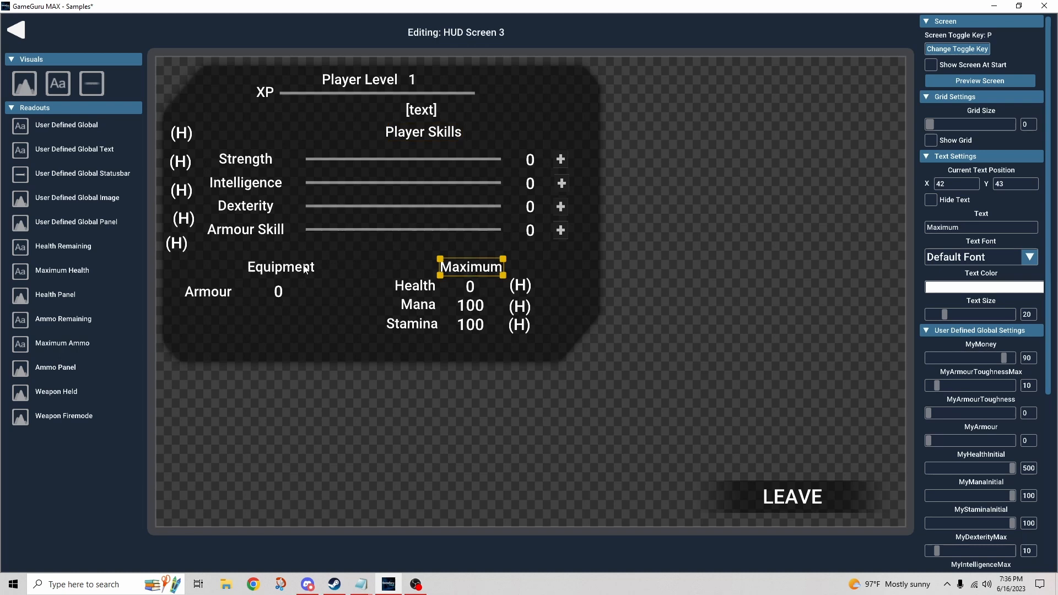
pyautogui.click(280, 267)
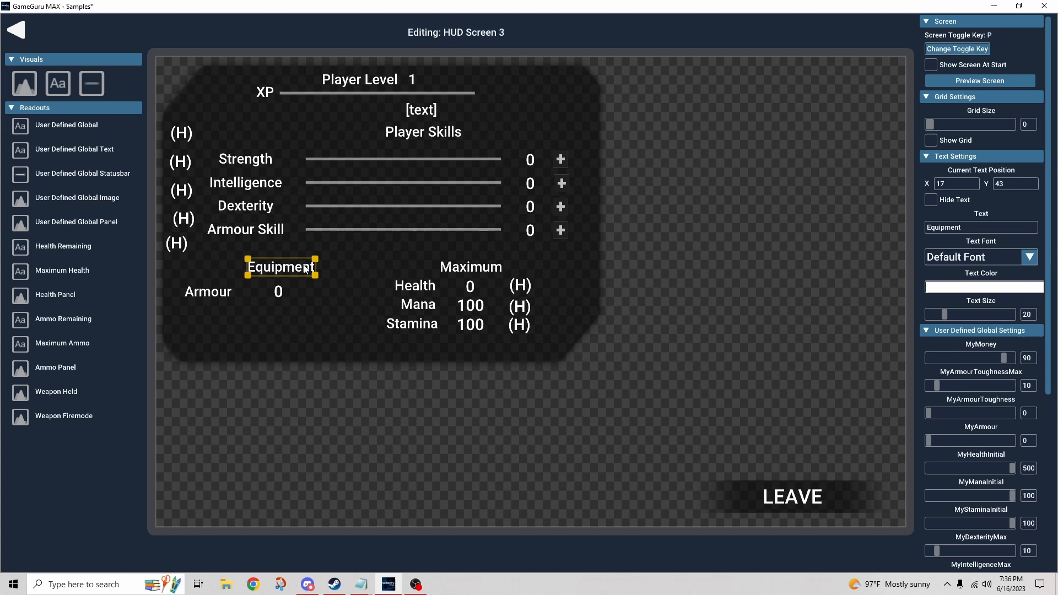
pyautogui.moveTo(328, 272)
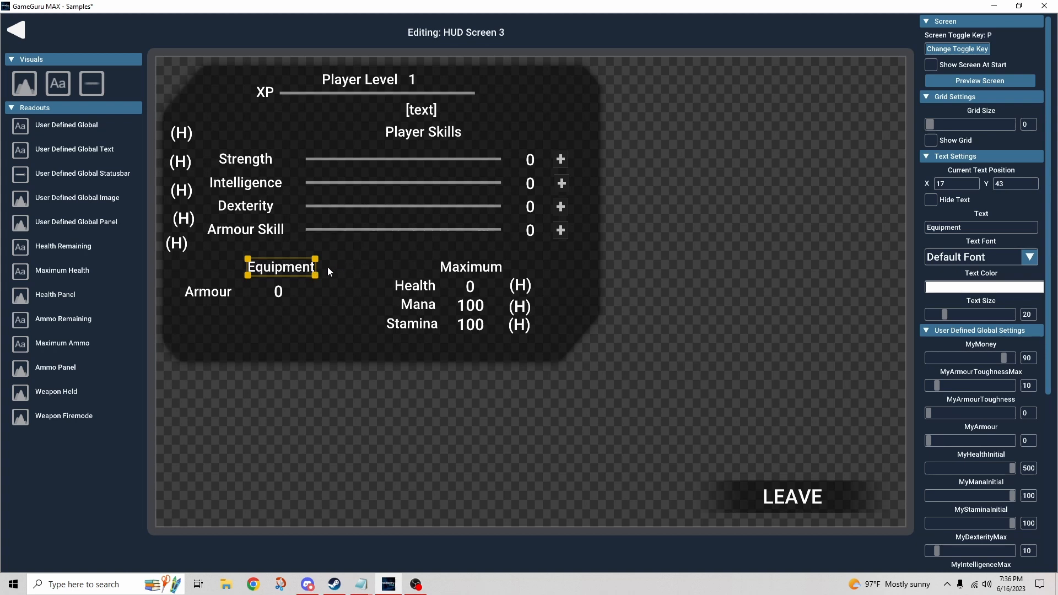
pyautogui.moveTo(359, 276)
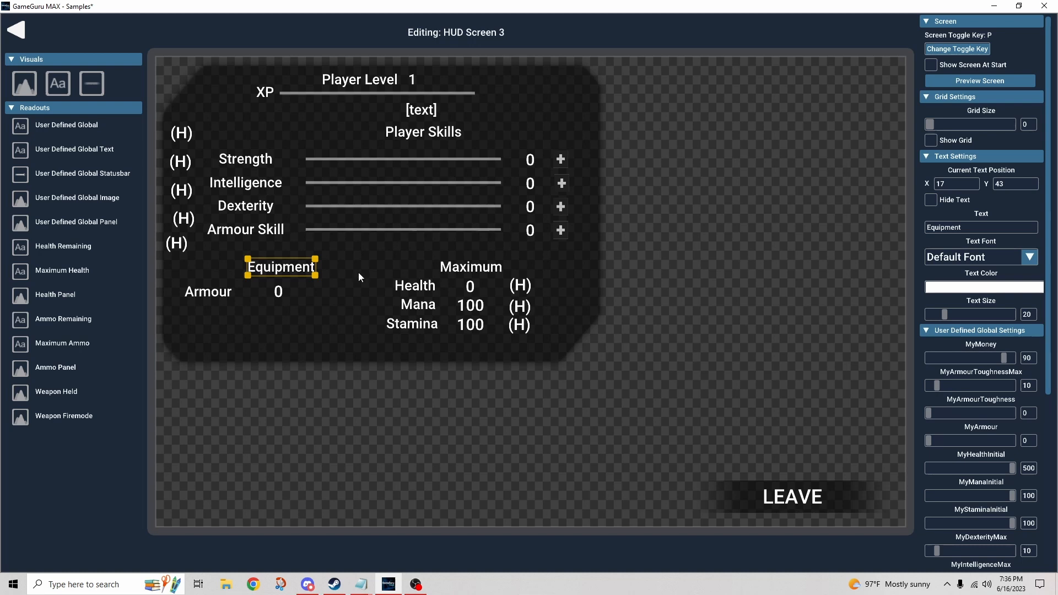
pyautogui.moveTo(276, 159)
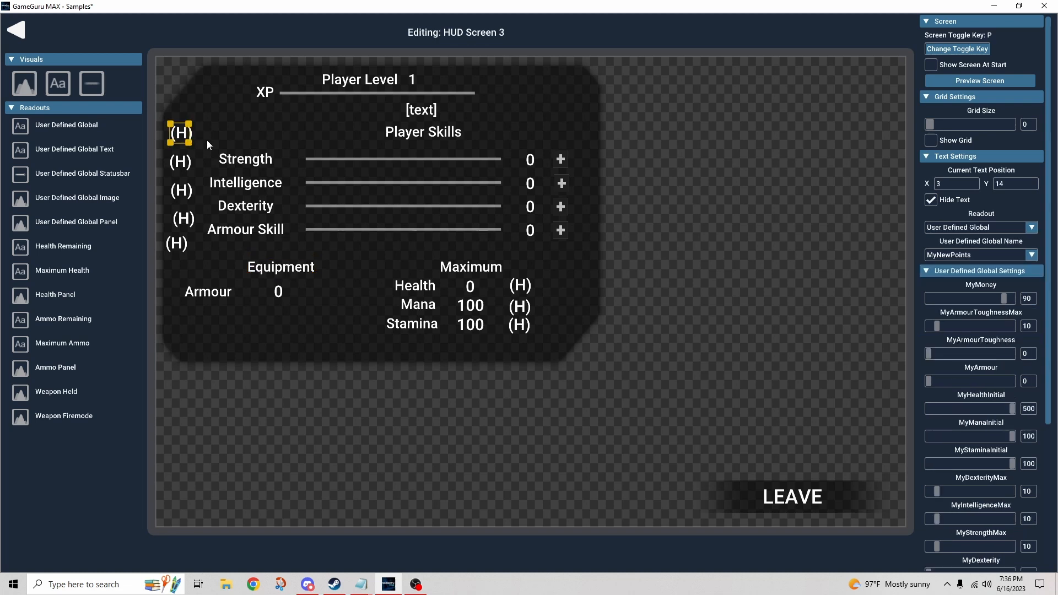
pyautogui.moveTo(186, 168)
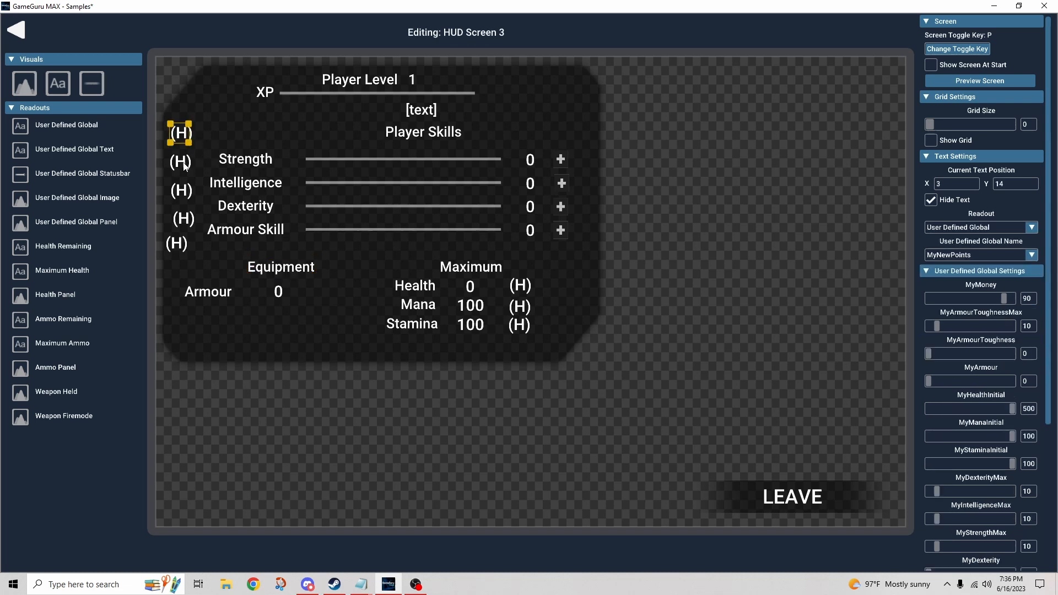
pyautogui.click(177, 243)
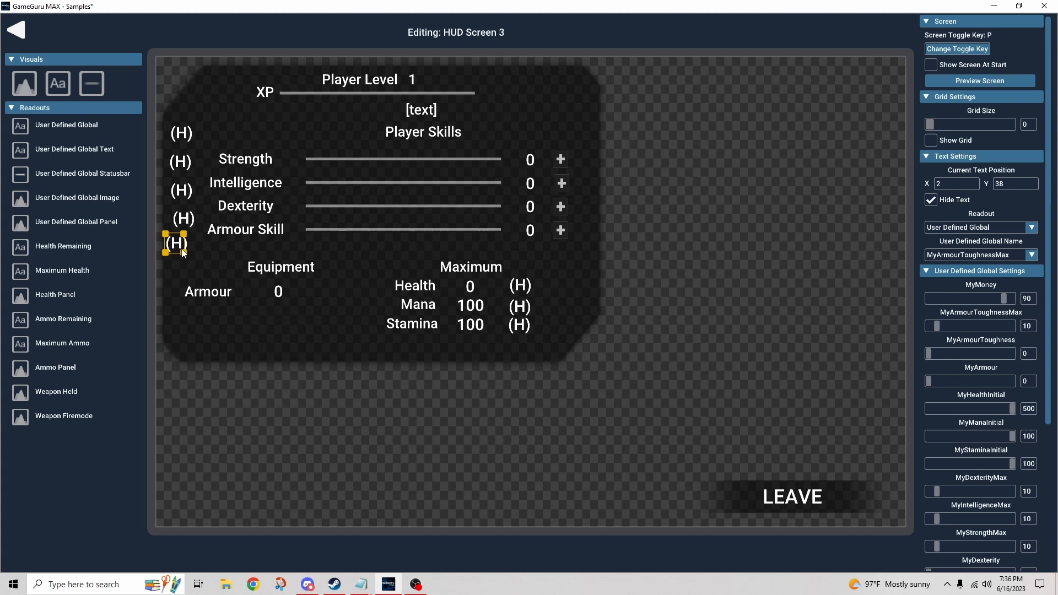
pyautogui.moveTo(187, 160)
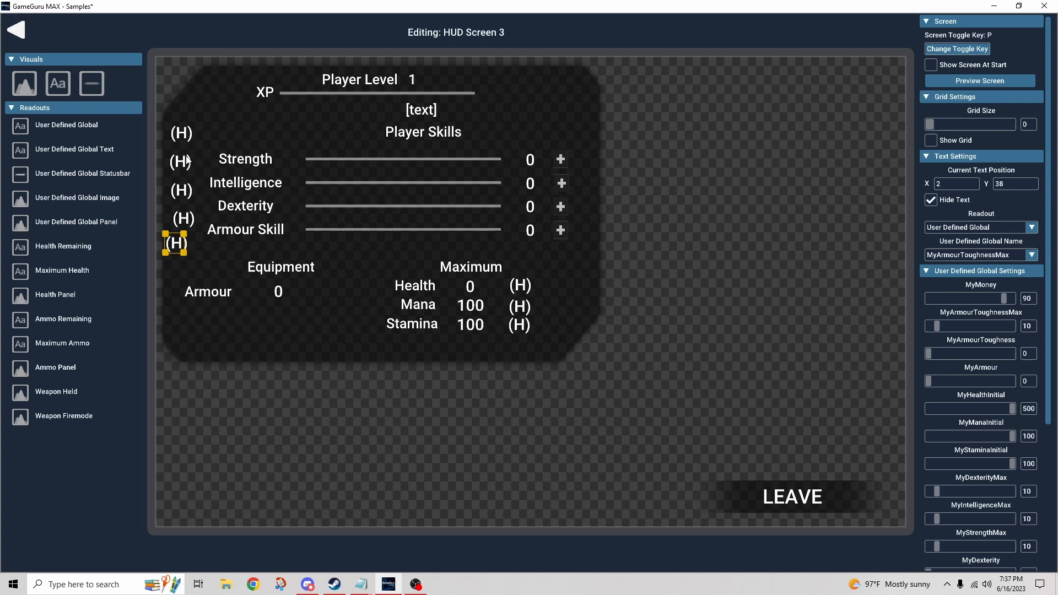
pyautogui.moveTo(979, 255)
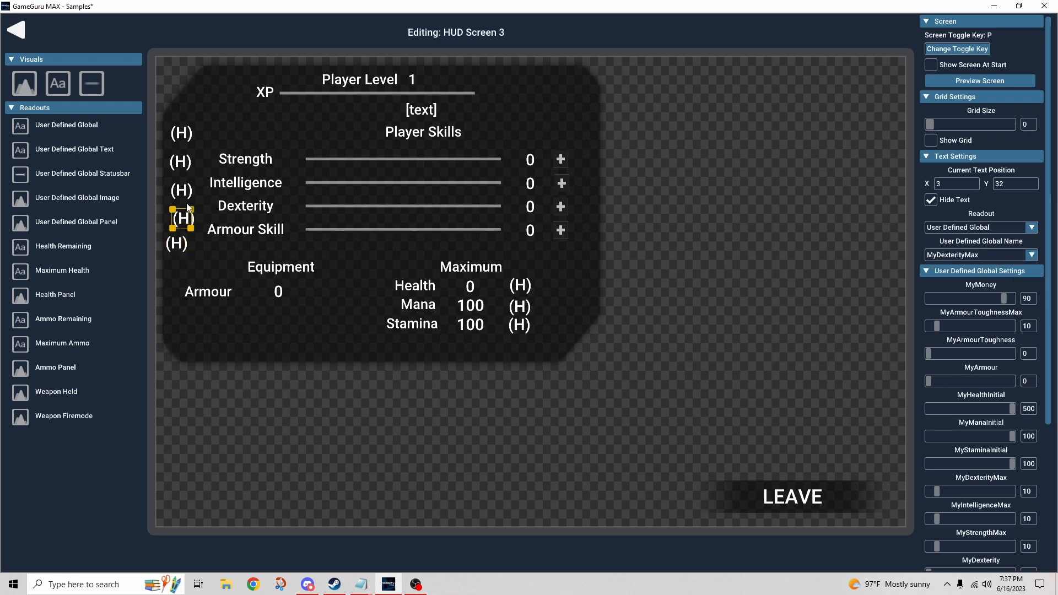
pyautogui.click(180, 160)
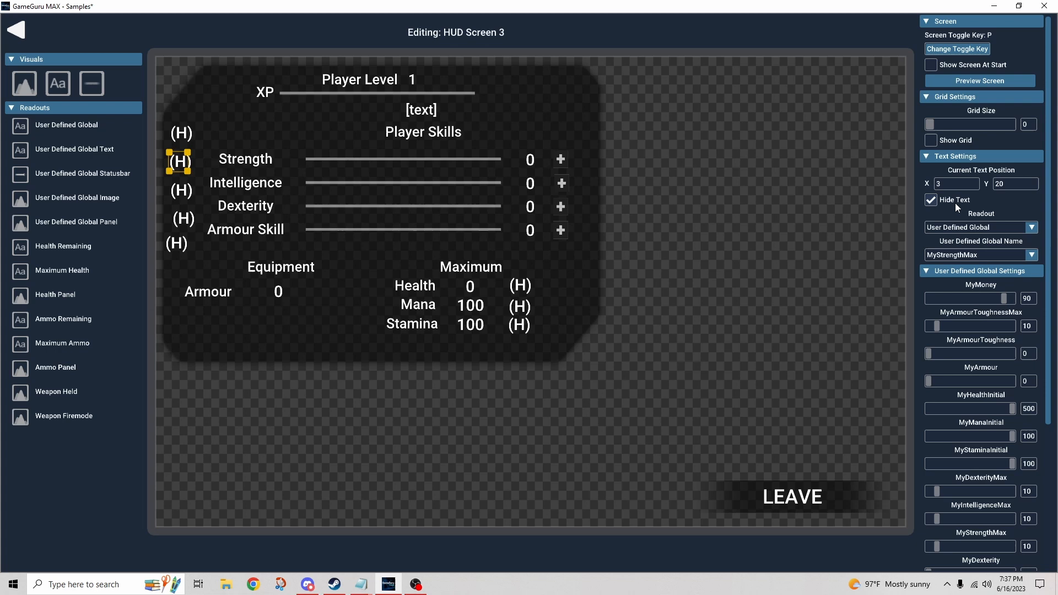
pyautogui.click(931, 200)
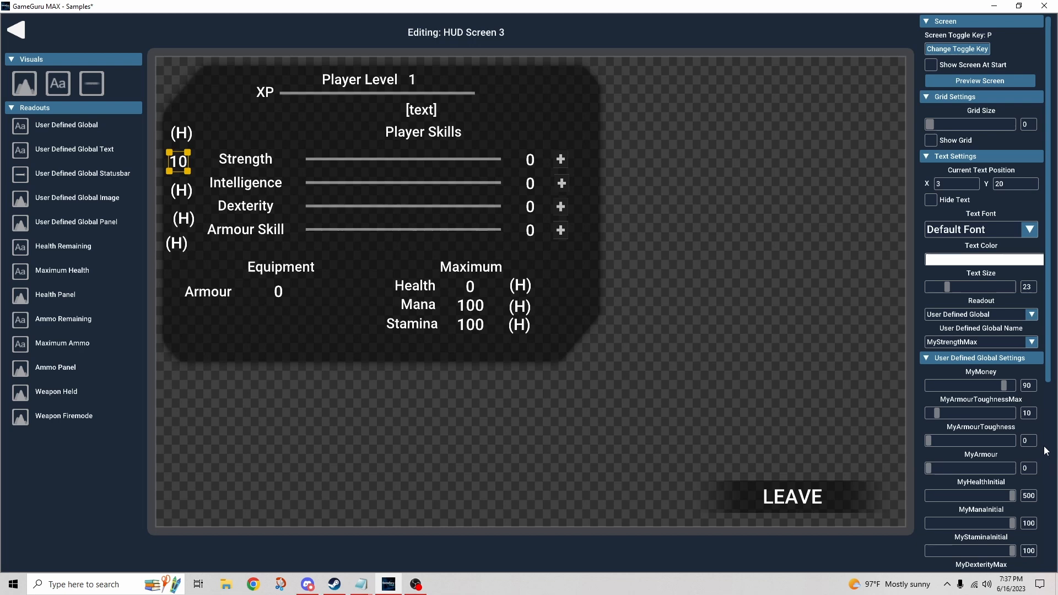
pyautogui.moveTo(1021, 478)
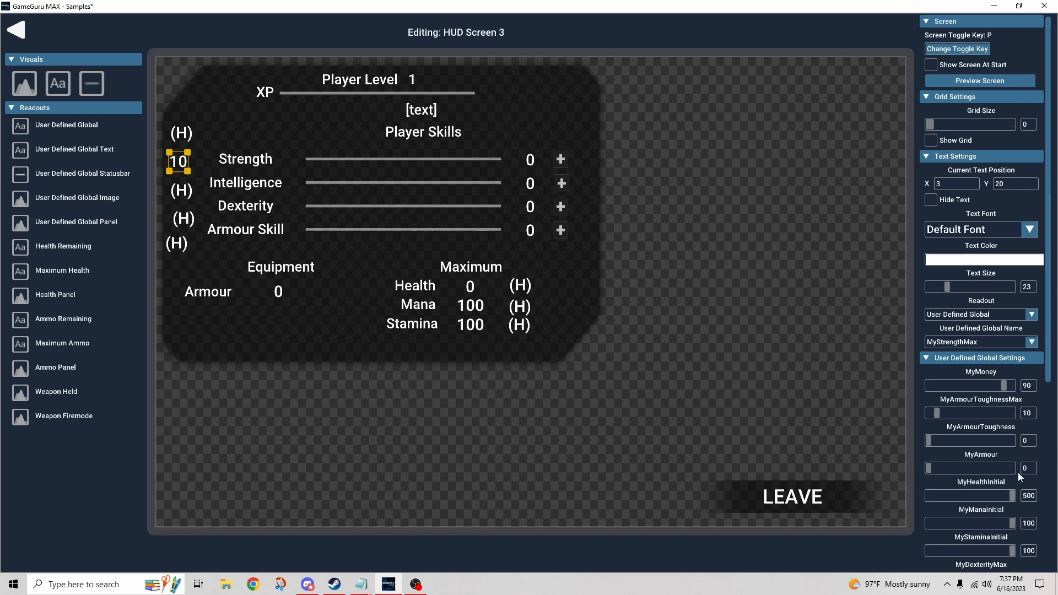
pyautogui.moveTo(307, 216)
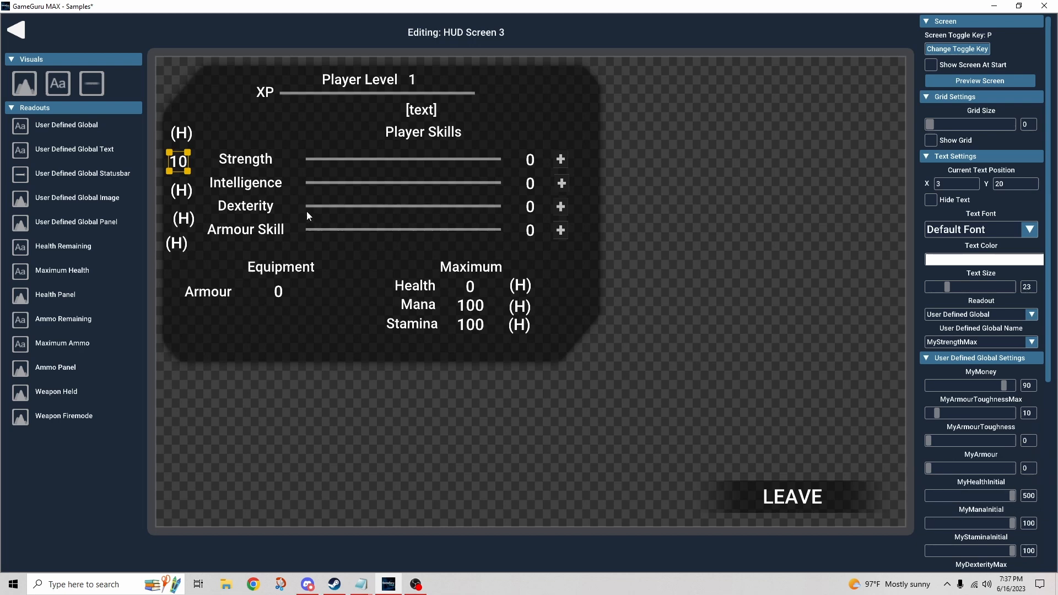
pyautogui.moveTo(189, 171)
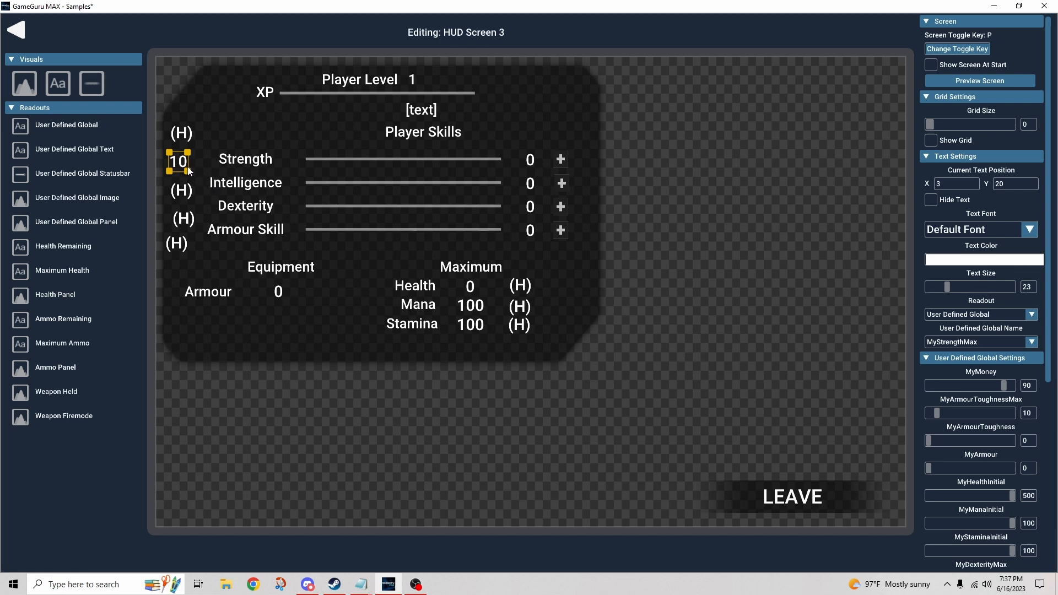
pyautogui.moveTo(886, 240)
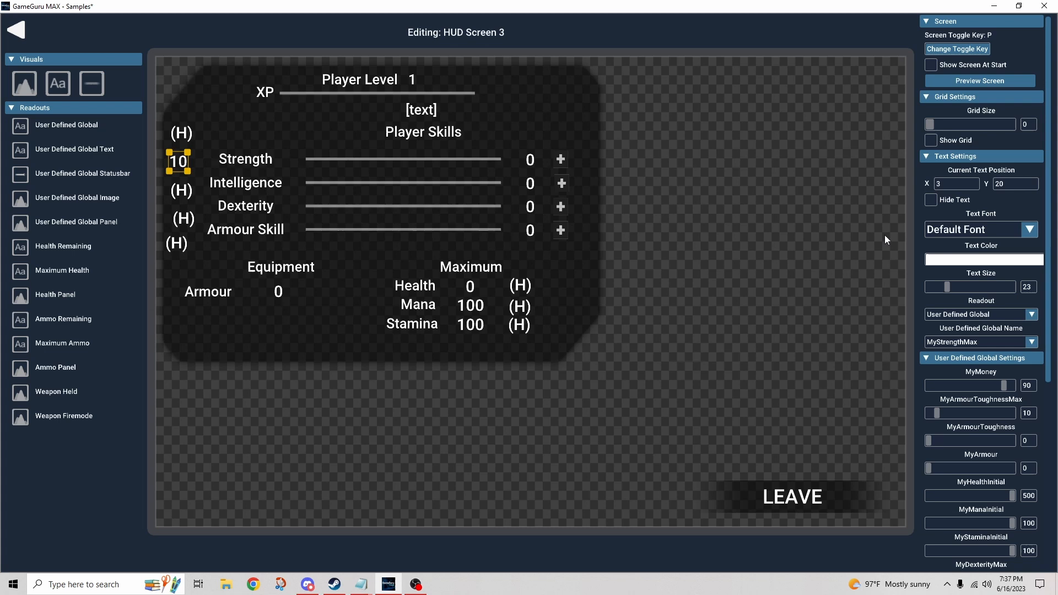
pyautogui.moveTo(893, 275)
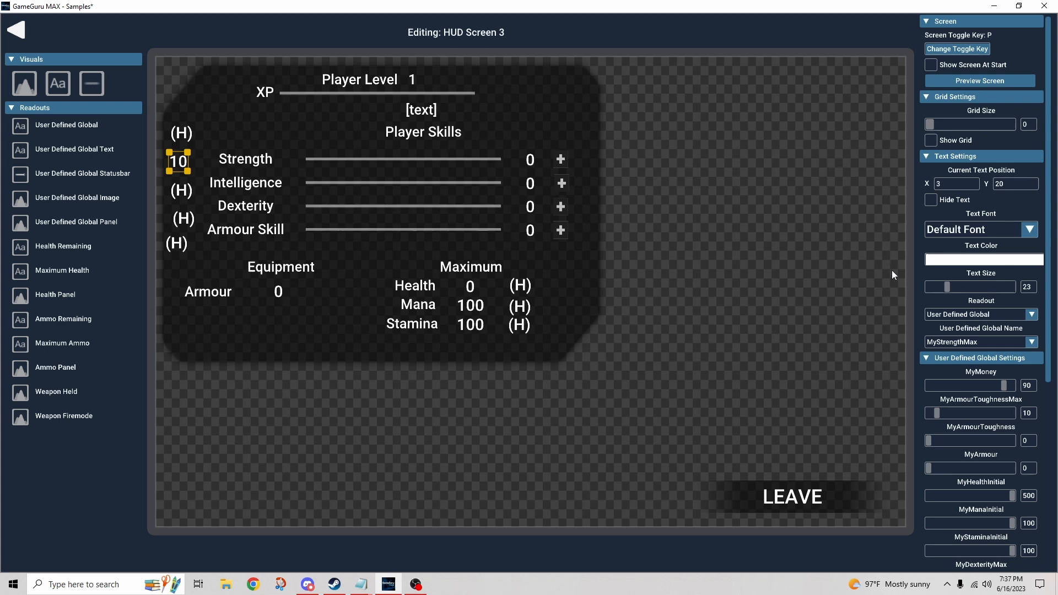
pyautogui.click(931, 199)
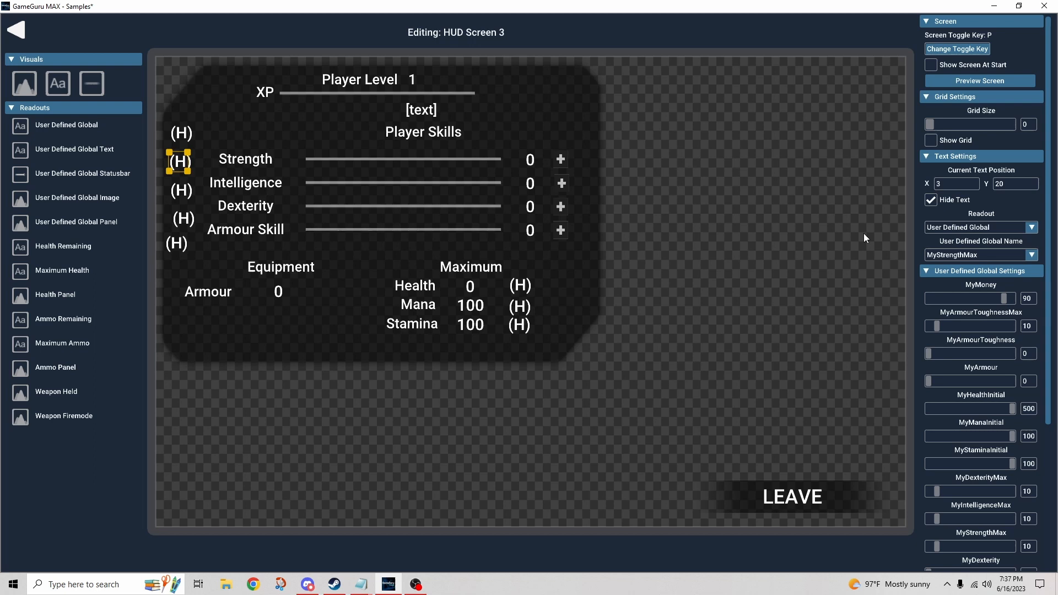
pyautogui.moveTo(559, 237)
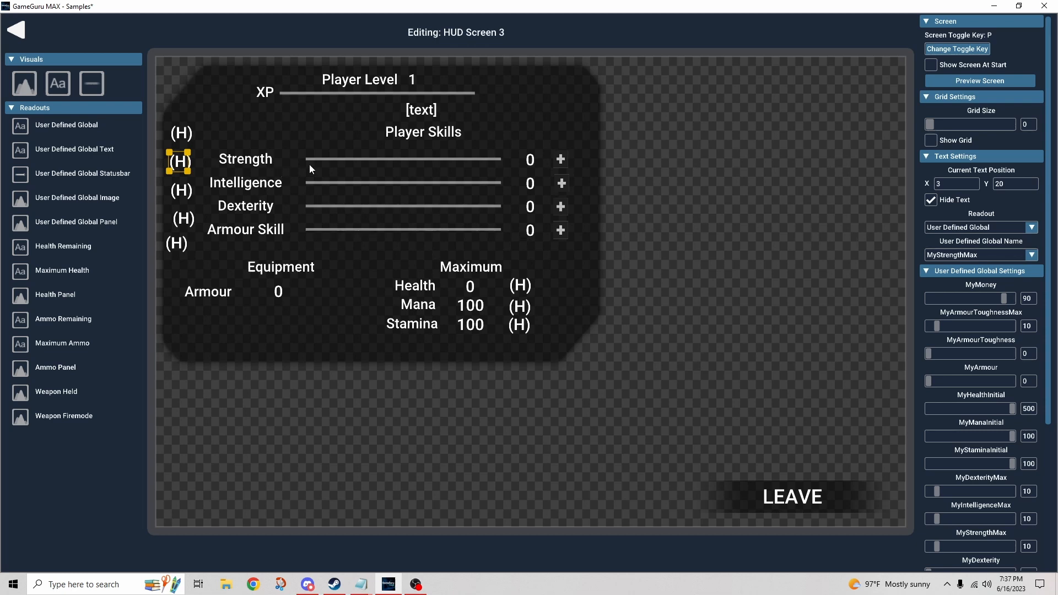
pyautogui.moveTo(213, 171)
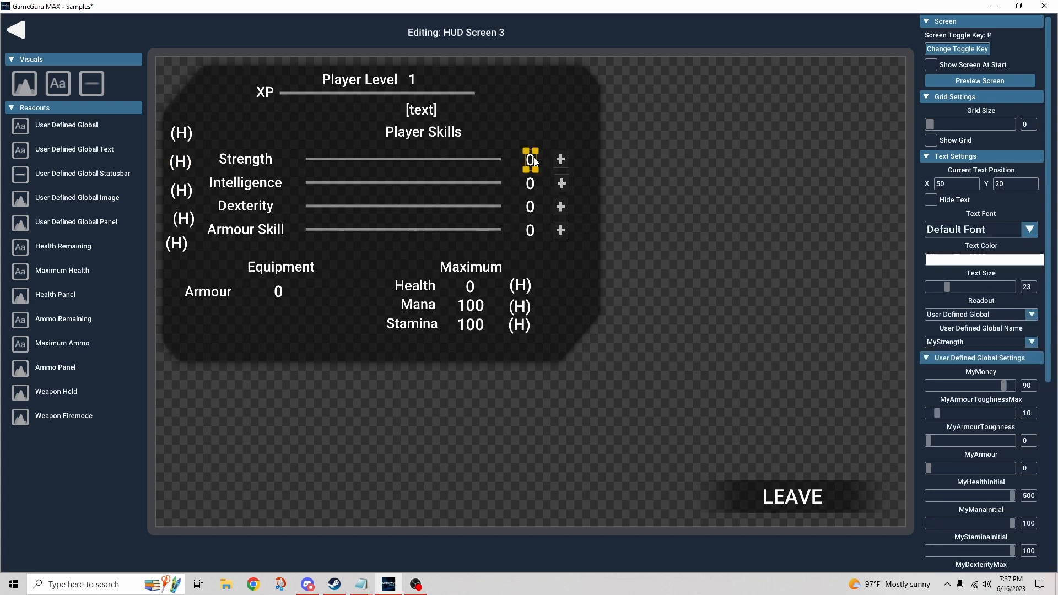
pyautogui.moveTo(965, 342)
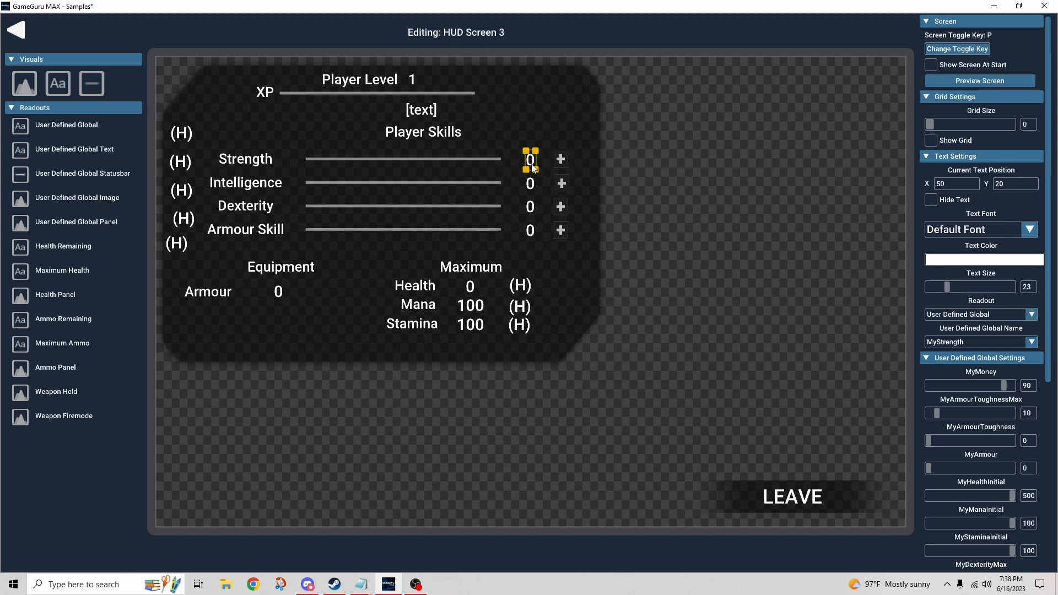
pyautogui.click(402, 160)
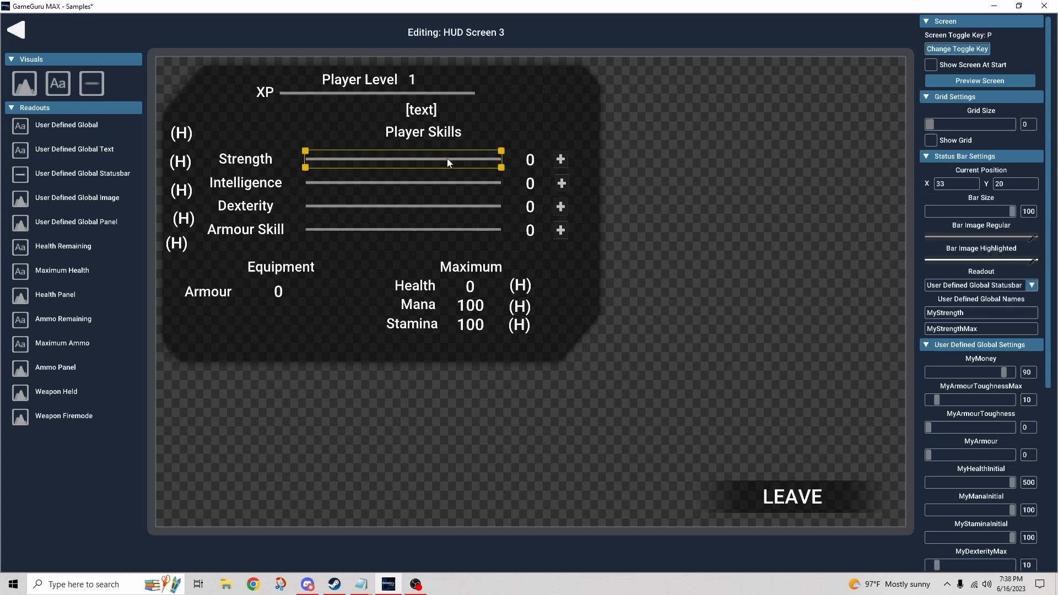
pyautogui.moveTo(881, 319)
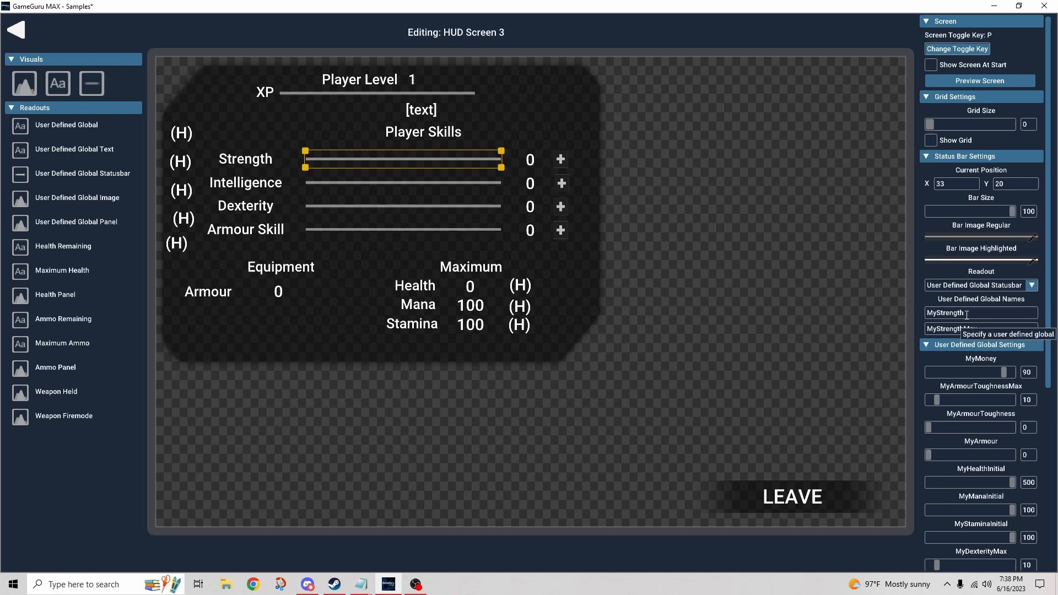
pyautogui.moveTo(979, 328)
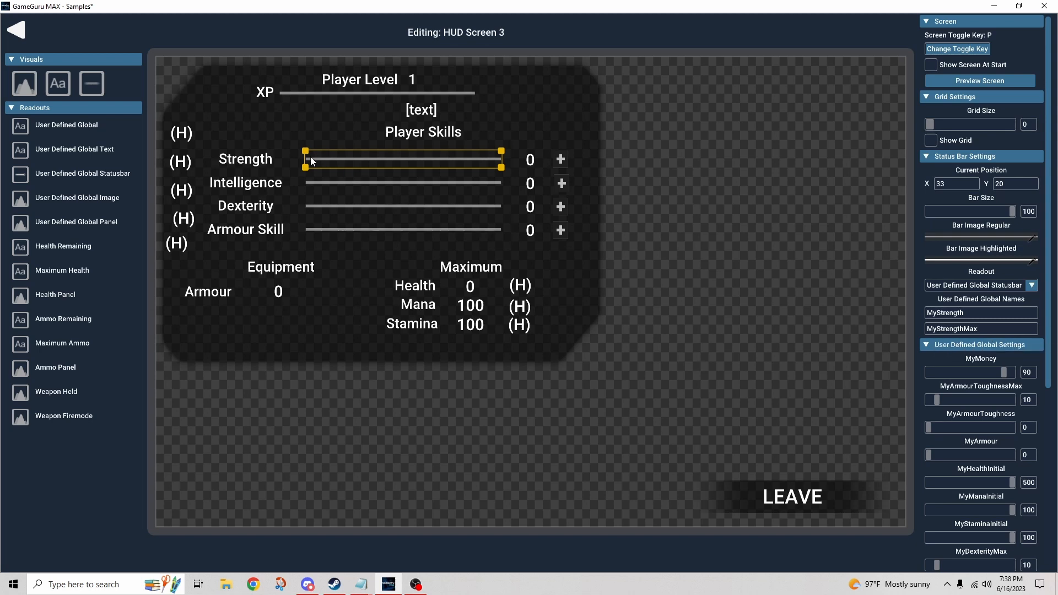
pyautogui.moveTo(358, 174)
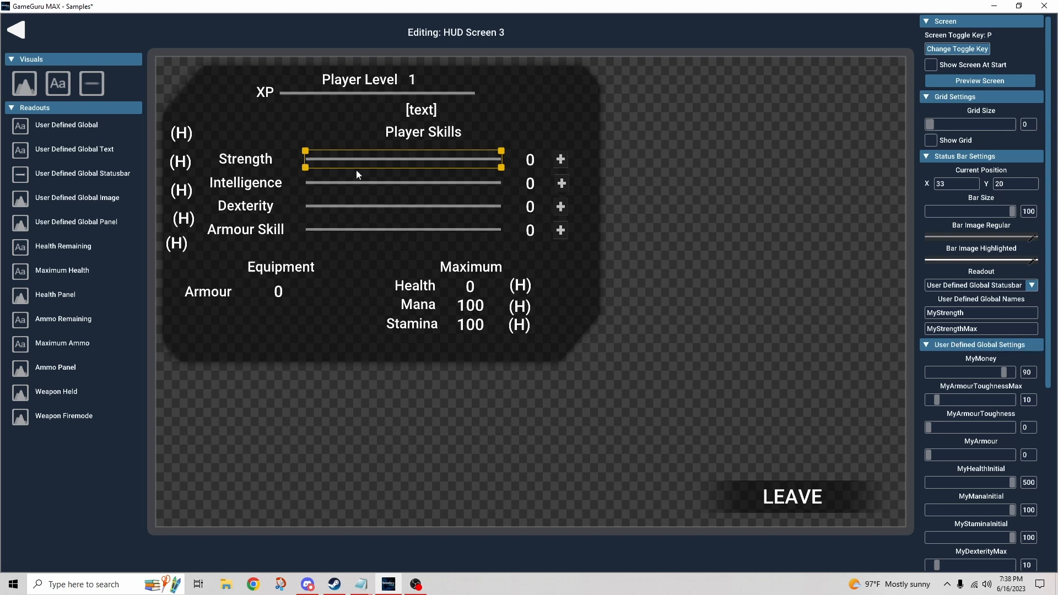
pyautogui.moveTo(312, 166)
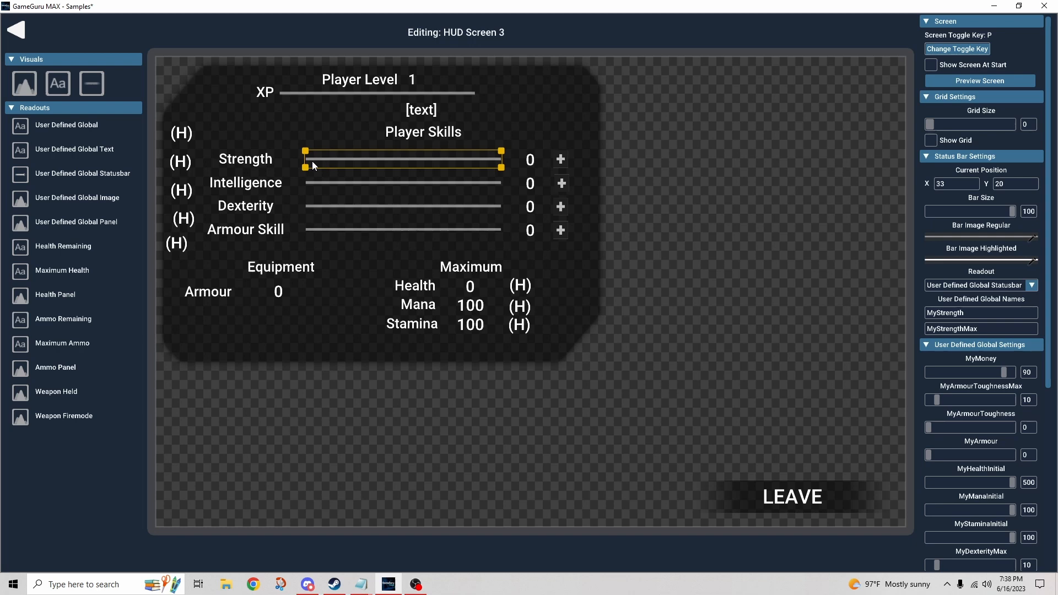
pyautogui.moveTo(340, 164)
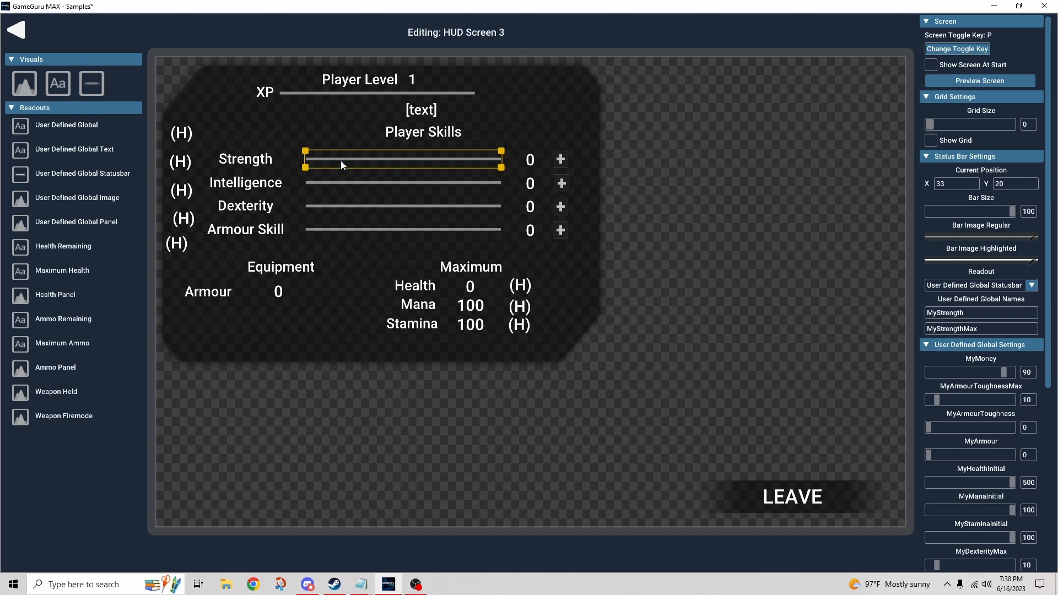
pyautogui.moveTo(350, 174)
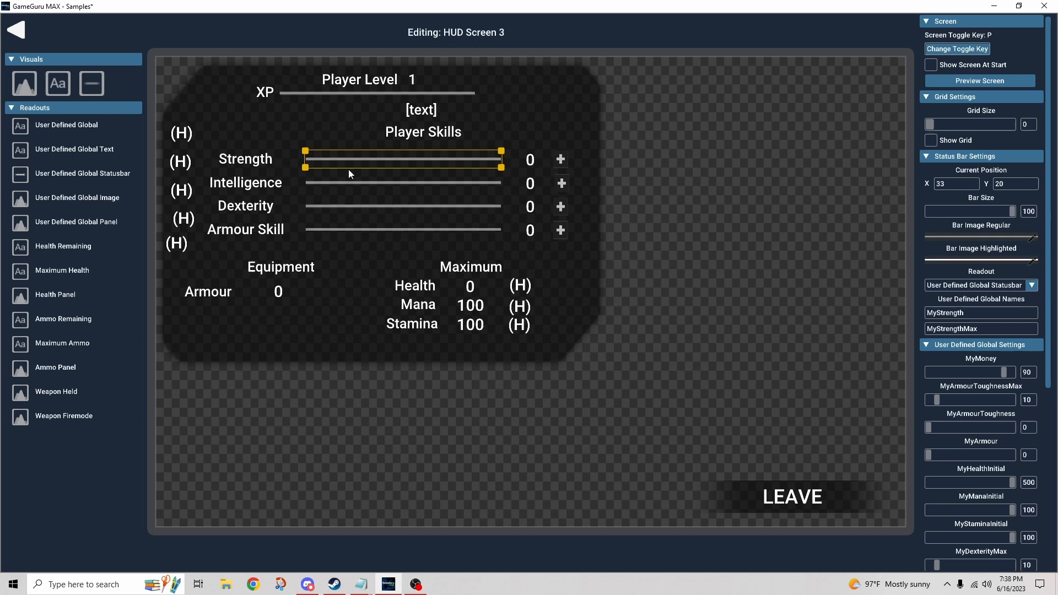
pyautogui.moveTo(1002, 256)
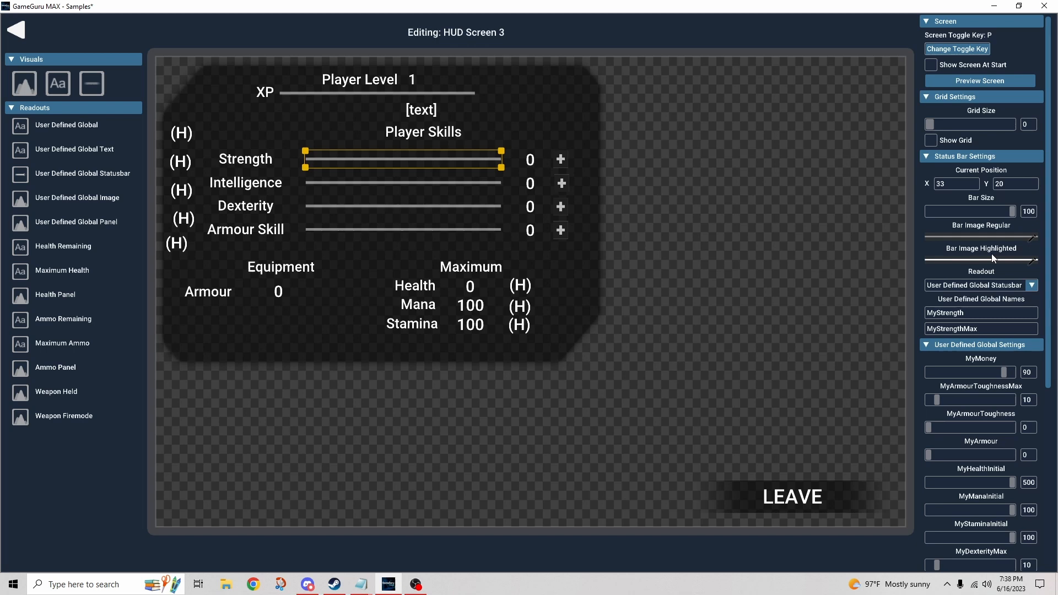
pyautogui.moveTo(981, 312)
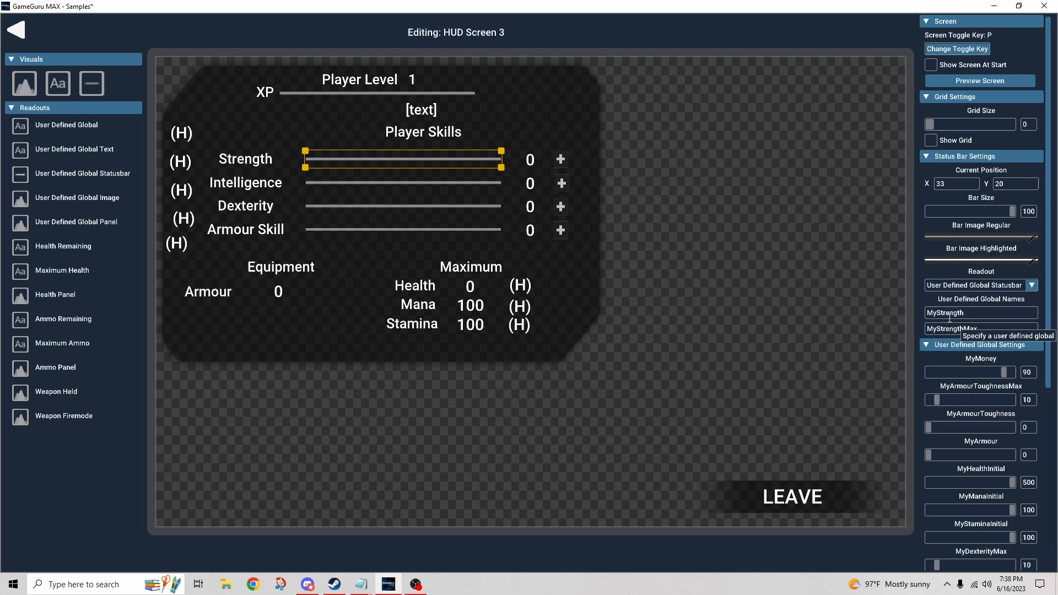
pyautogui.moveTo(958, 331)
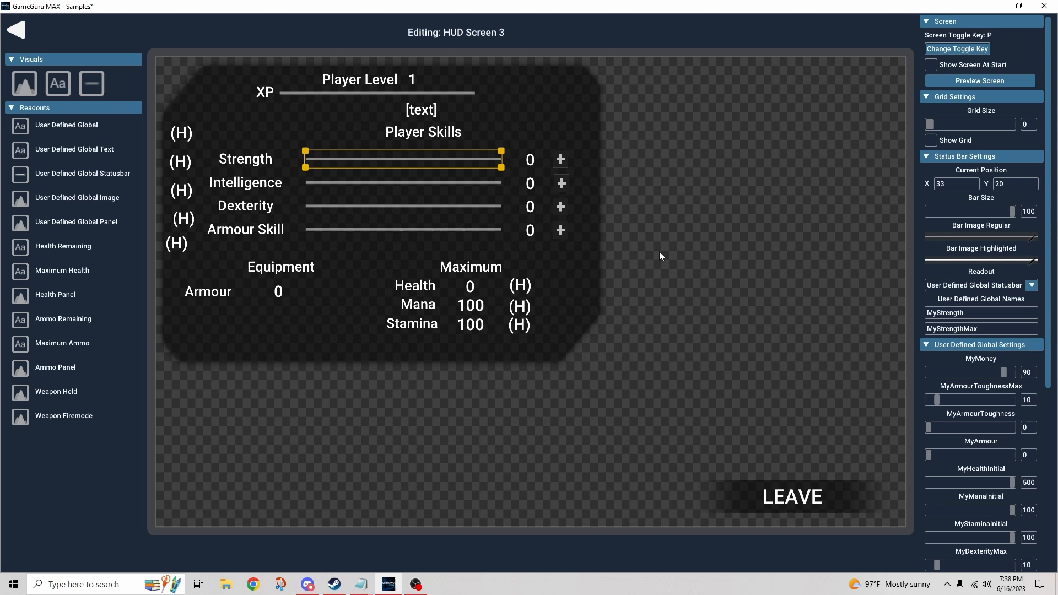
# Step: Inspect the Strength plus button's settings: hidden text, size 60, button ID returned to Lua
pyautogui.click(559, 159)
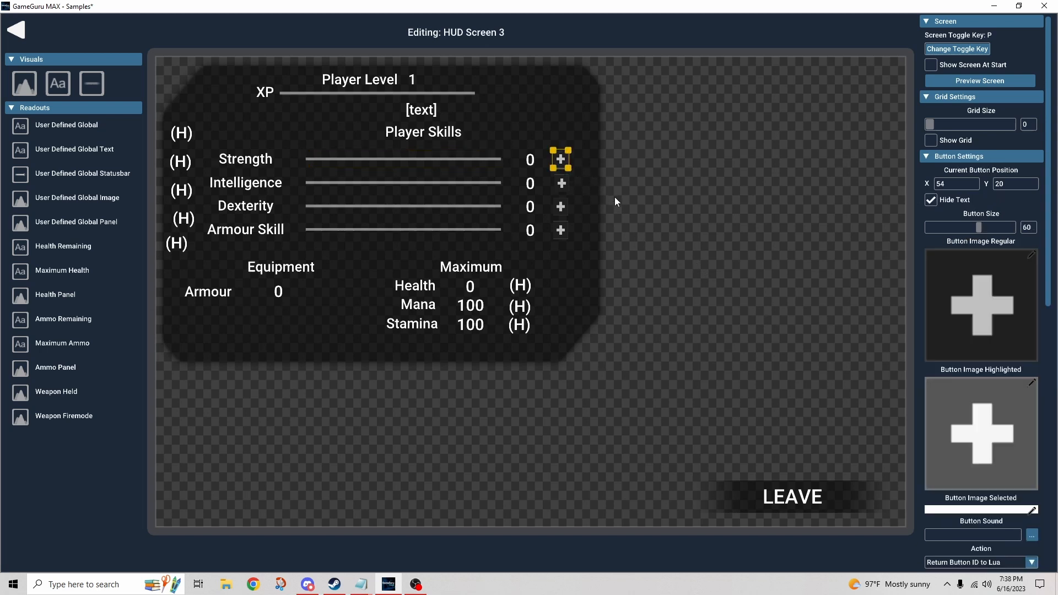
pyautogui.moveTo(902, 263)
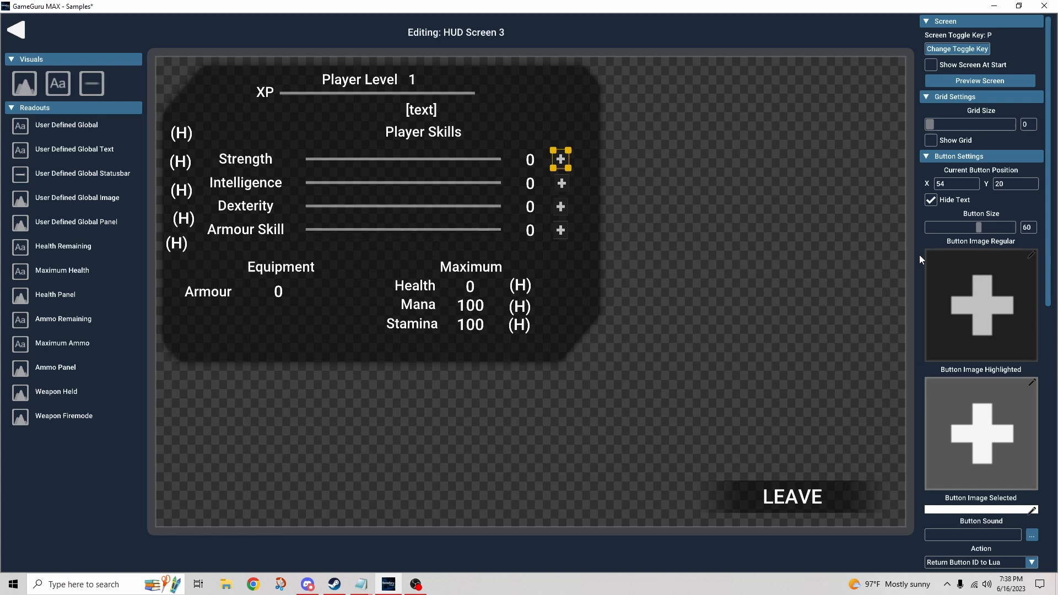
pyautogui.scroll(-3)
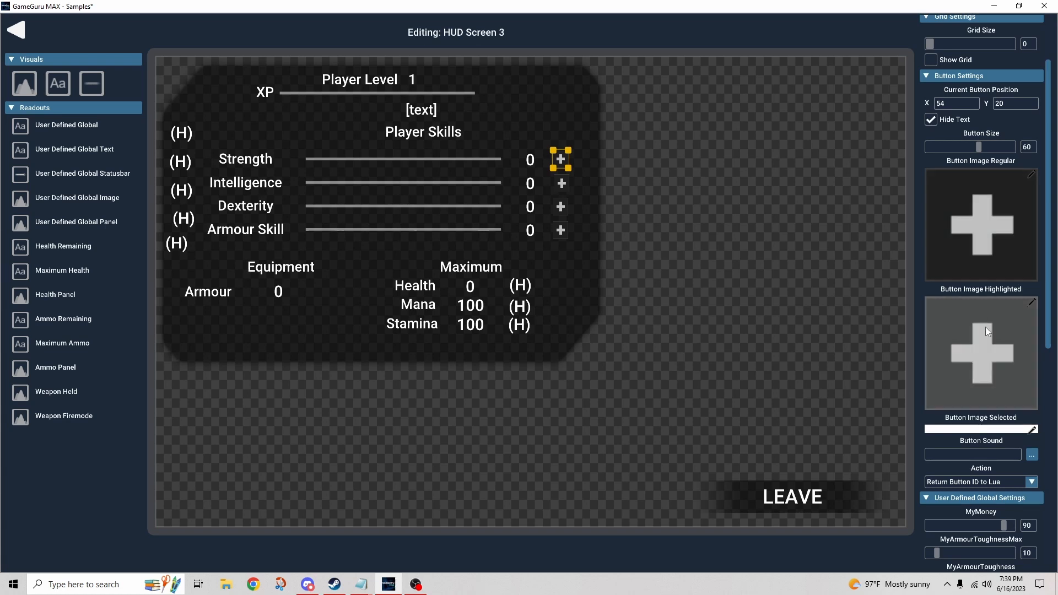
pyautogui.moveTo(997, 337)
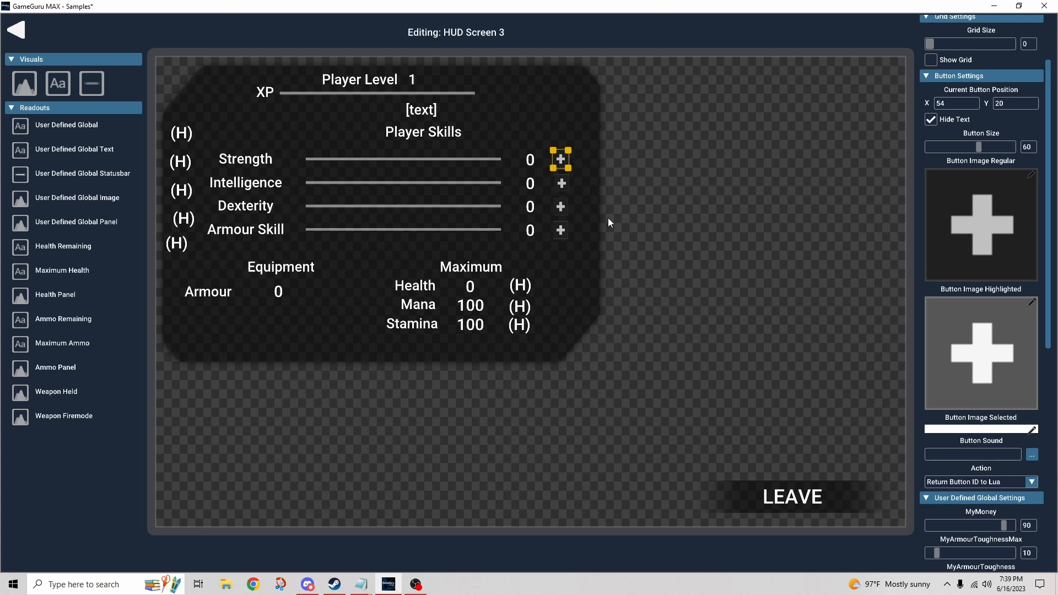
pyautogui.moveTo(892, 410)
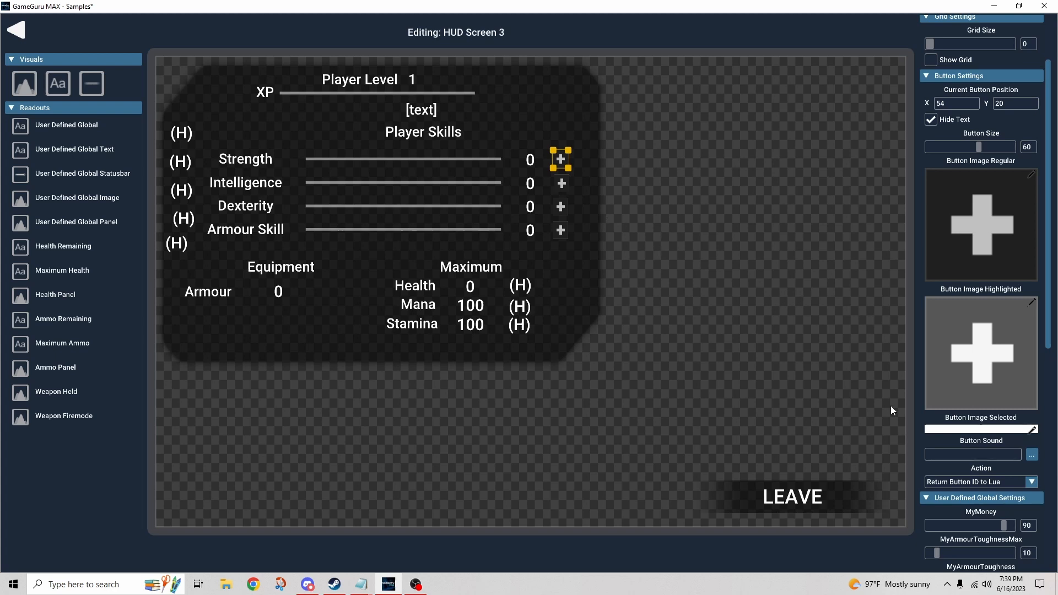
pyautogui.moveTo(935, 494)
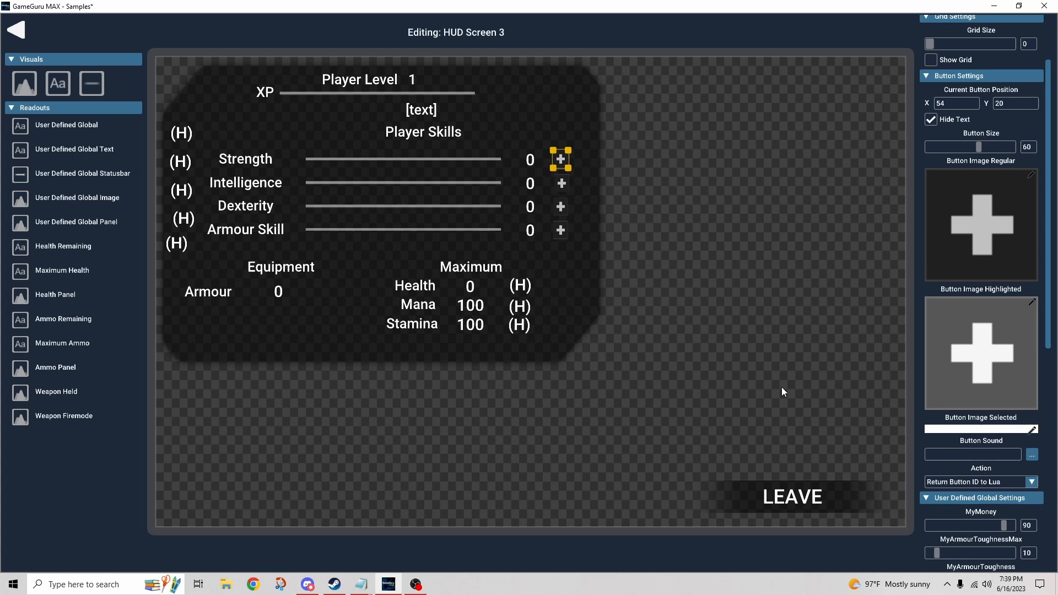
pyautogui.moveTo(560, 204)
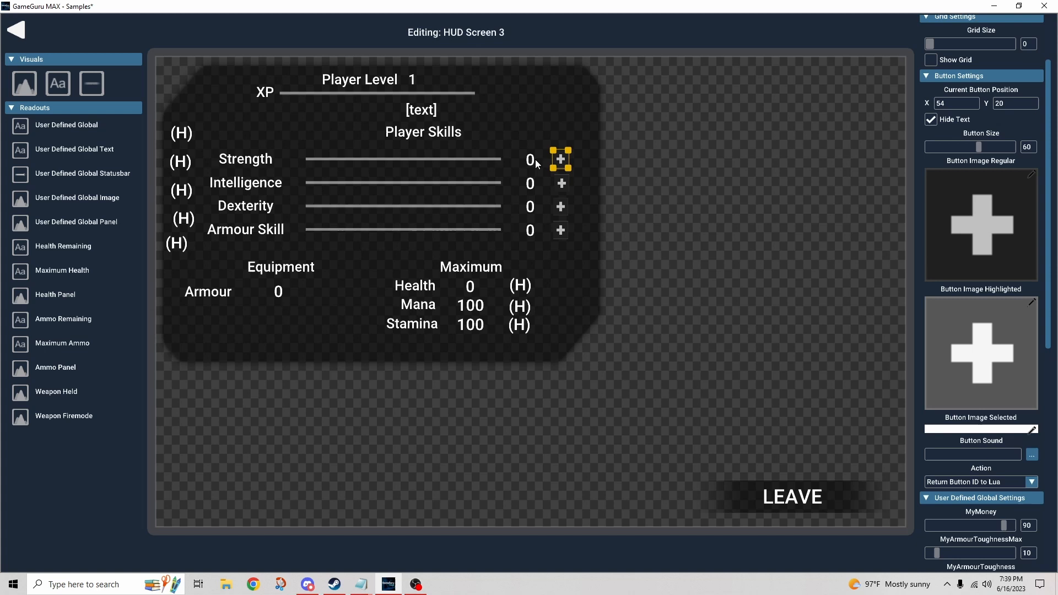
pyautogui.moveTo(664, 309)
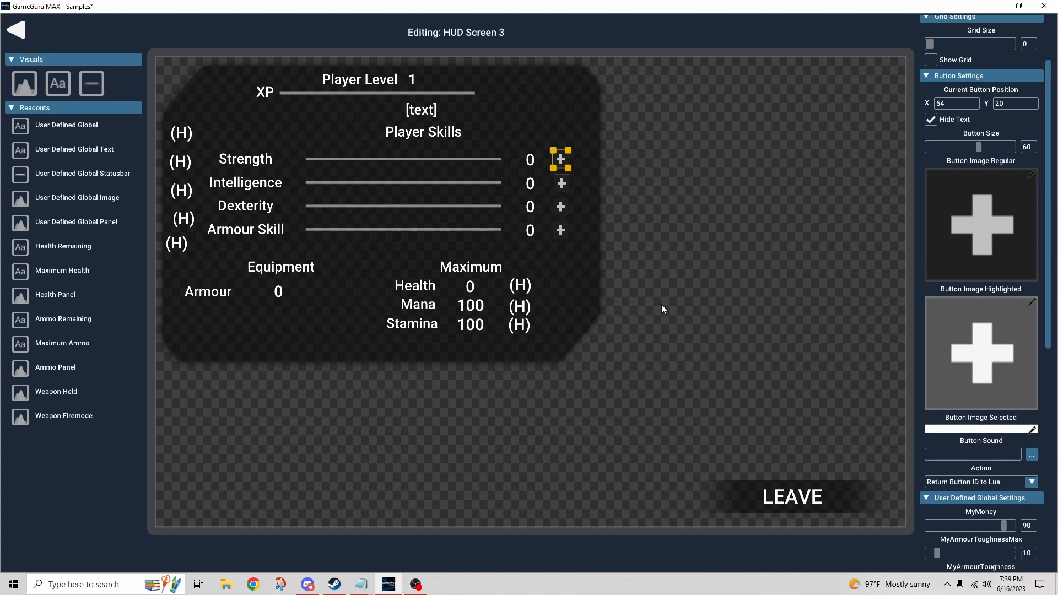
pyautogui.moveTo(646, 305)
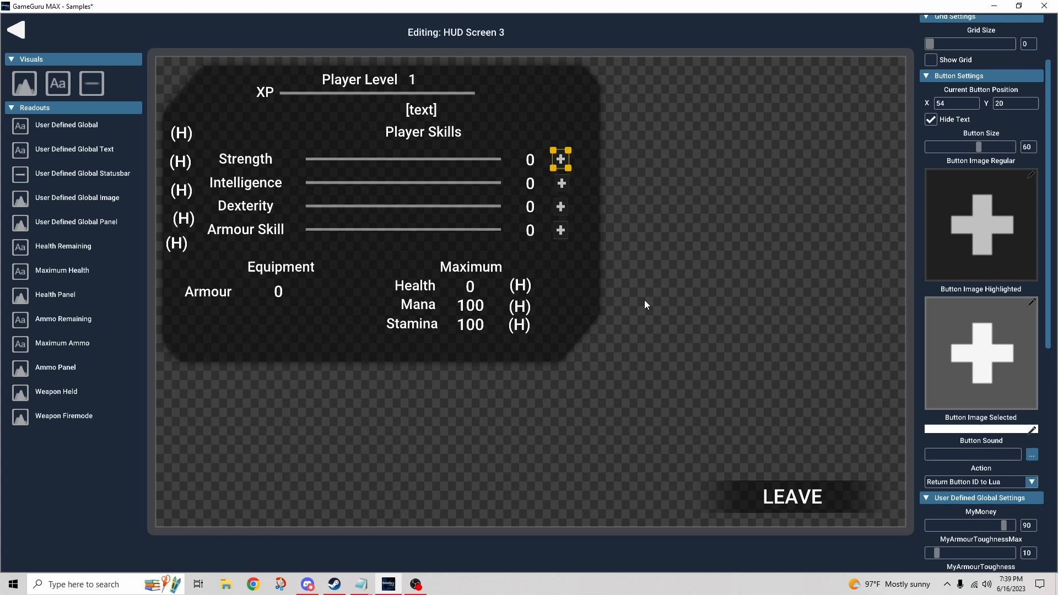
pyautogui.moveTo(530, 213)
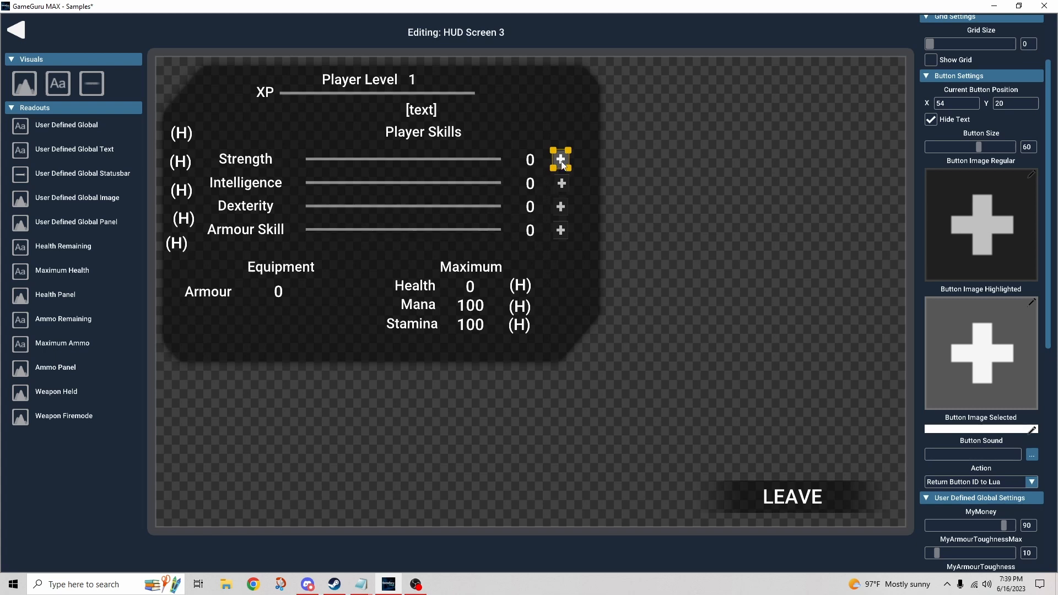
pyautogui.moveTo(596, 273)
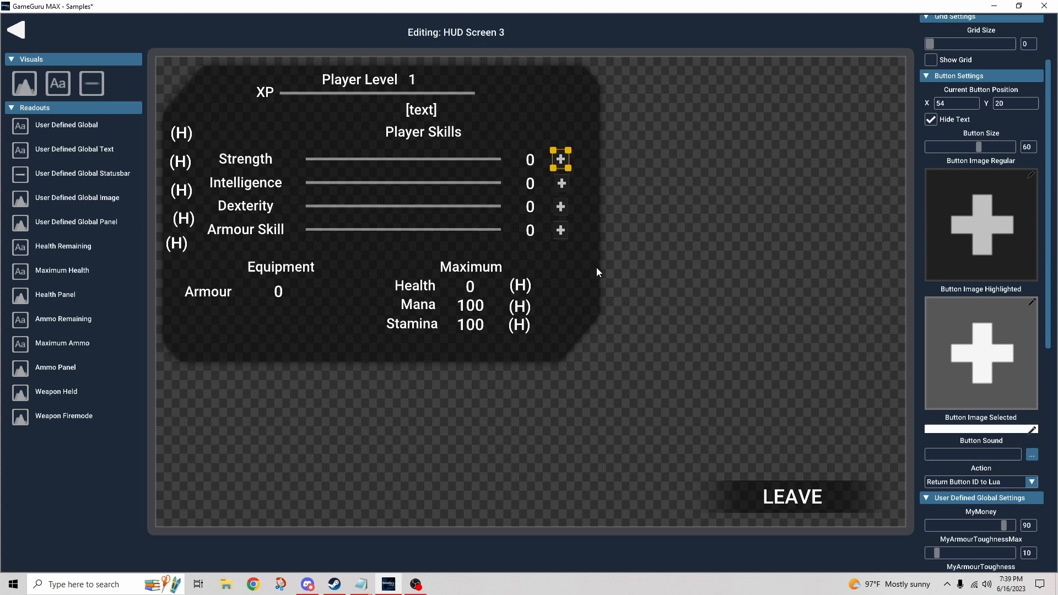
pyautogui.moveTo(921, 278)
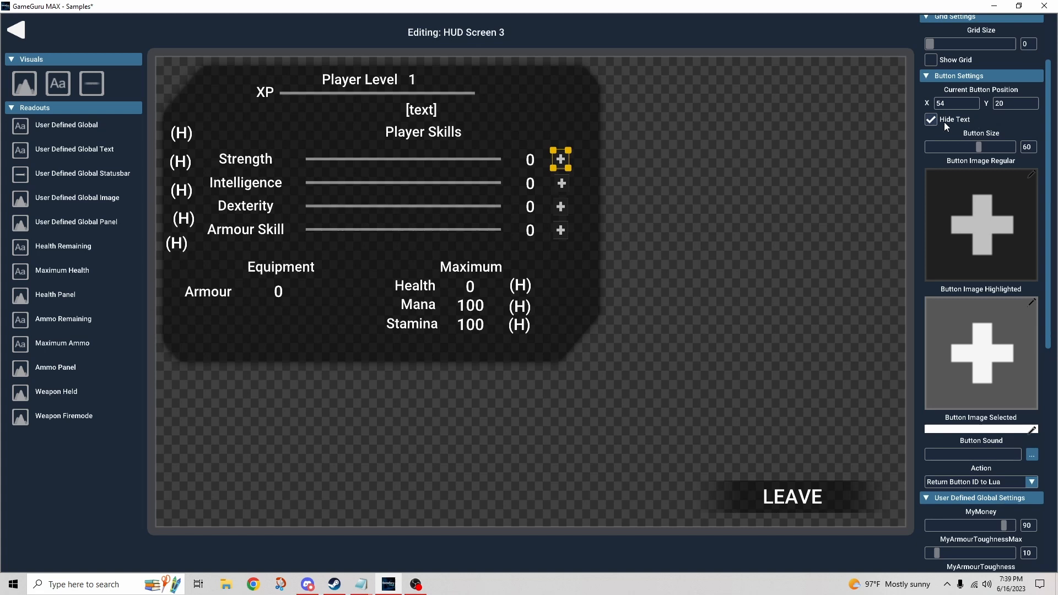
pyautogui.click(931, 119)
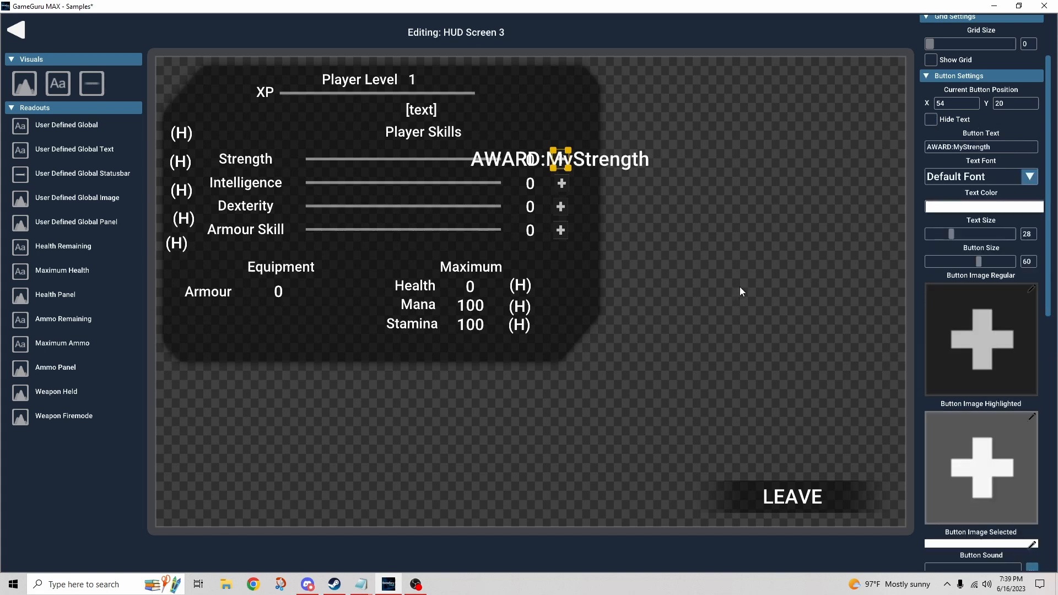
pyautogui.moveTo(916, 262)
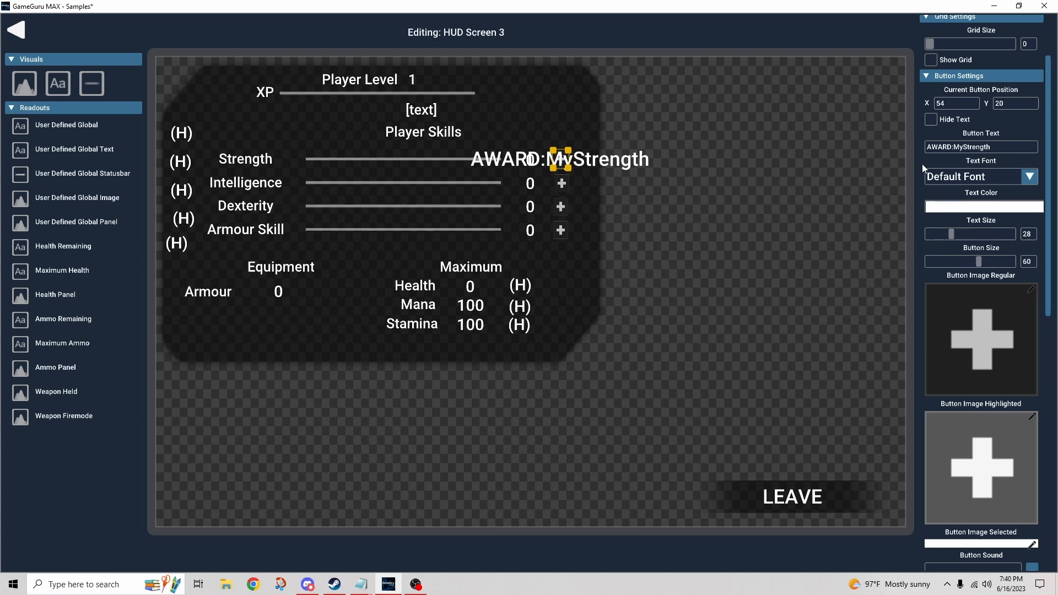
pyautogui.moveTo(937, 160)
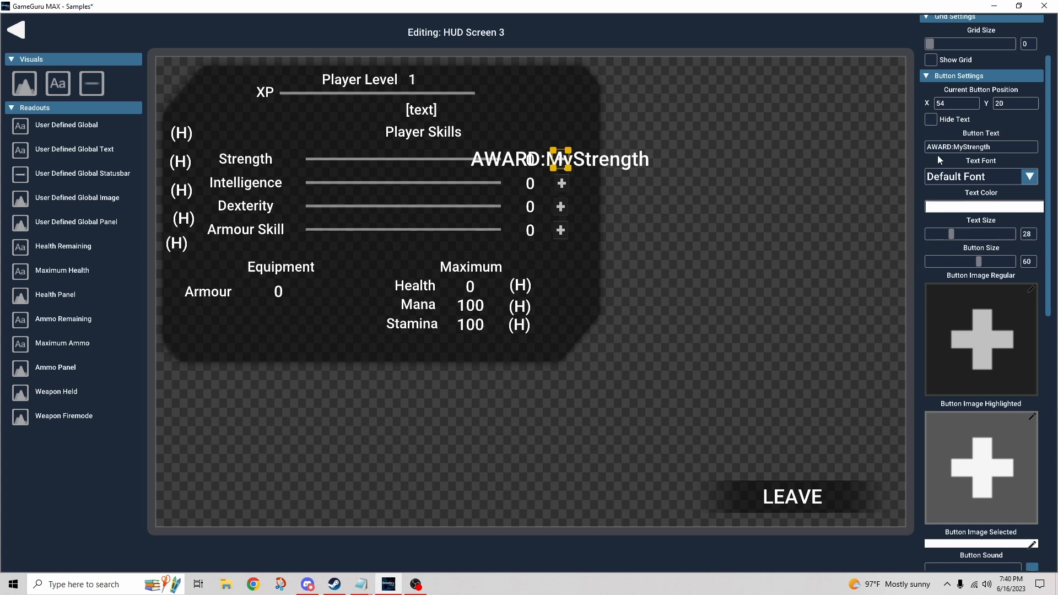
pyautogui.moveTo(940, 159)
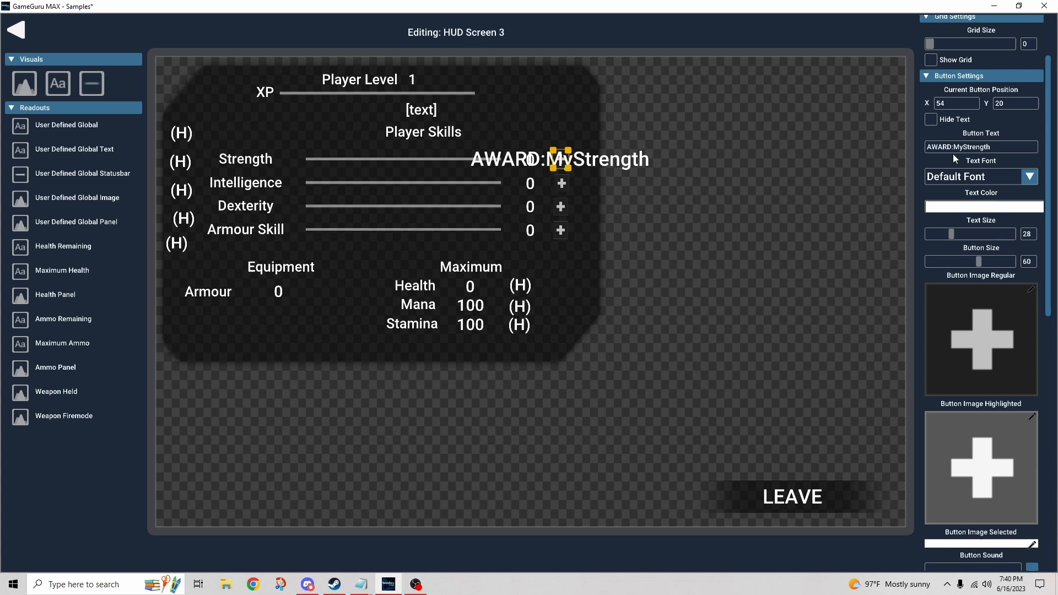
pyautogui.moveTo(953, 164)
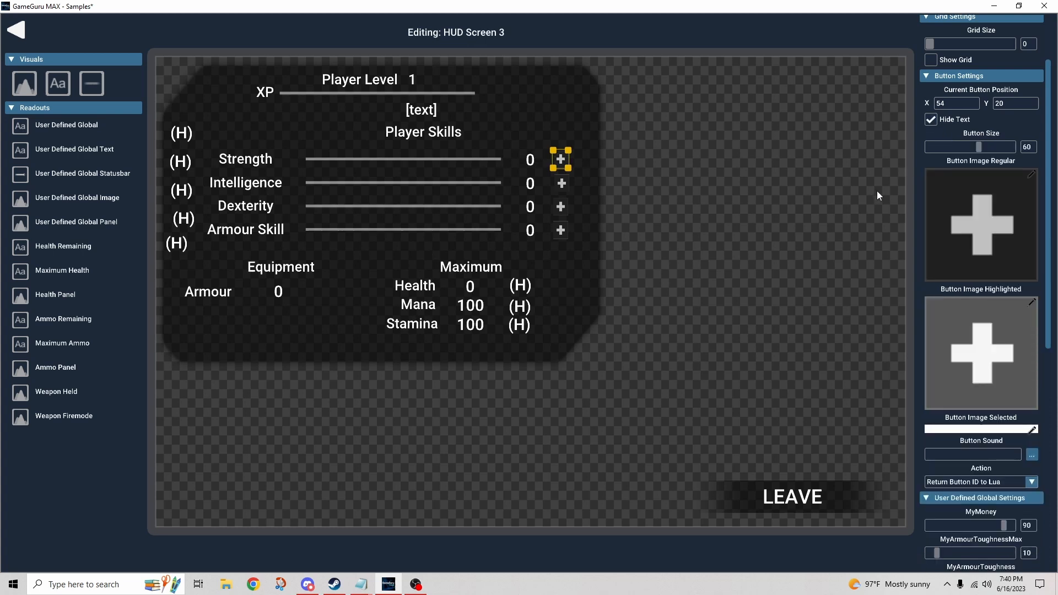
pyautogui.moveTo(607, 183)
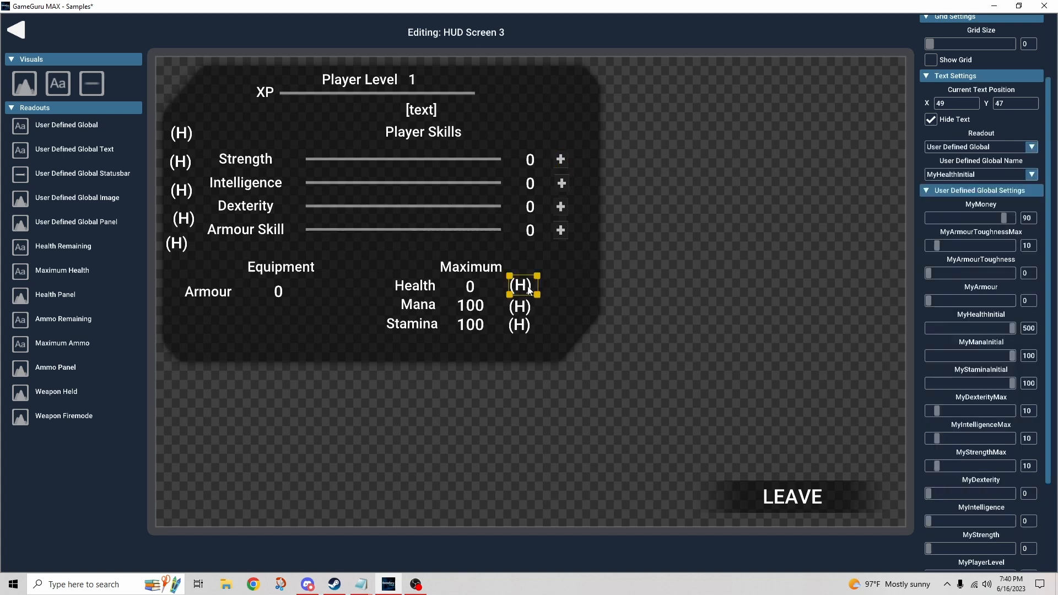
pyautogui.moveTo(462, 297)
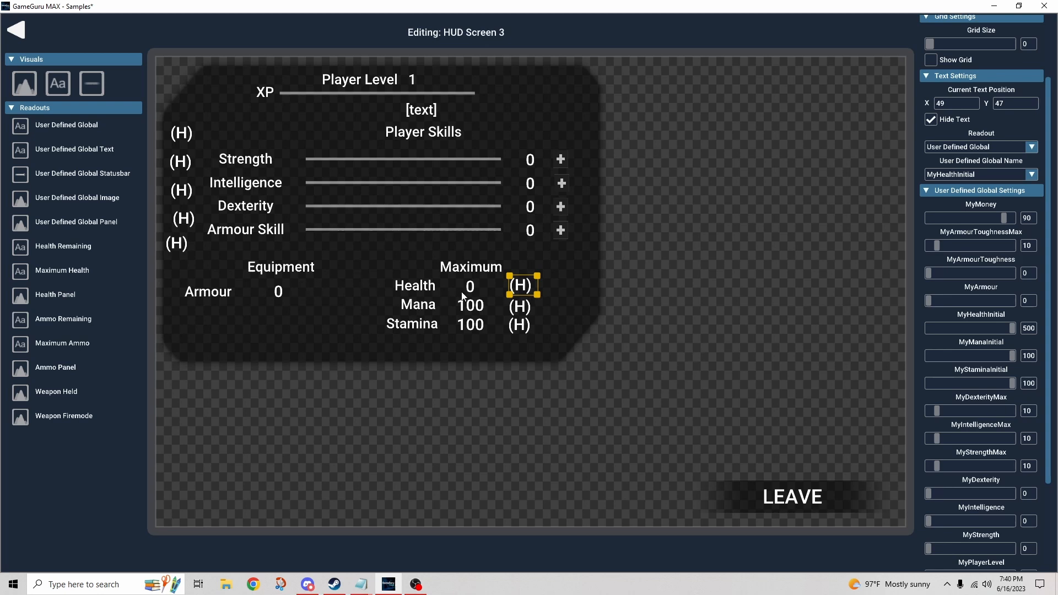
pyautogui.moveTo(523, 290)
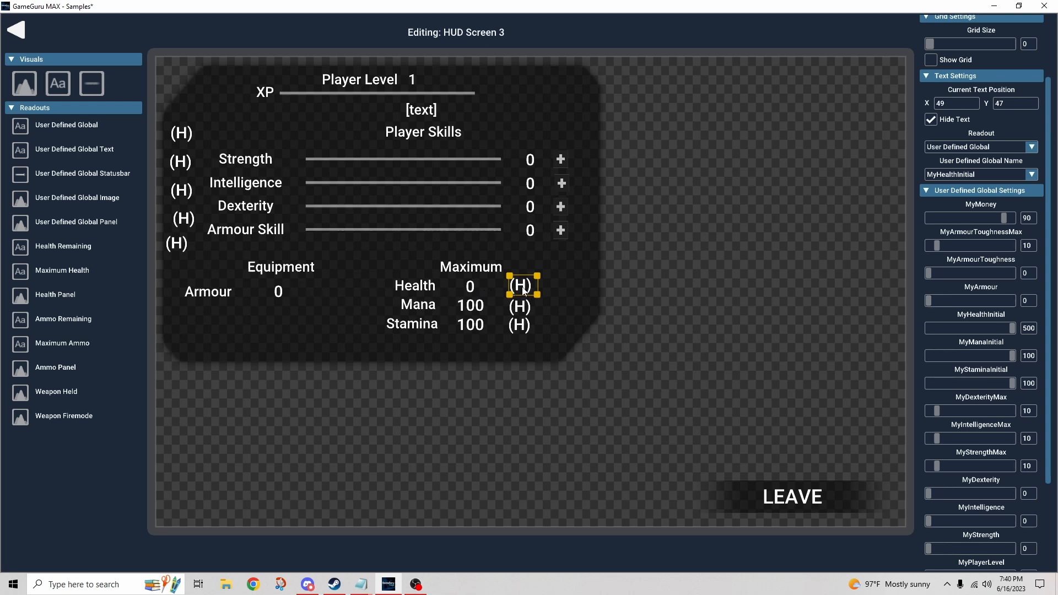
pyautogui.moveTo(979, 174)
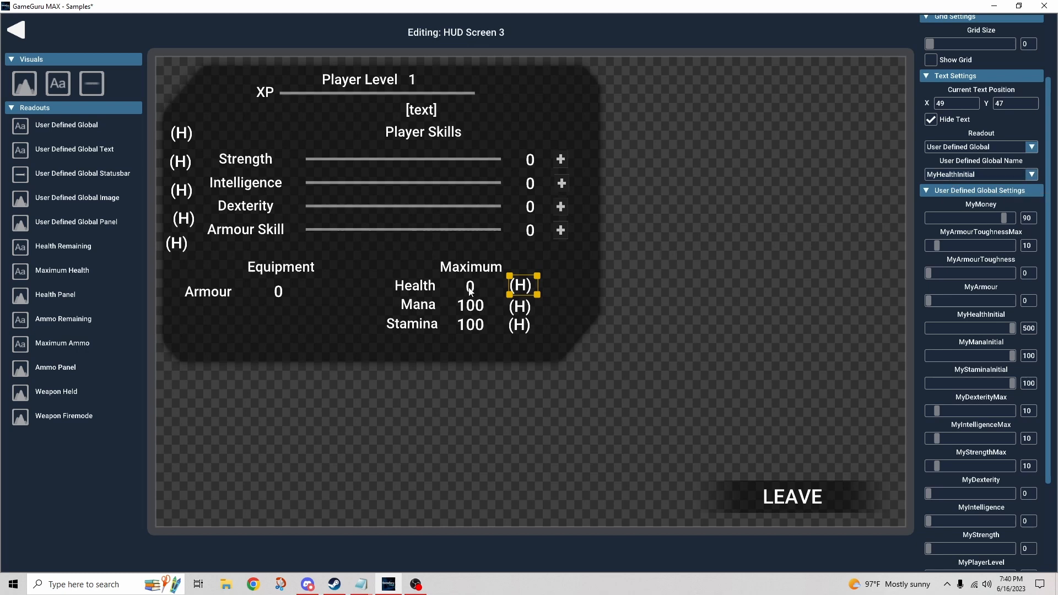
pyautogui.click(469, 285)
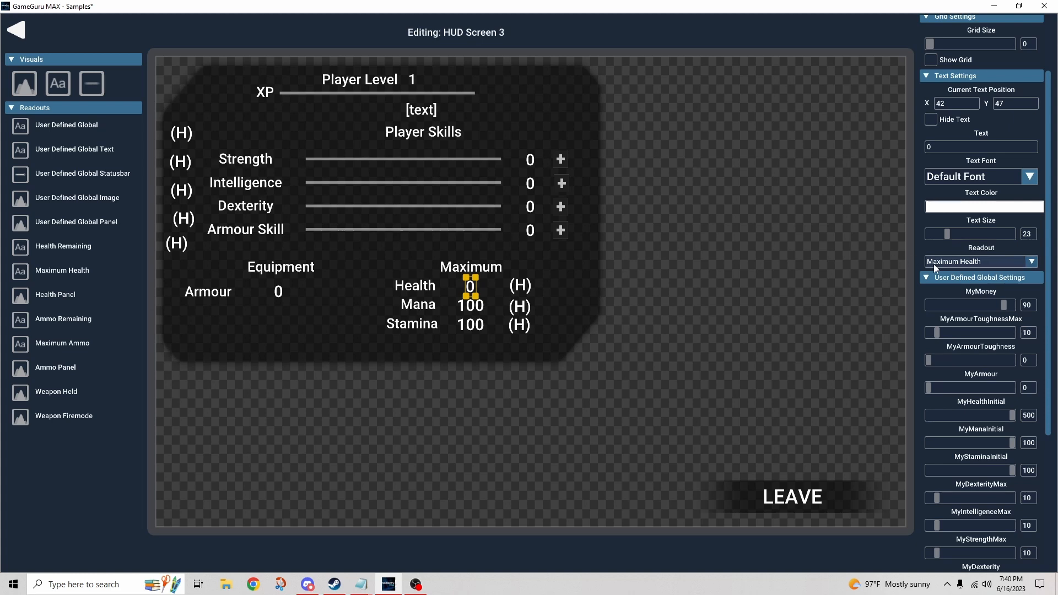
pyautogui.moveTo(974, 269)
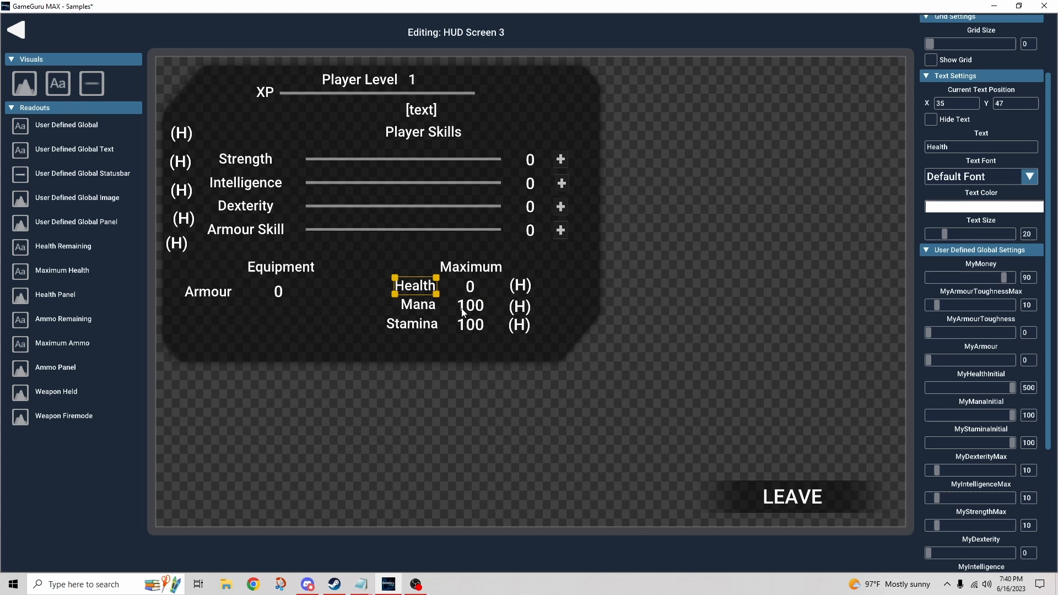
pyautogui.click(470, 306)
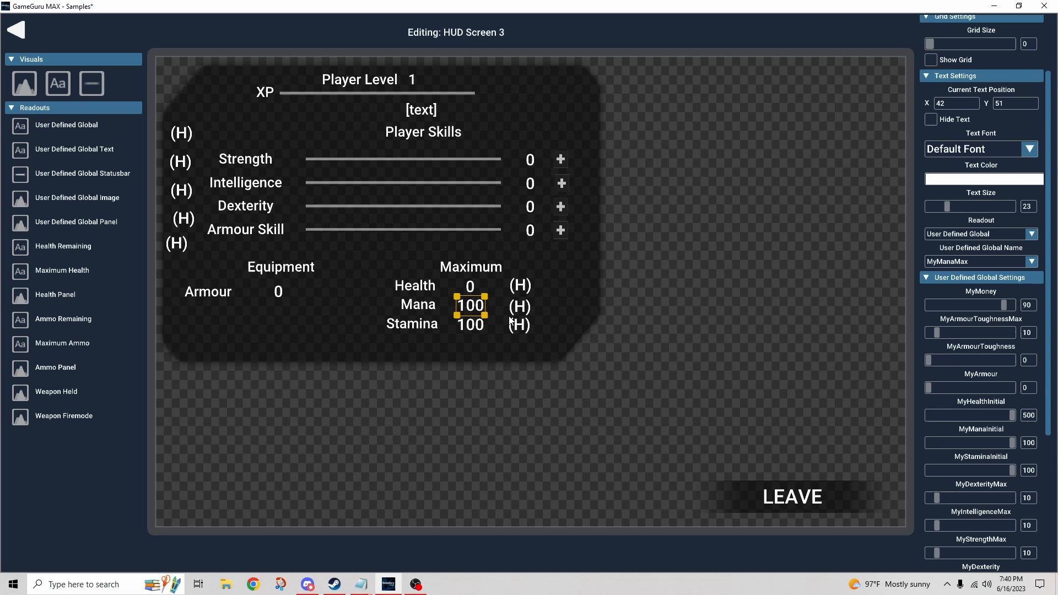
pyautogui.moveTo(349, 326)
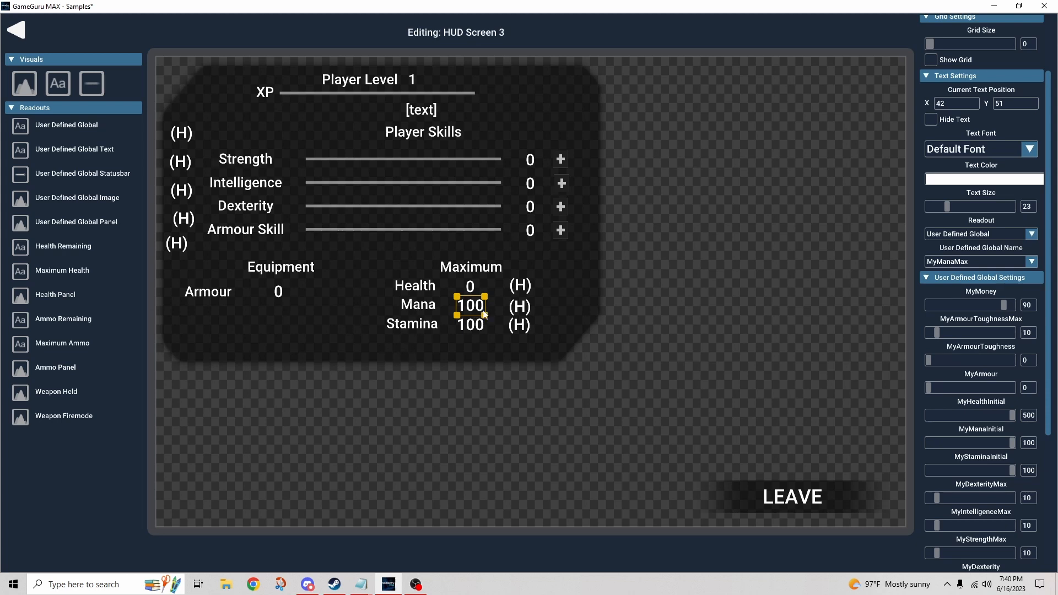
pyautogui.click(520, 306)
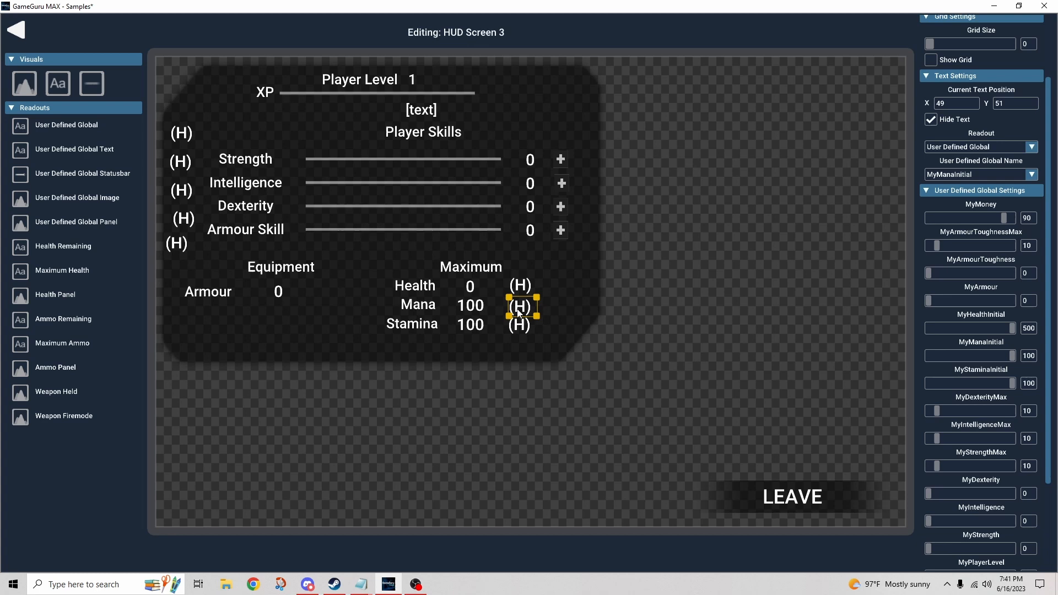
pyautogui.moveTo(563, 303)
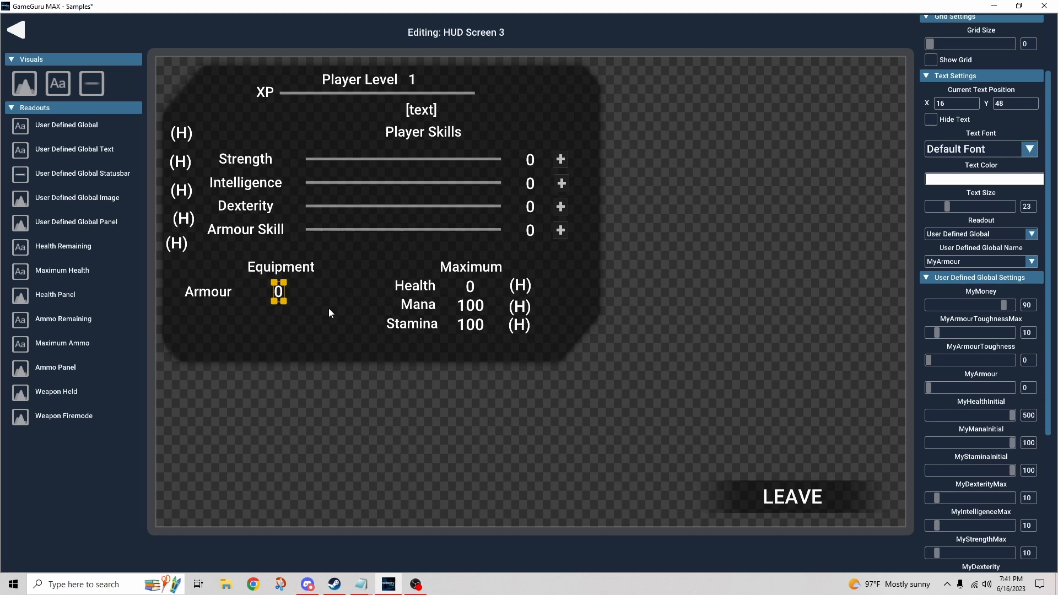
pyautogui.moveTo(340, 337)
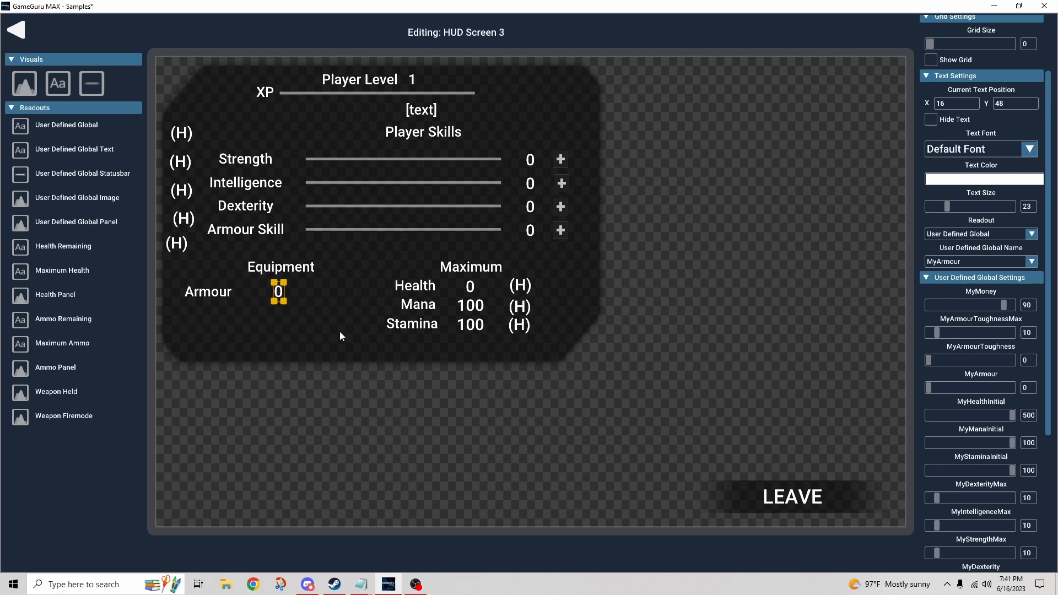
pyautogui.moveTo(180, 250)
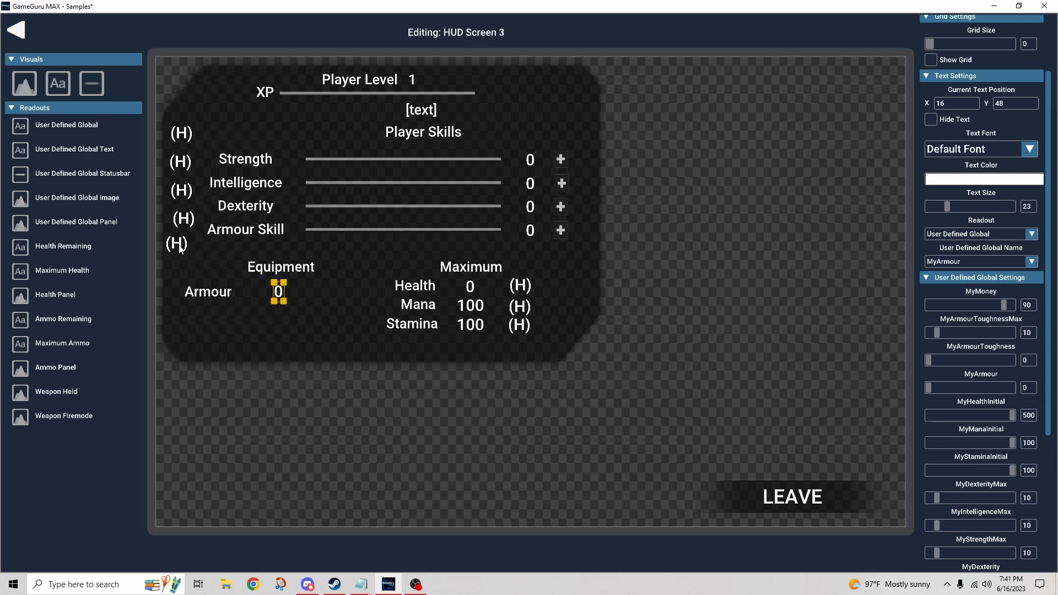
pyautogui.click(177, 243)
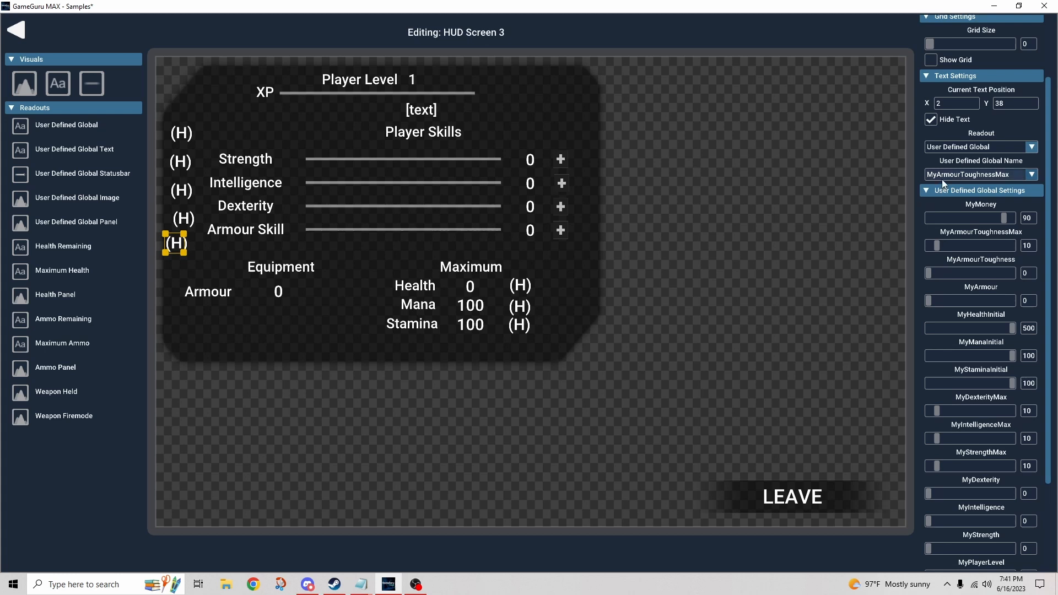
pyautogui.moveTo(972, 182)
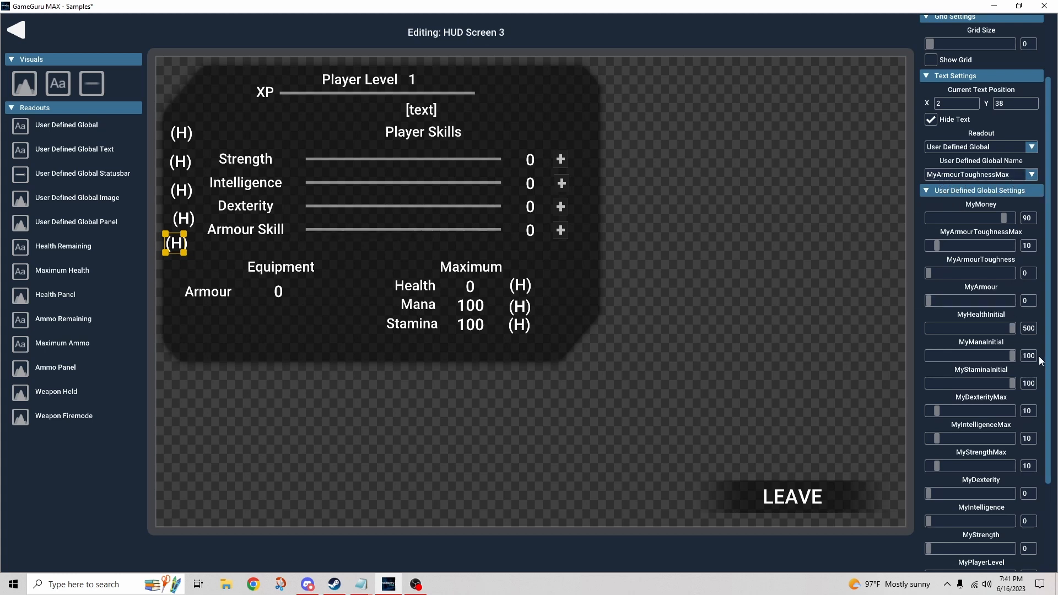
pyautogui.moveTo(339, 311)
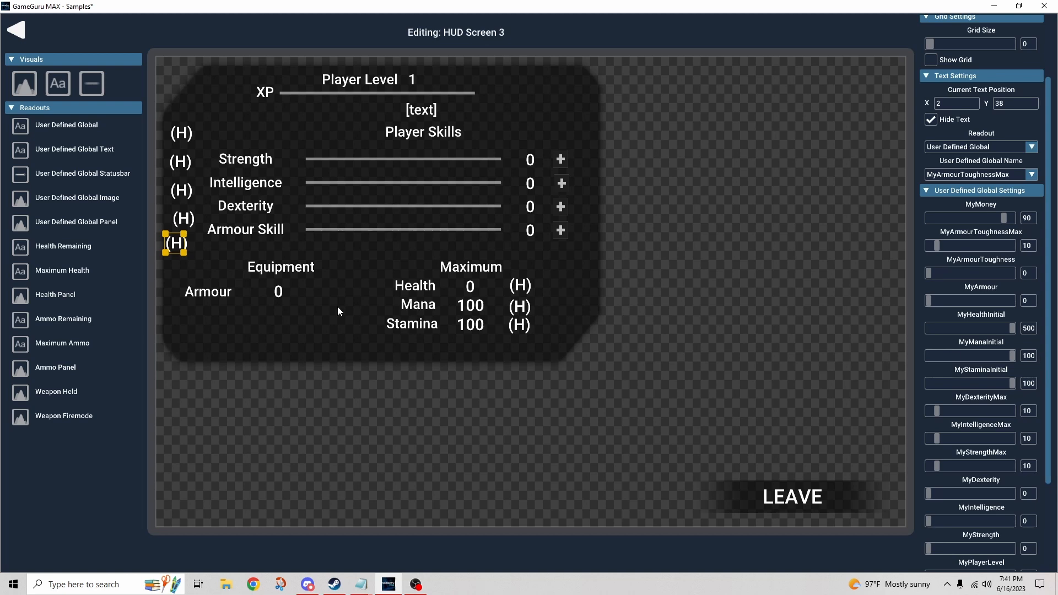
pyautogui.click(278, 292)
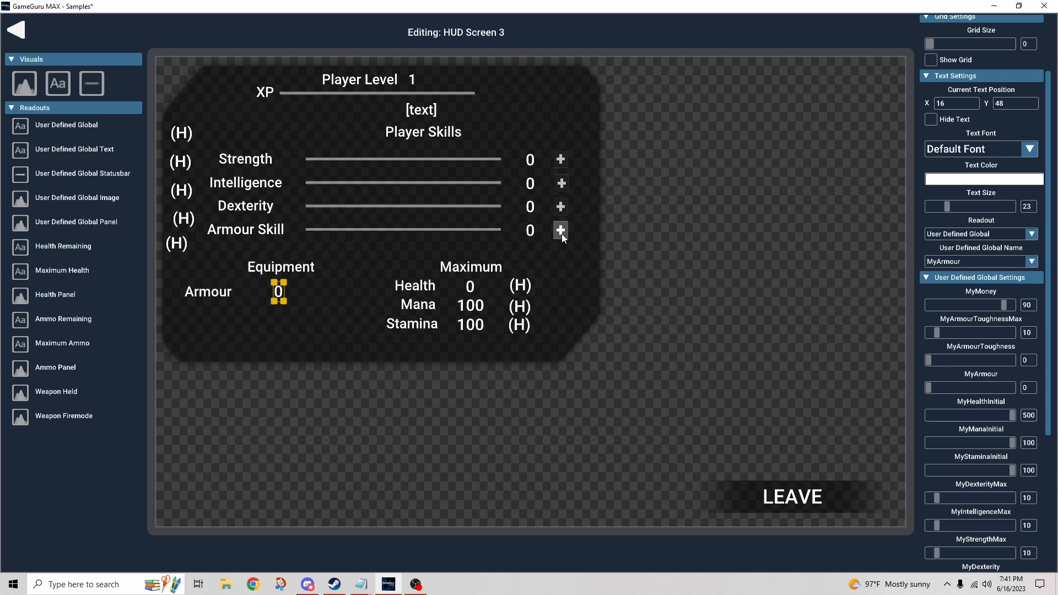
pyautogui.moveTo(422, 280)
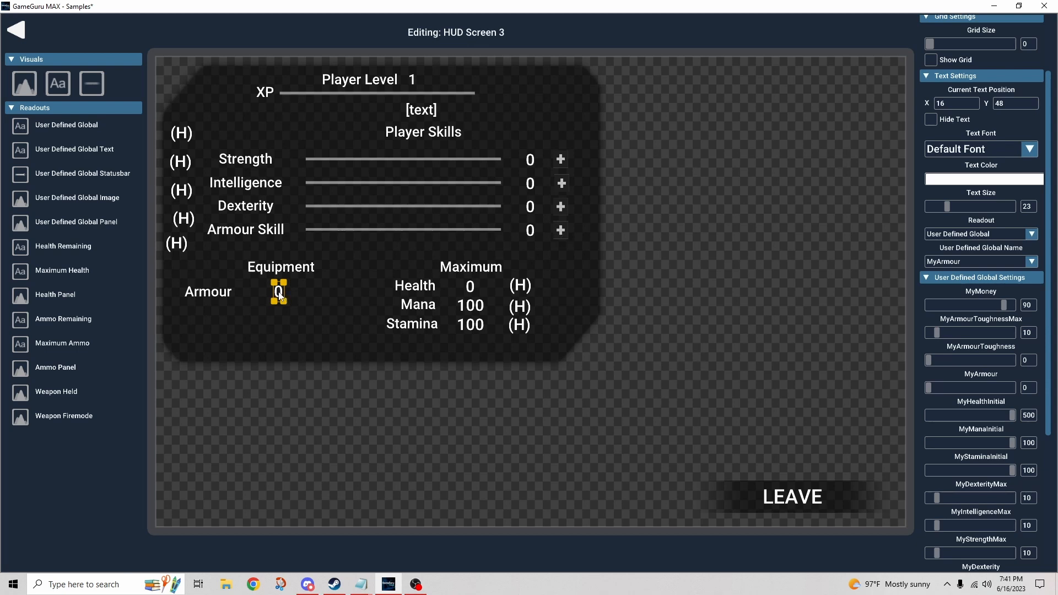
# Step: Reveal the Armour Skill award button's AWARD:MyArmourToughness text, then hide it again
pyautogui.click(560, 230)
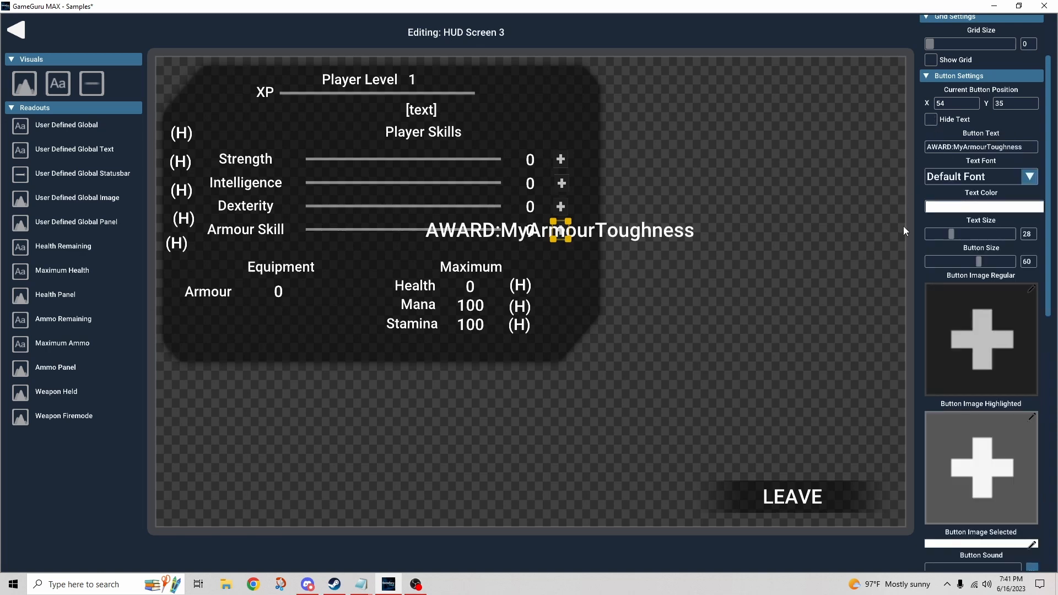
pyautogui.moveTo(298, 290)
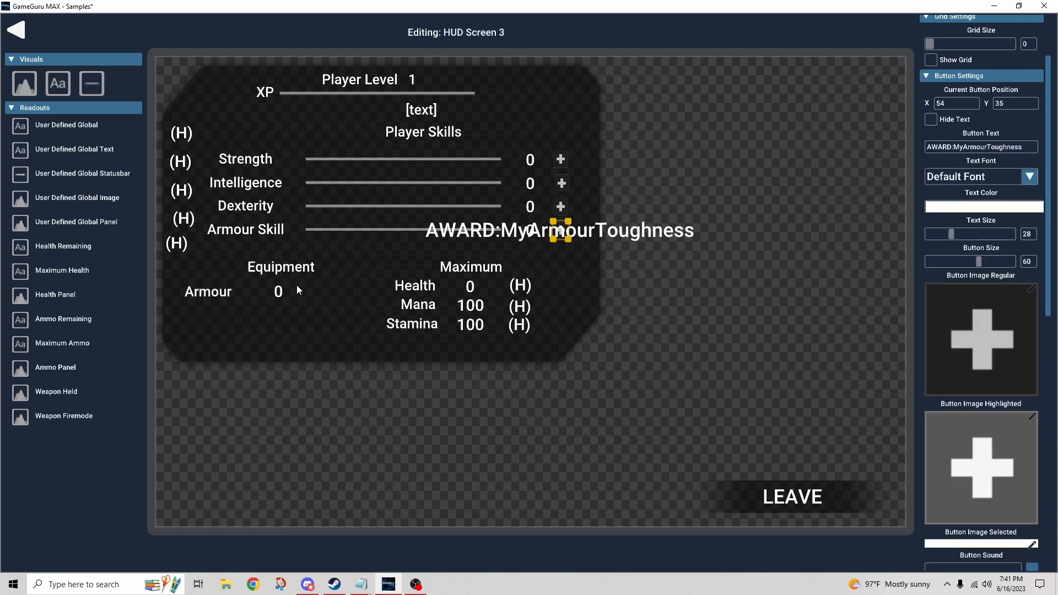
pyautogui.moveTo(281, 299)
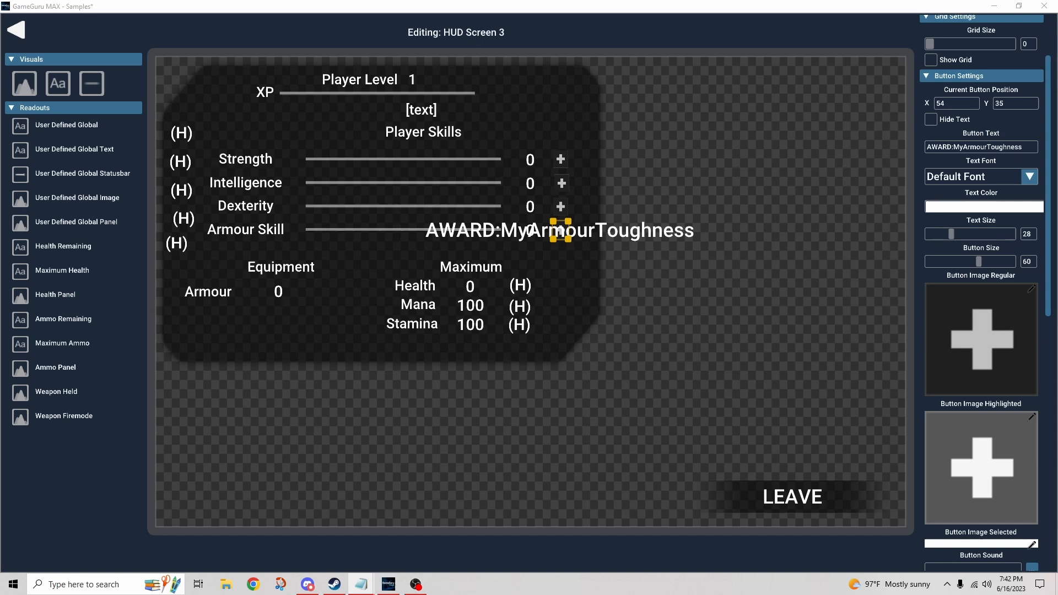
pyautogui.moveTo(711, 375)
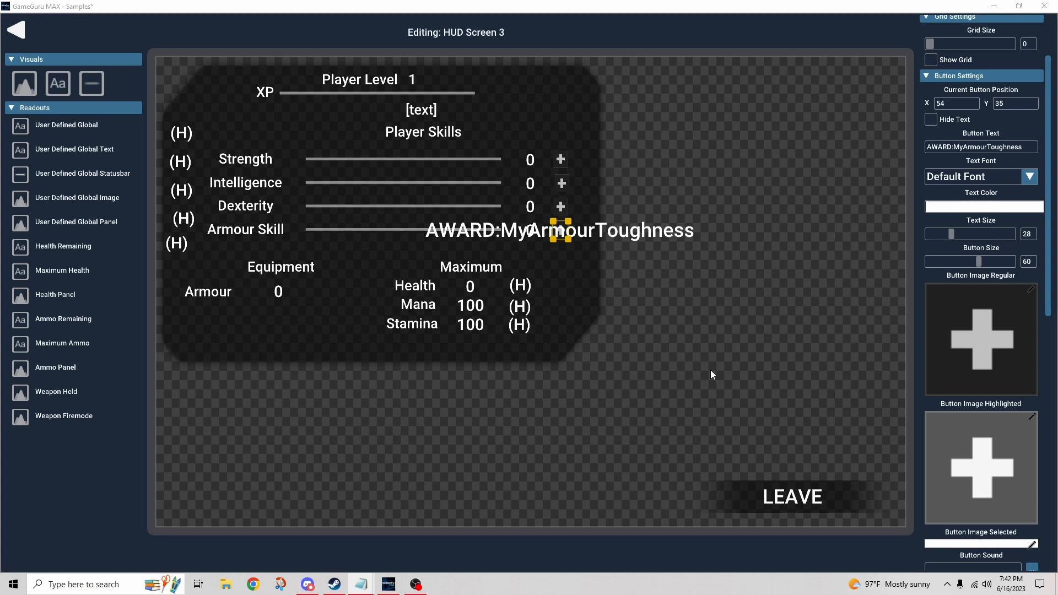
pyautogui.moveTo(689, 316)
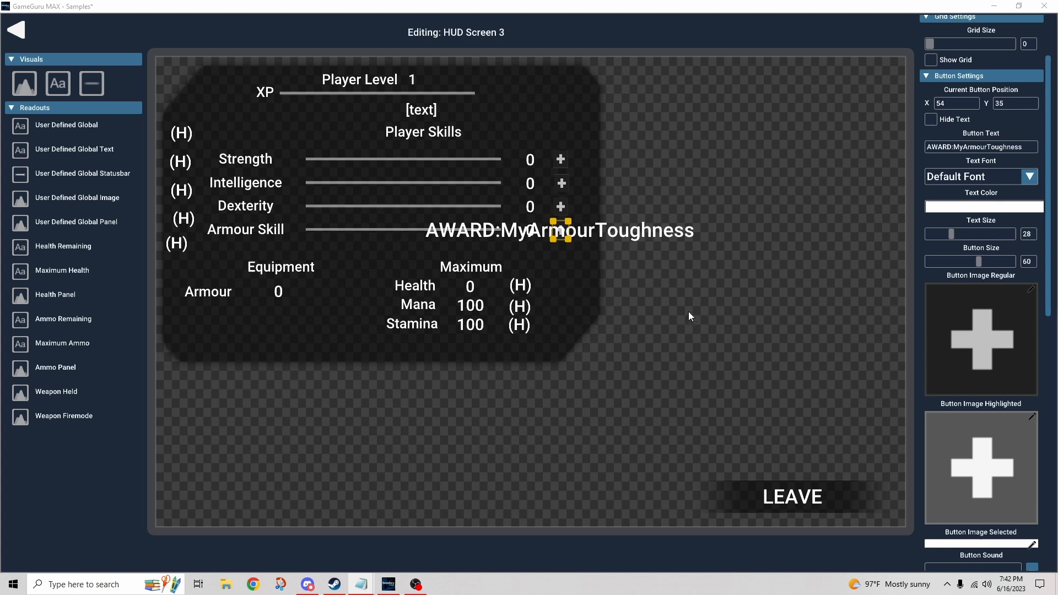
pyautogui.click(931, 120)
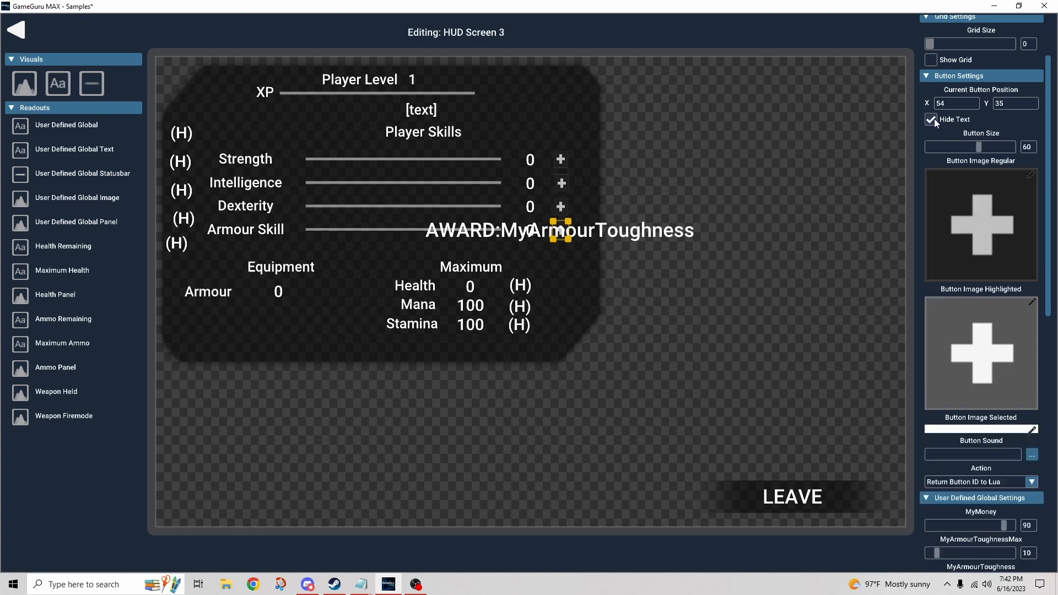
pyautogui.click(931, 120)
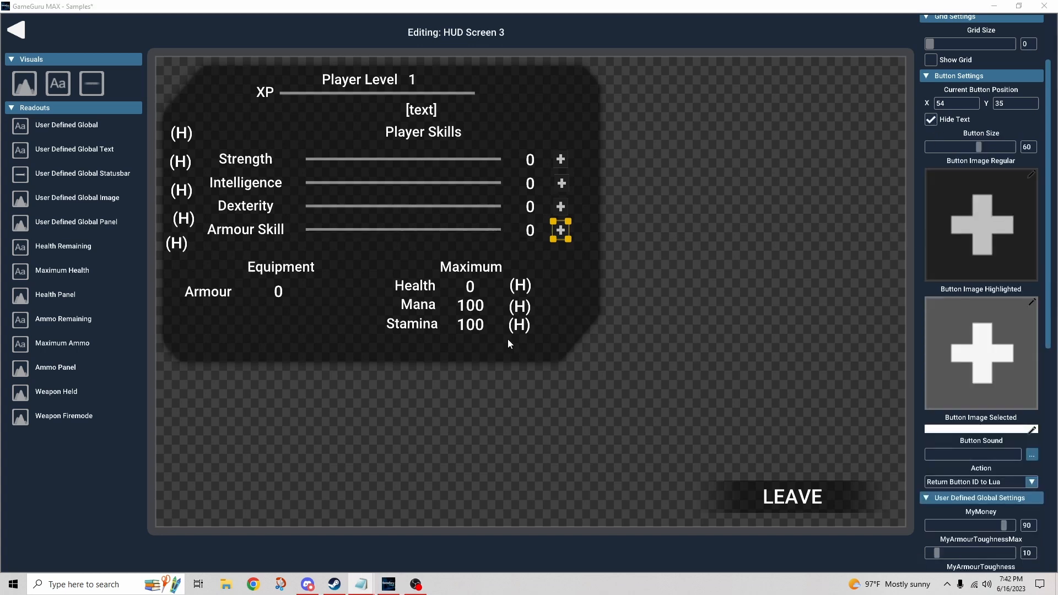
pyautogui.moveTo(363, 302)
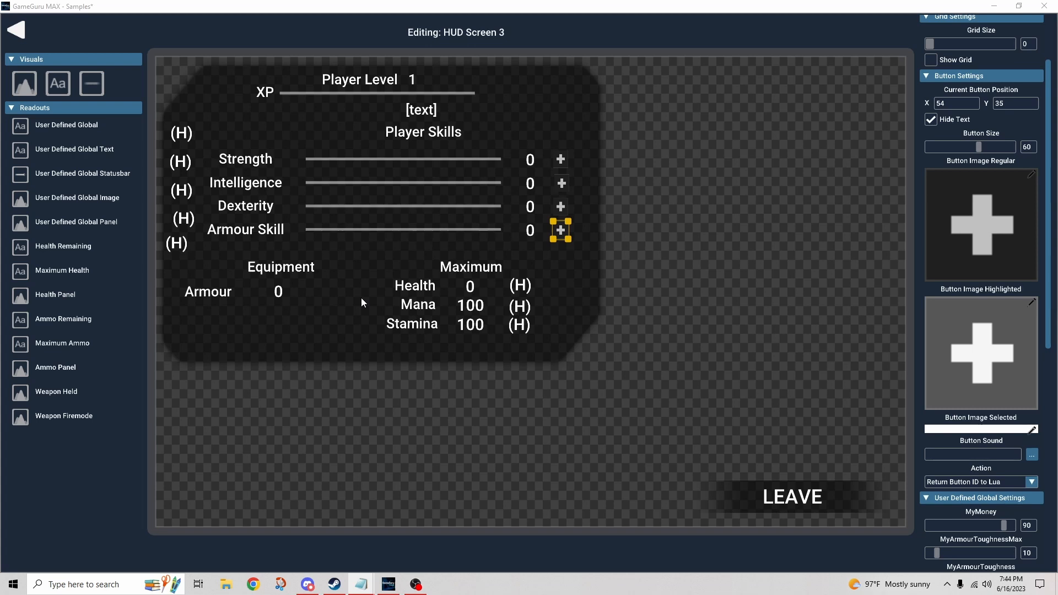
pyautogui.moveTo(478, 140)
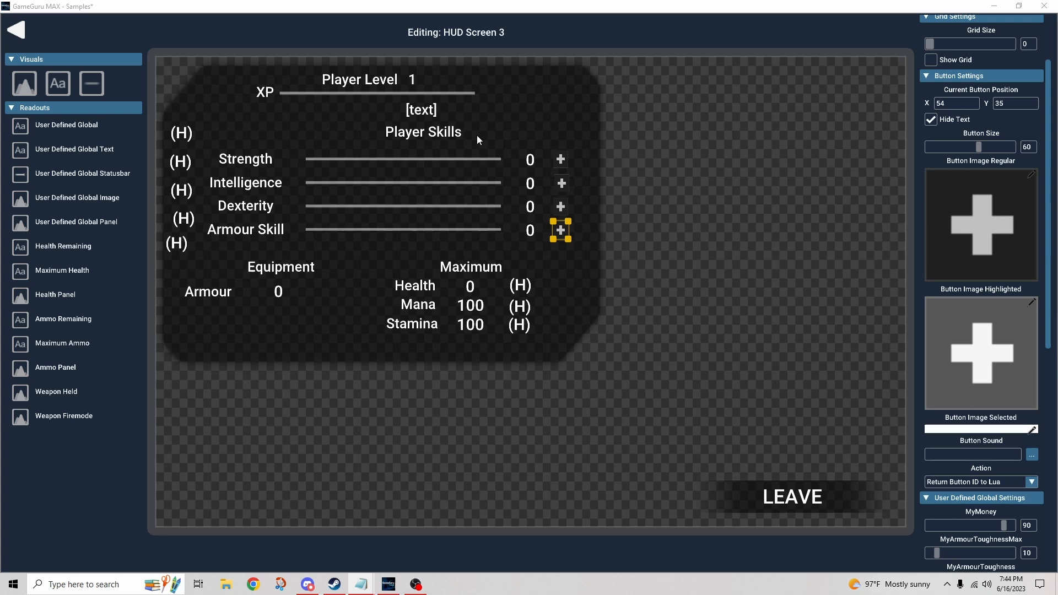
pyautogui.moveTo(376, 103)
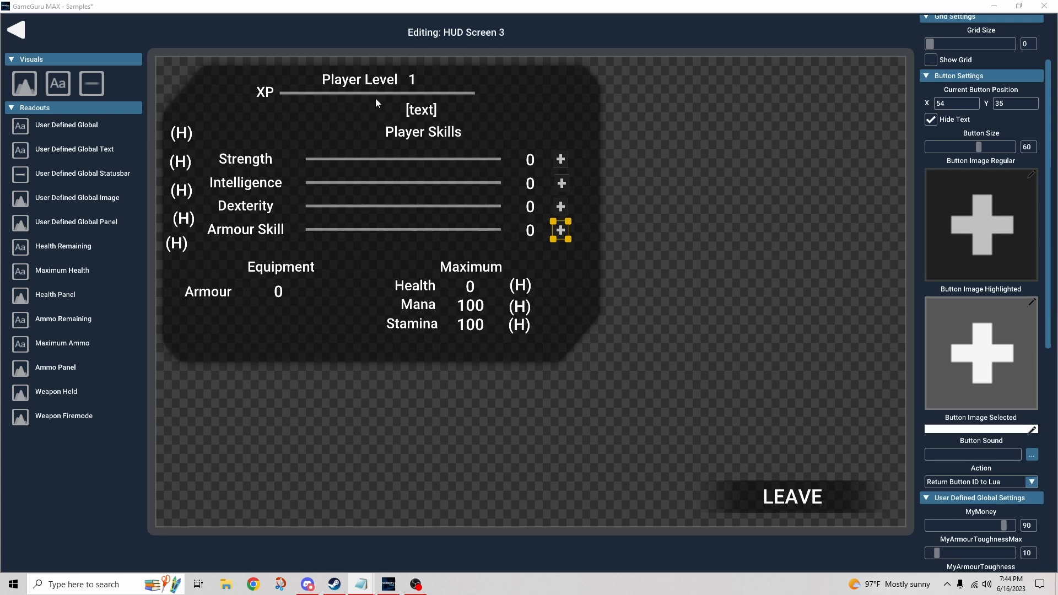
pyautogui.moveTo(308, 115)
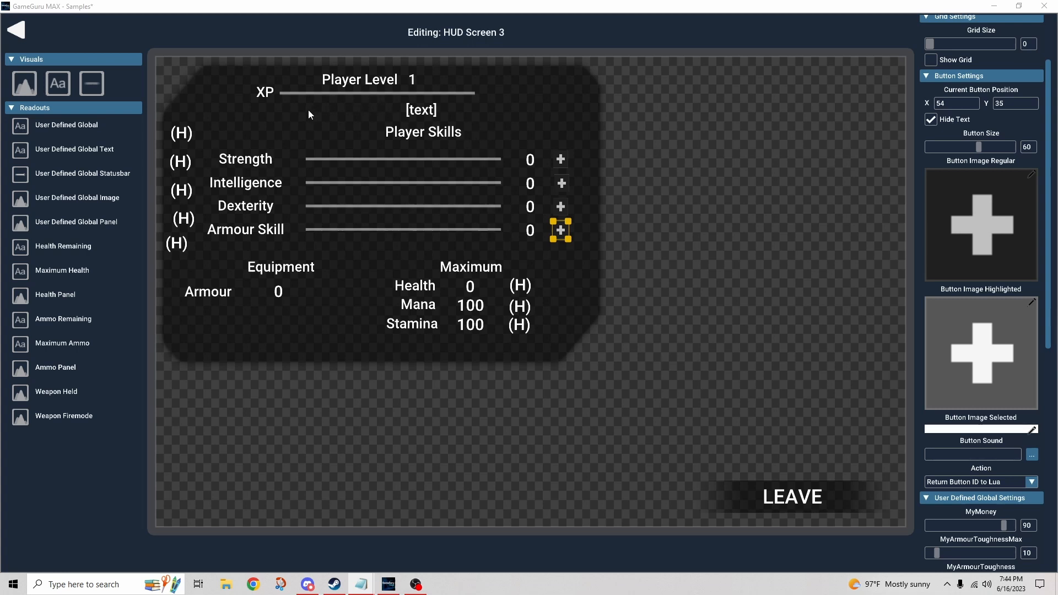
pyautogui.moveTo(604, 114)
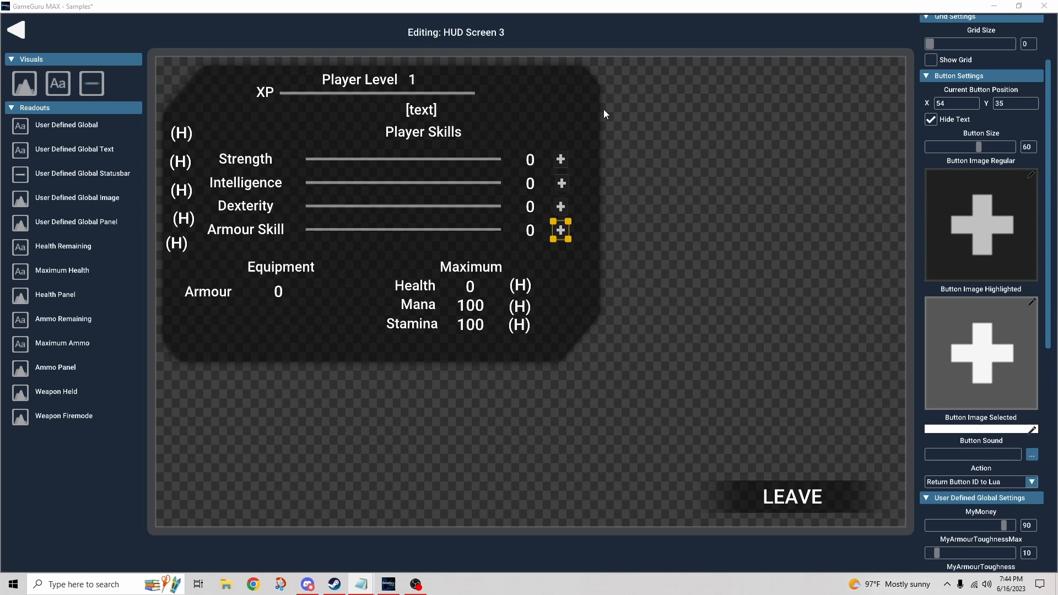
pyautogui.moveTo(646, 150)
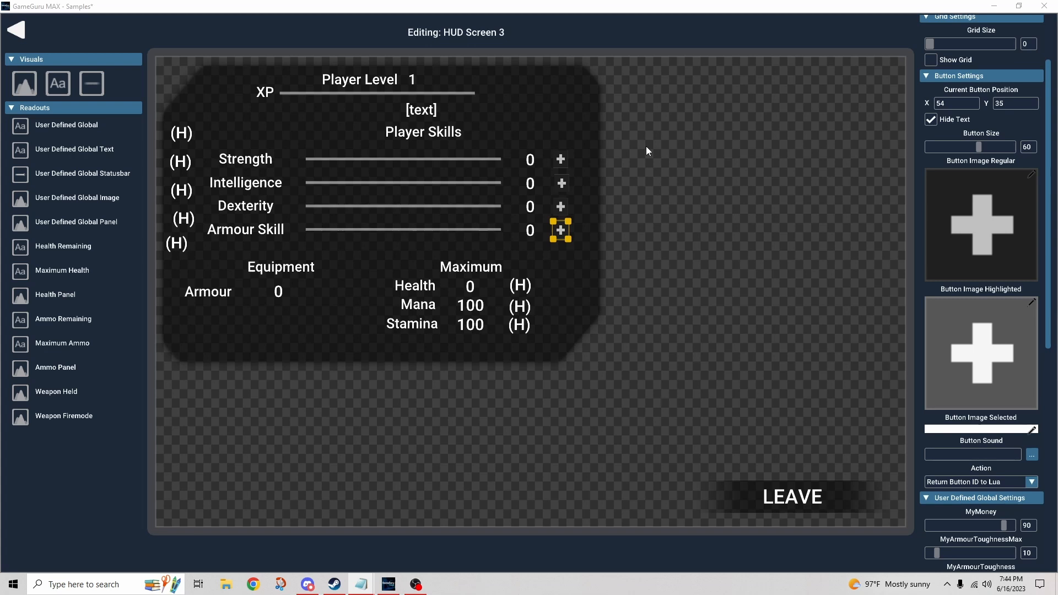
pyautogui.moveTo(295, 156)
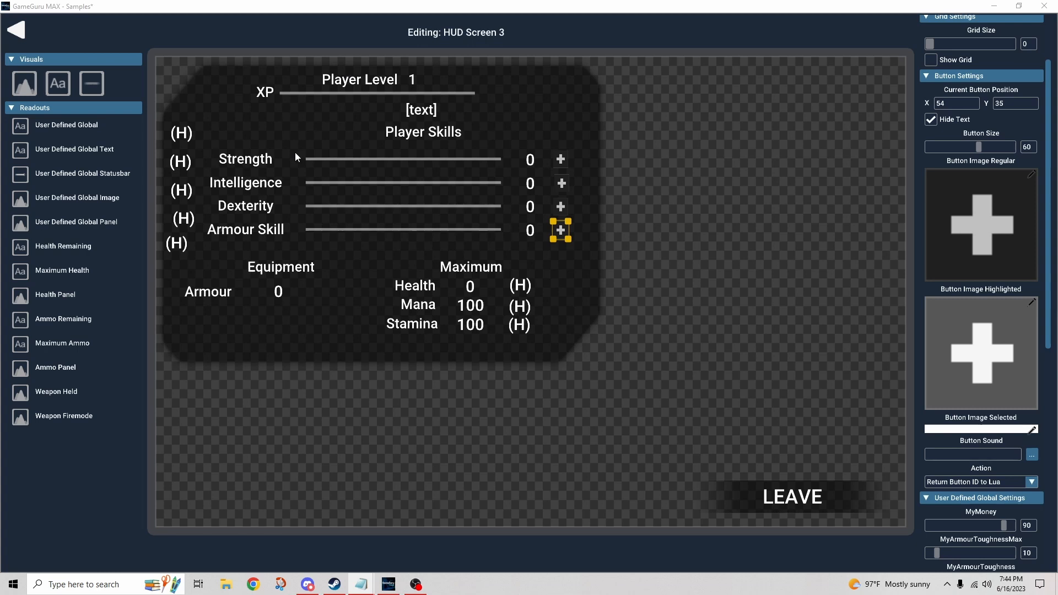
pyautogui.moveTo(458, 289)
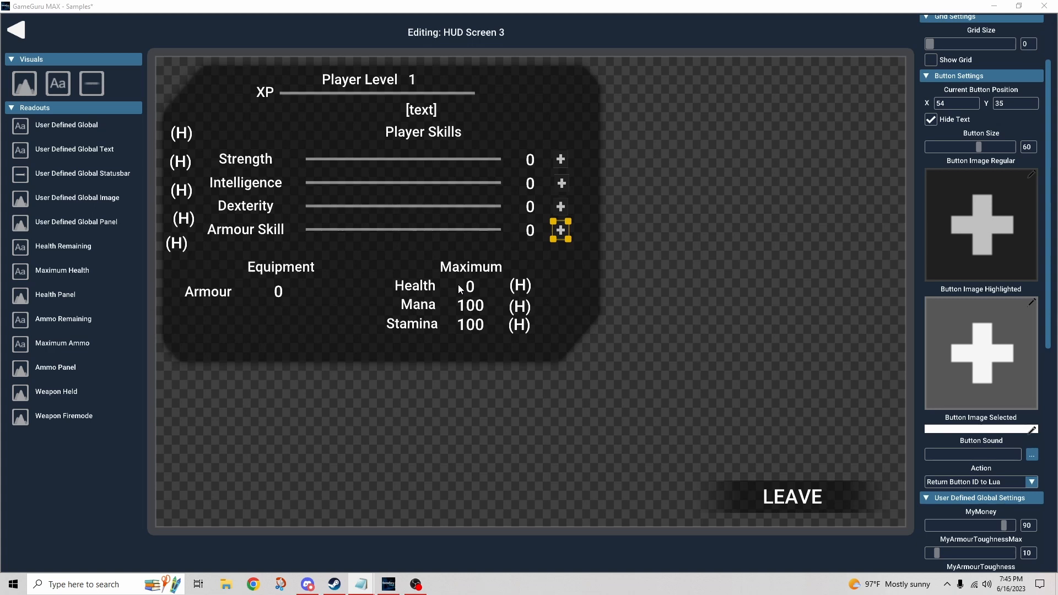
pyautogui.moveTo(457, 310)
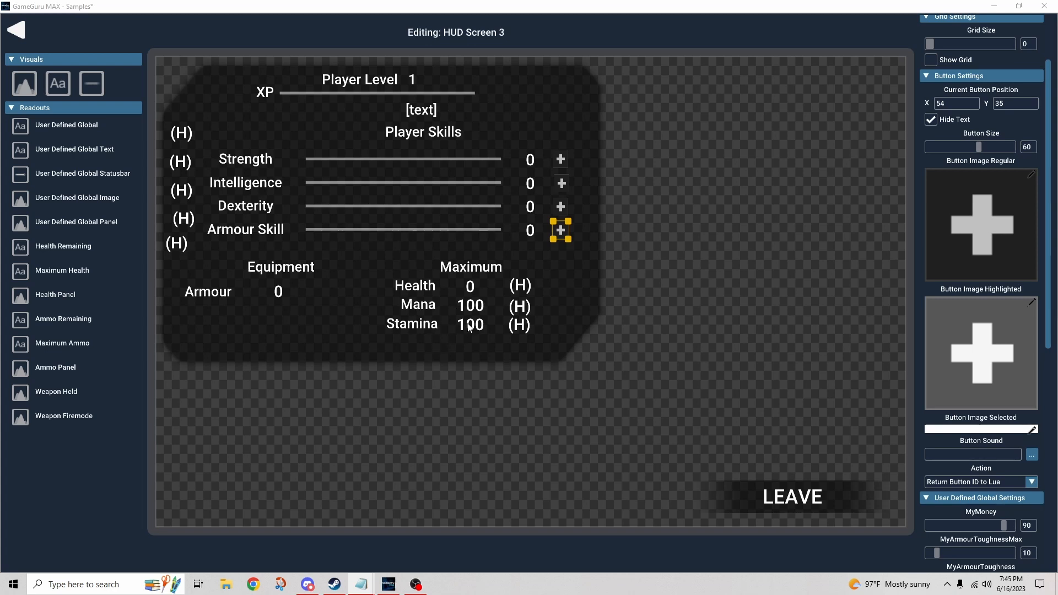
pyautogui.moveTo(490, 351)
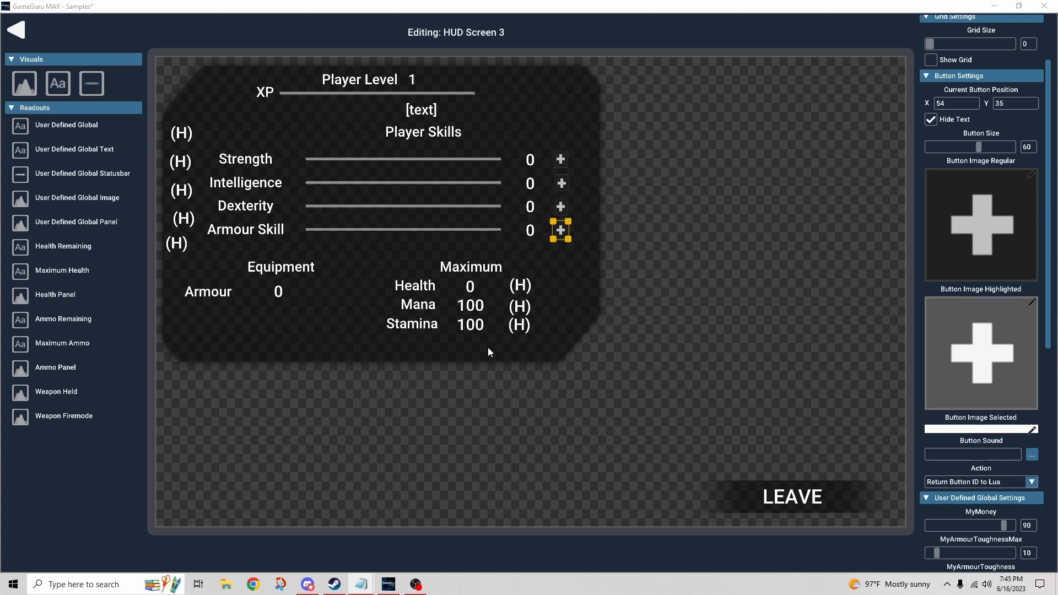
pyautogui.moveTo(486, 351)
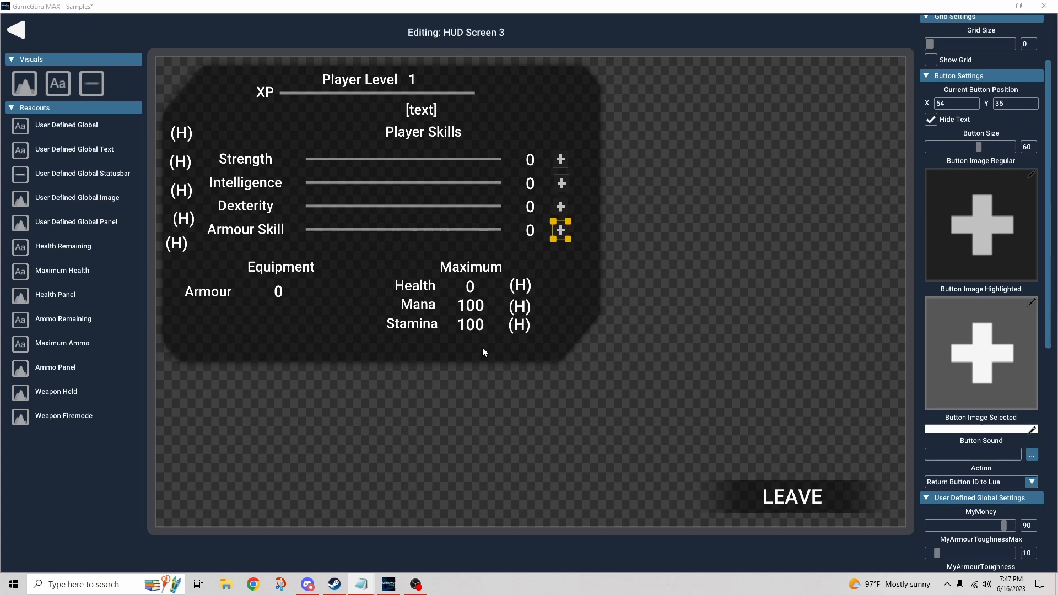
pyautogui.moveTo(385, 269)
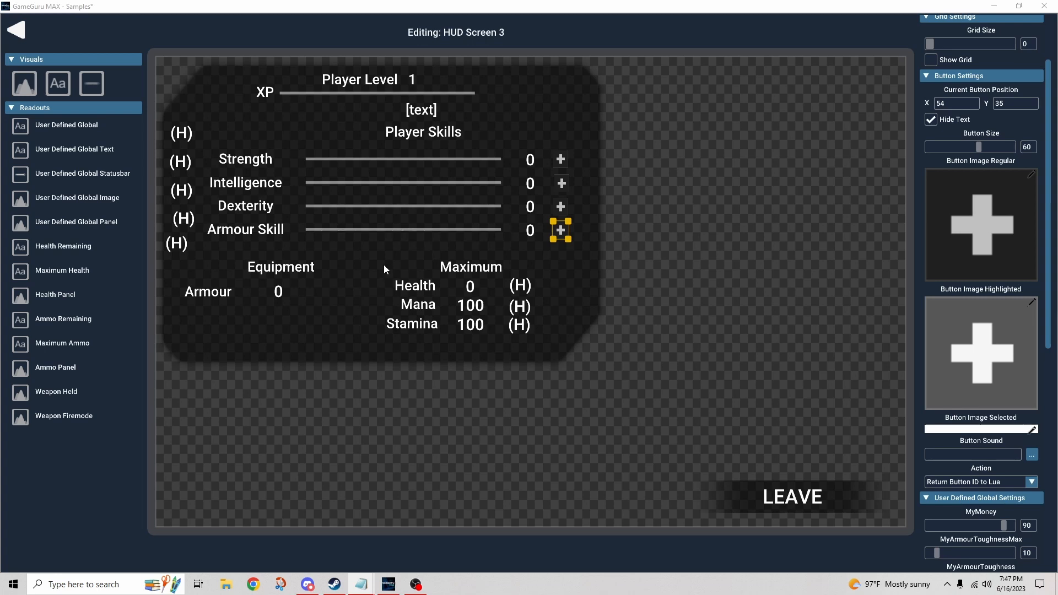
pyautogui.moveTo(364, 265)
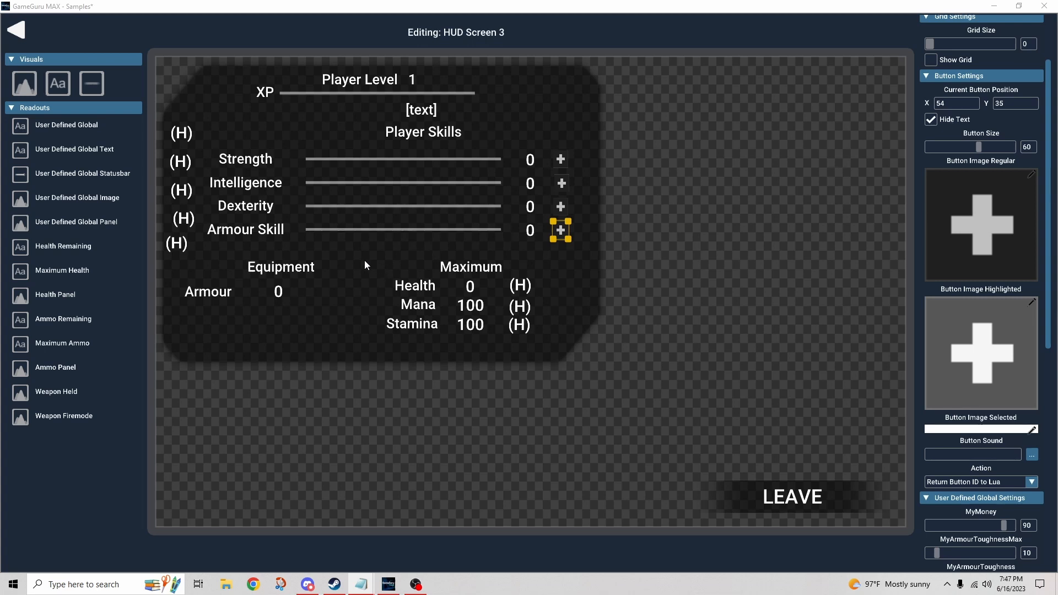